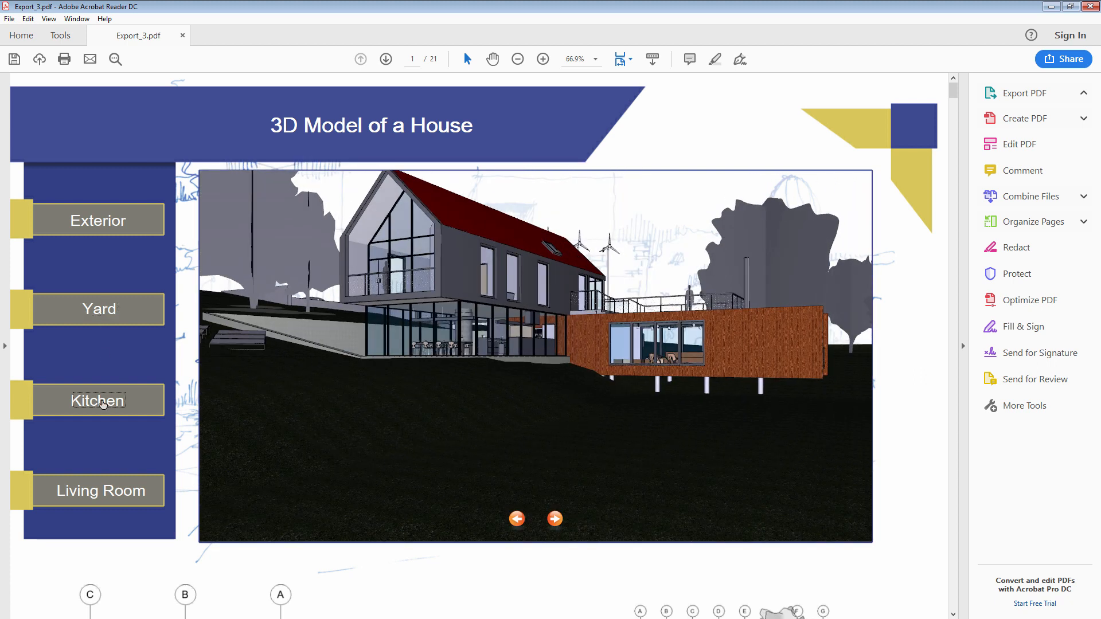
Switch the house 3D PDF view to the Kitchen, then the Living Room, then back to the Exterior.
{"action": "left_click", "coordinate": [97, 400]}
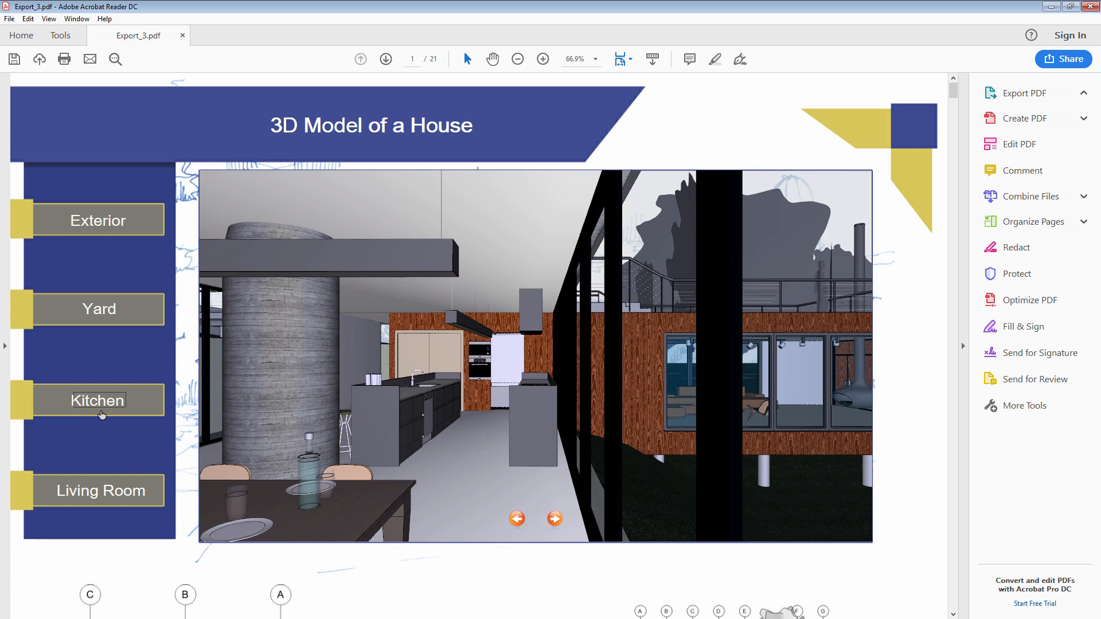
{"action": "left_click", "coordinate": [101, 490]}
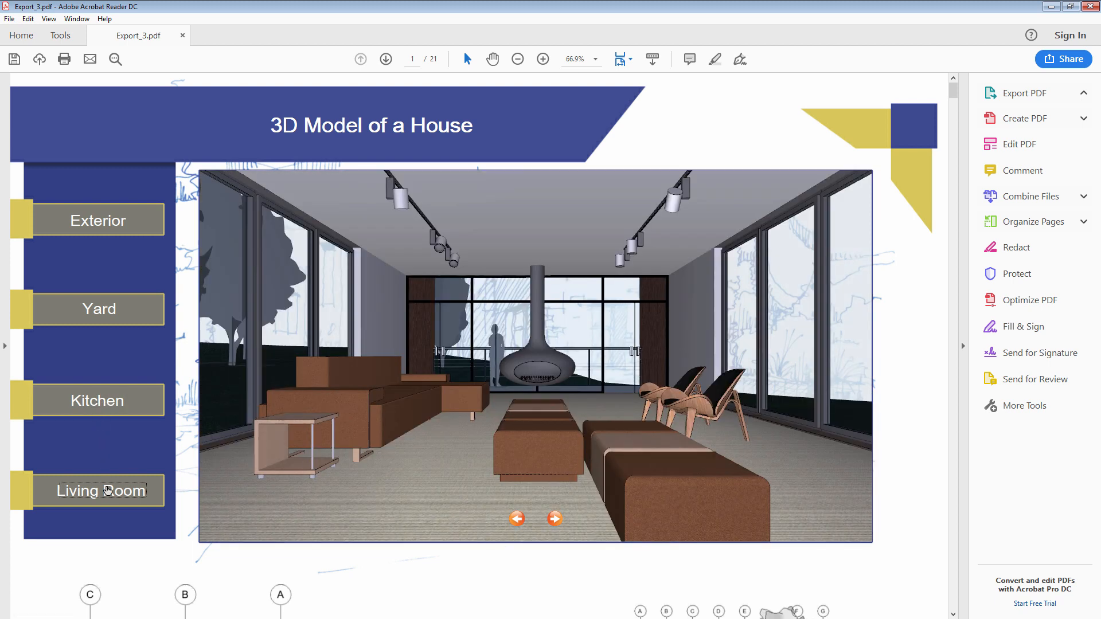
{"action": "left_click", "coordinate": [96, 220]}
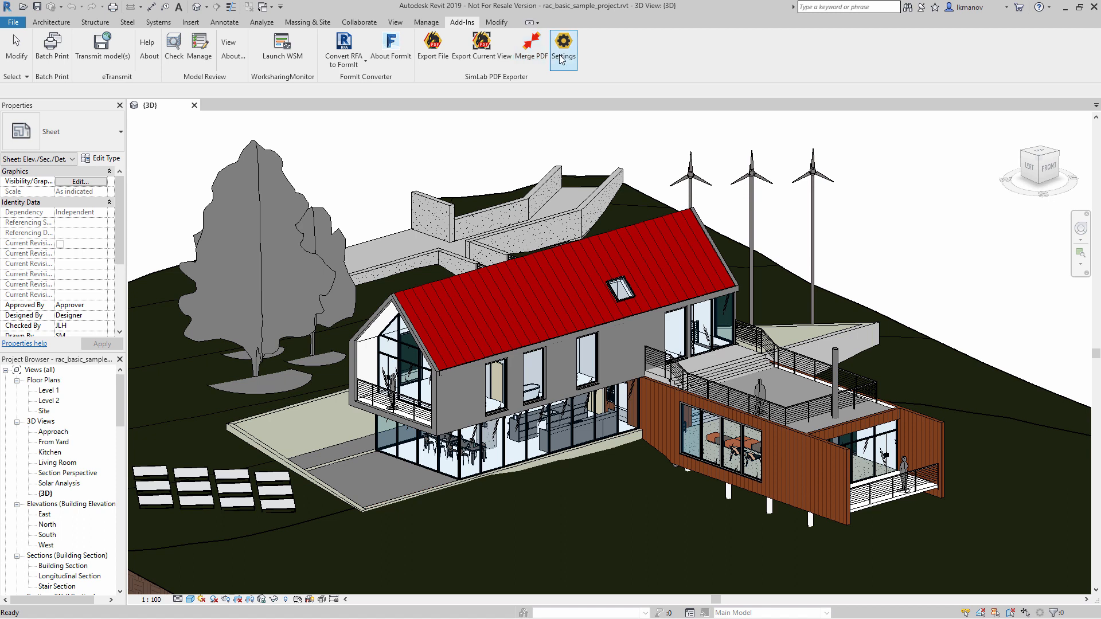
{"action": "left_click", "coordinate": [562, 45]}
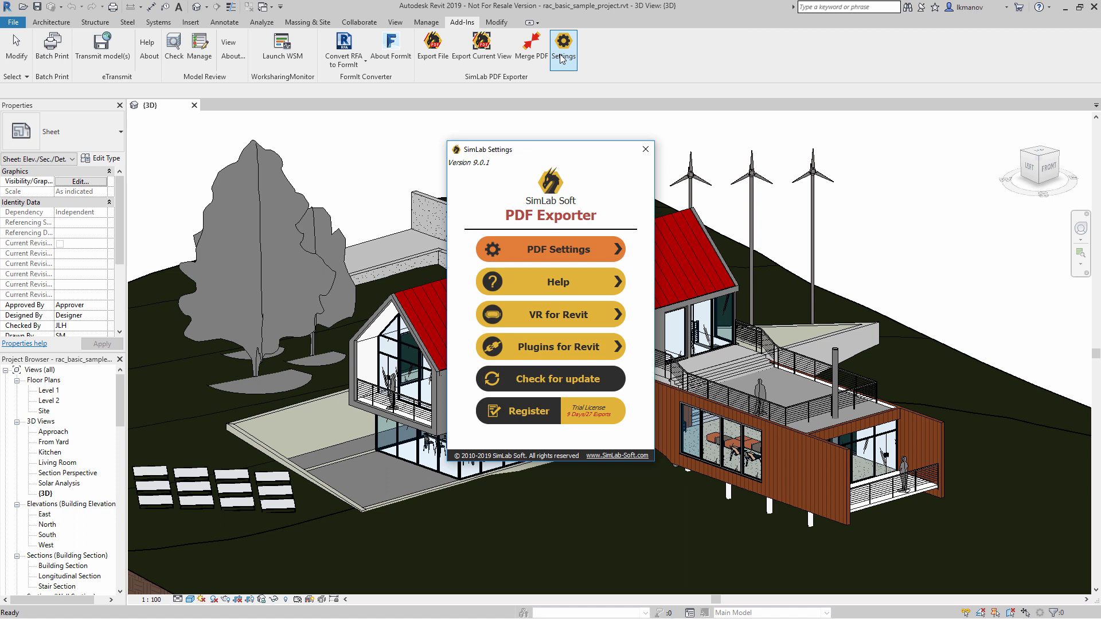
{"action": "mouse_move", "coordinate": [549, 249]}
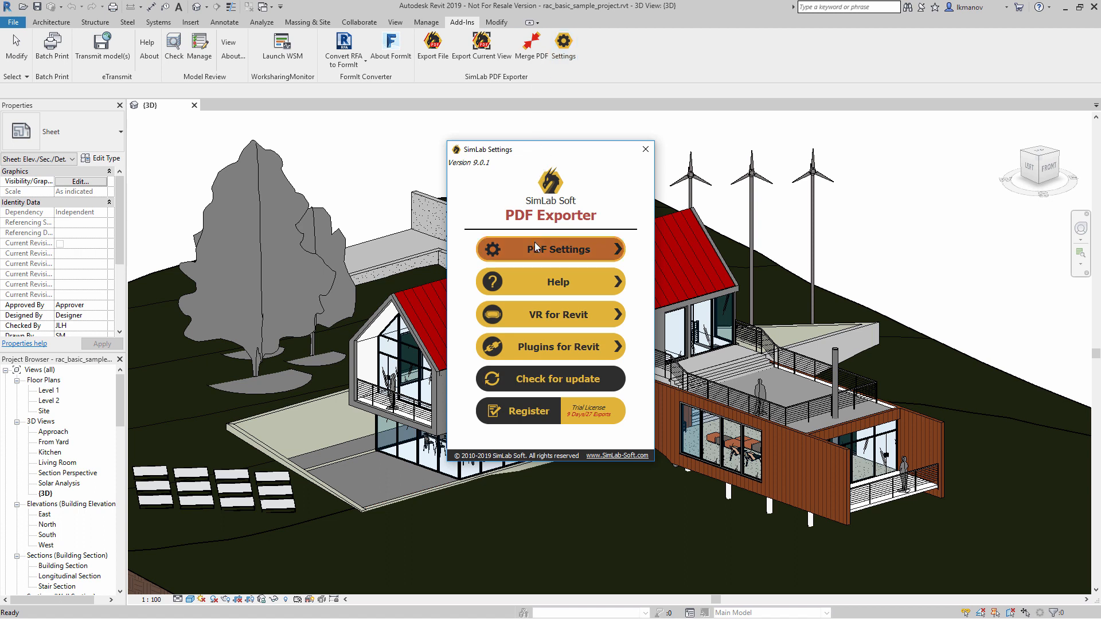
{"action": "left_click", "coordinate": [549, 249]}
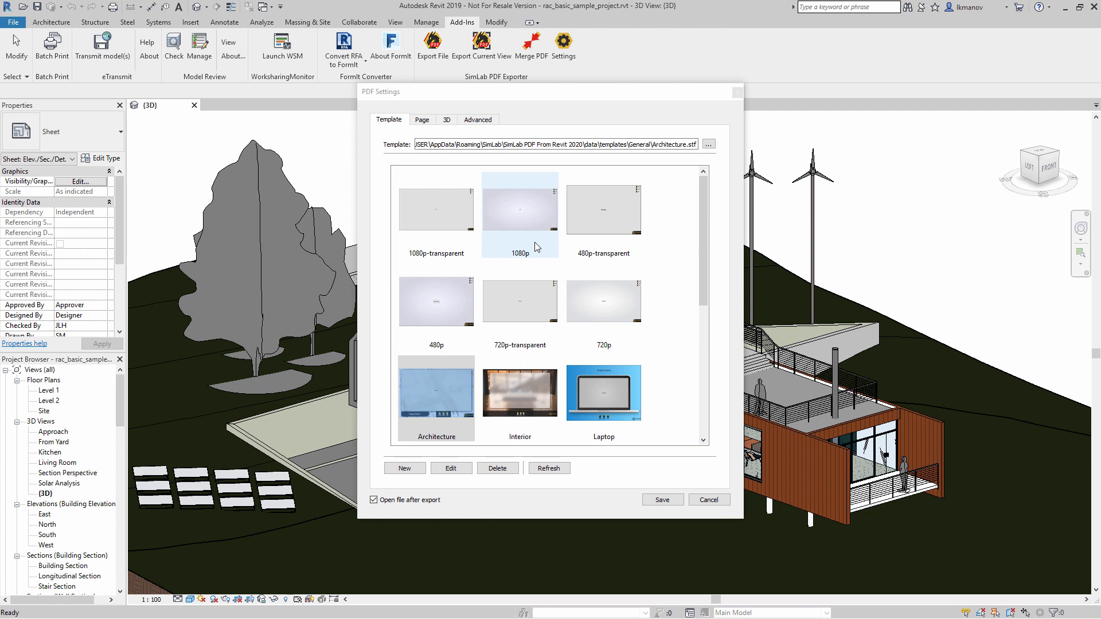
{"action": "left_click", "coordinate": [436, 209]}
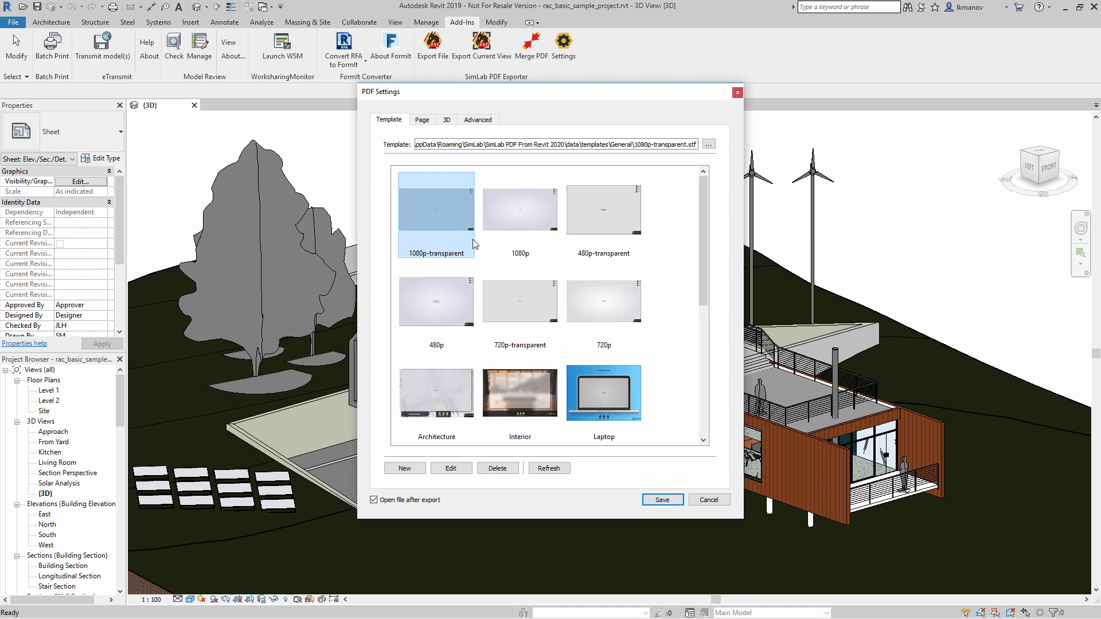
{"action": "left_click", "coordinate": [436, 392]}
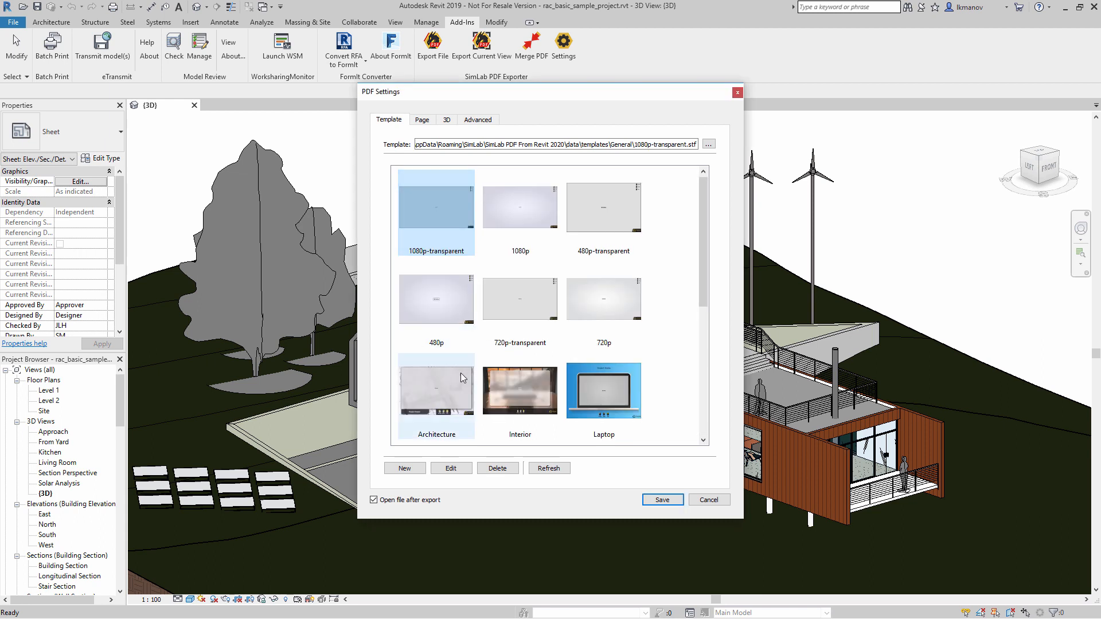
{"action": "left_click", "coordinate": [436, 391]}
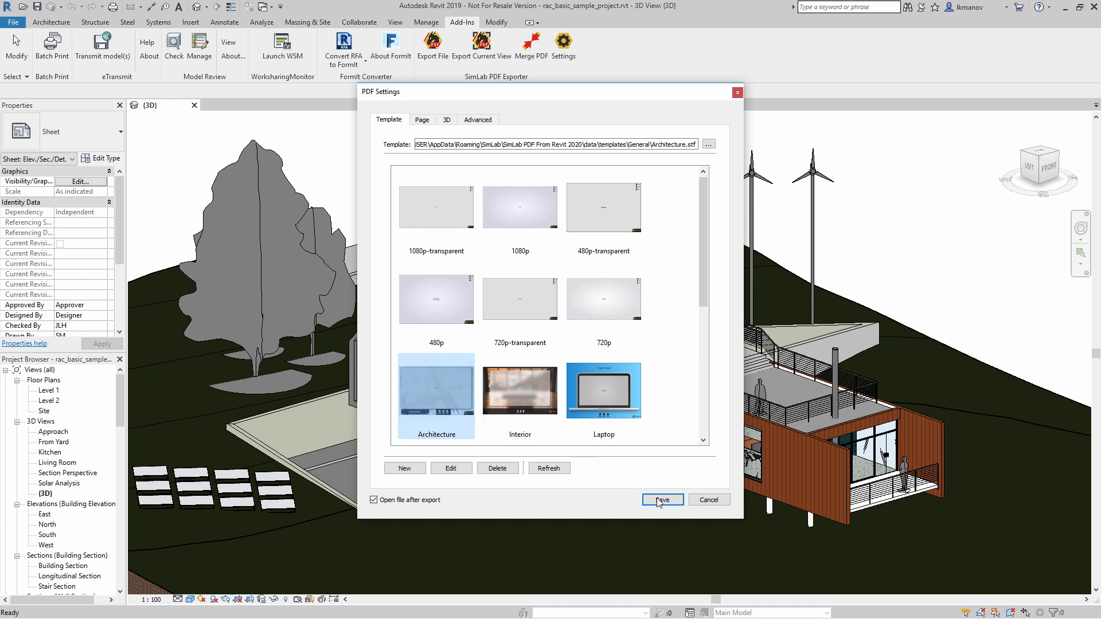
{"action": "left_click", "coordinate": [661, 499]}
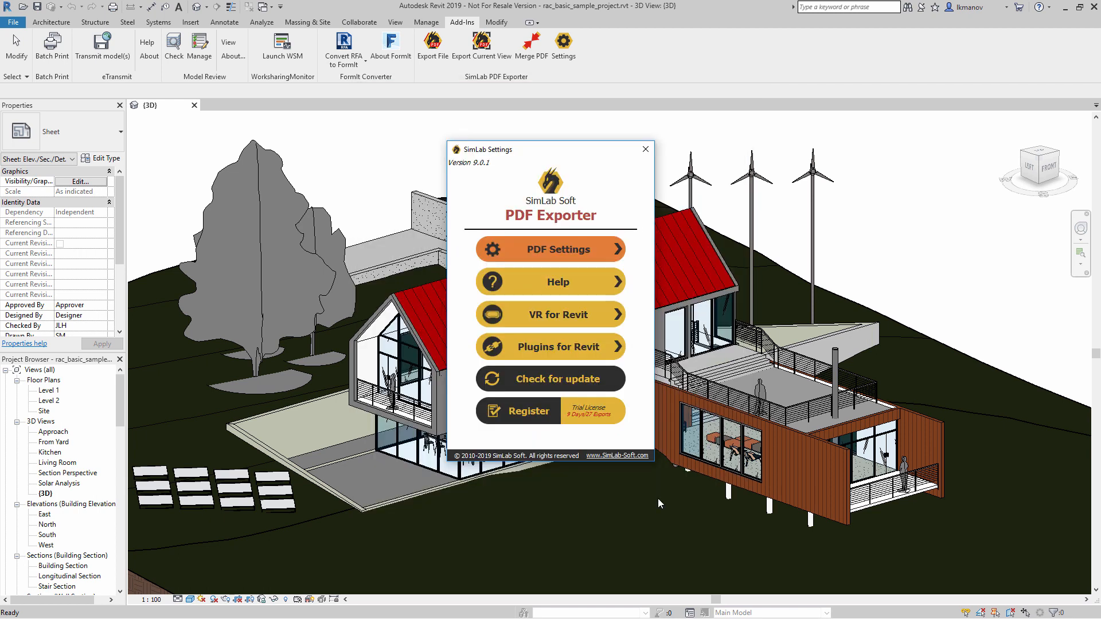
{"action": "left_click", "coordinate": [644, 149]}
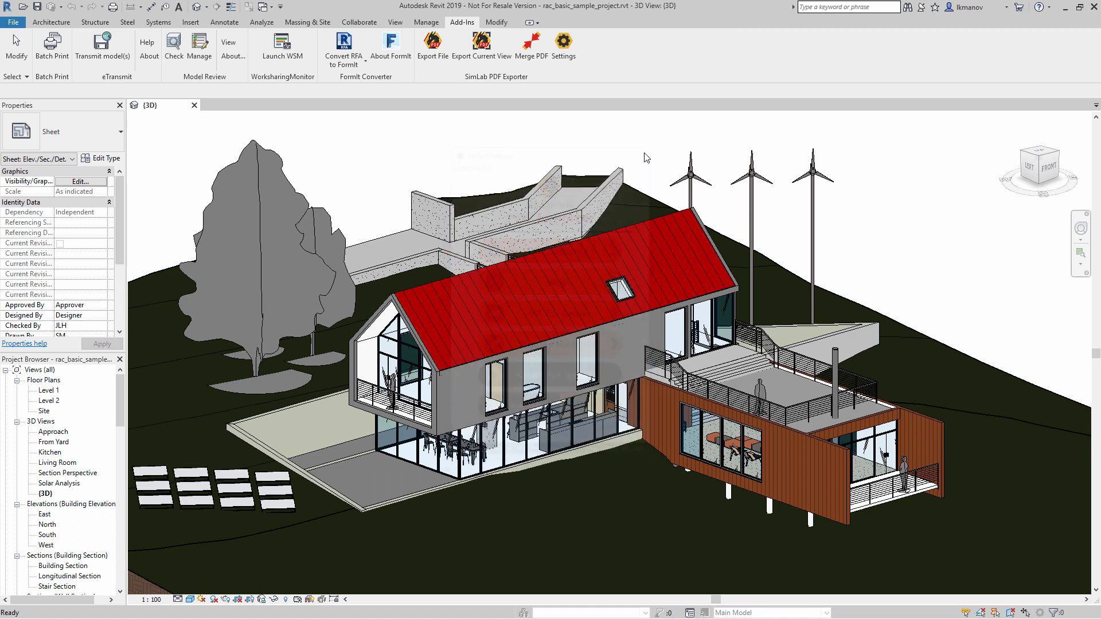
Export the model to 3D PDF with only the Approach 3D view included, naming the file Export.
{"action": "left_click", "coordinate": [432, 46]}
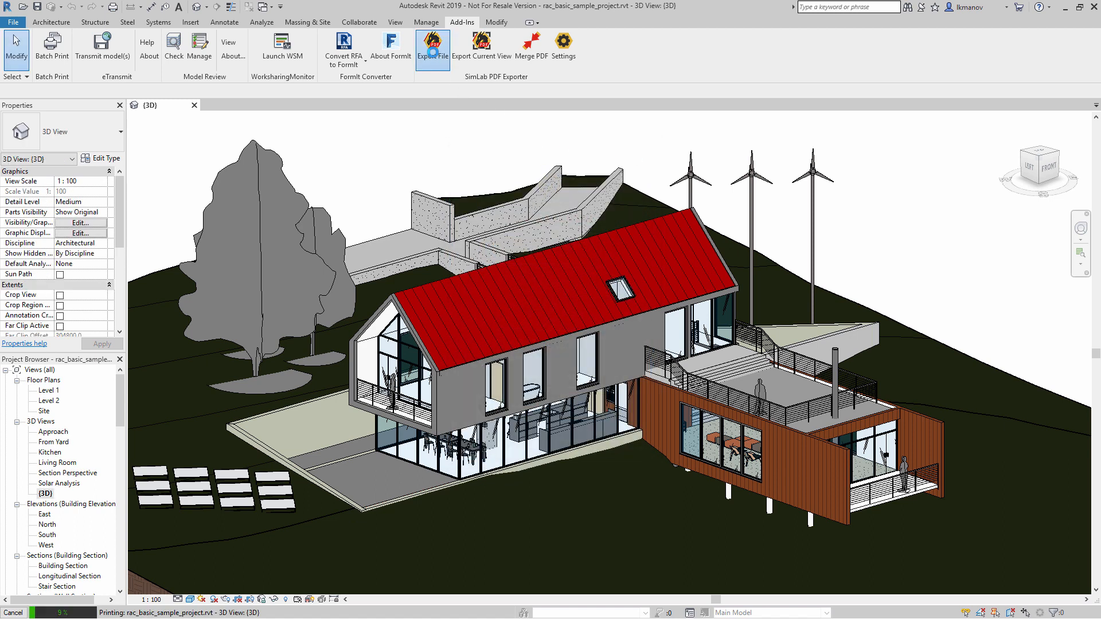
{"action": "left_click", "coordinate": [432, 47]}
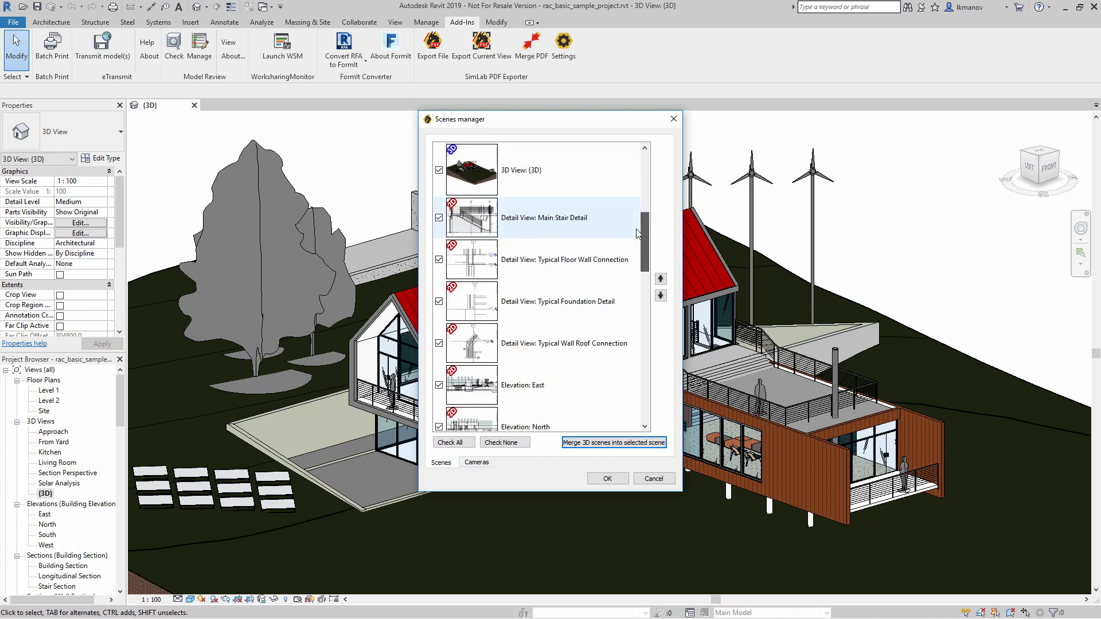
{"action": "scroll", "scroll_direction": "down", "scroll_amount": 3}
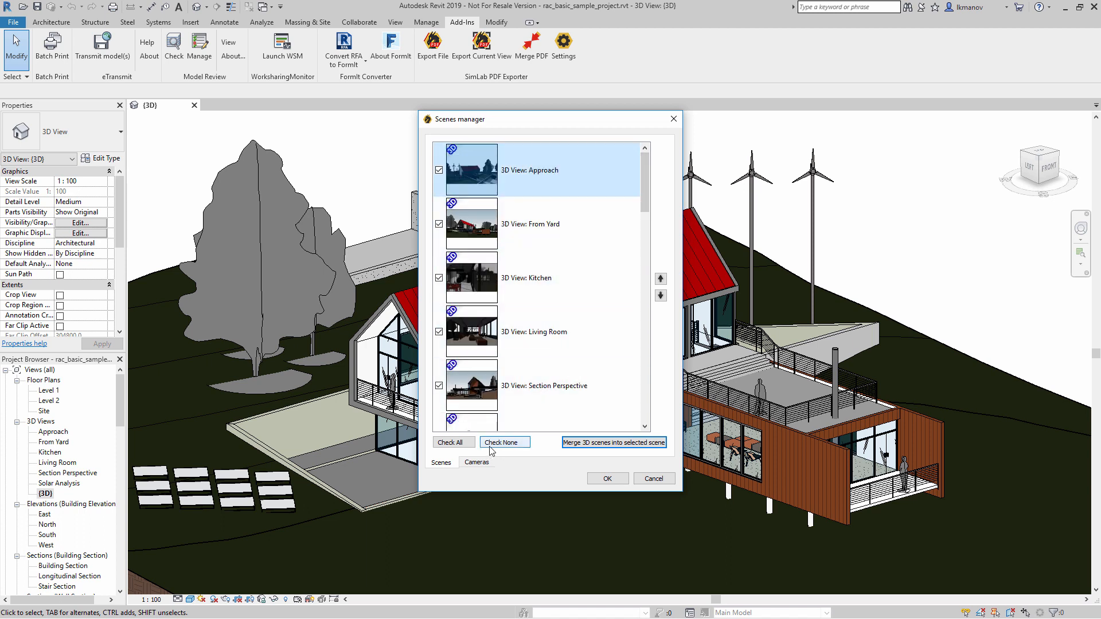
{"action": "left_click", "coordinate": [504, 443]}
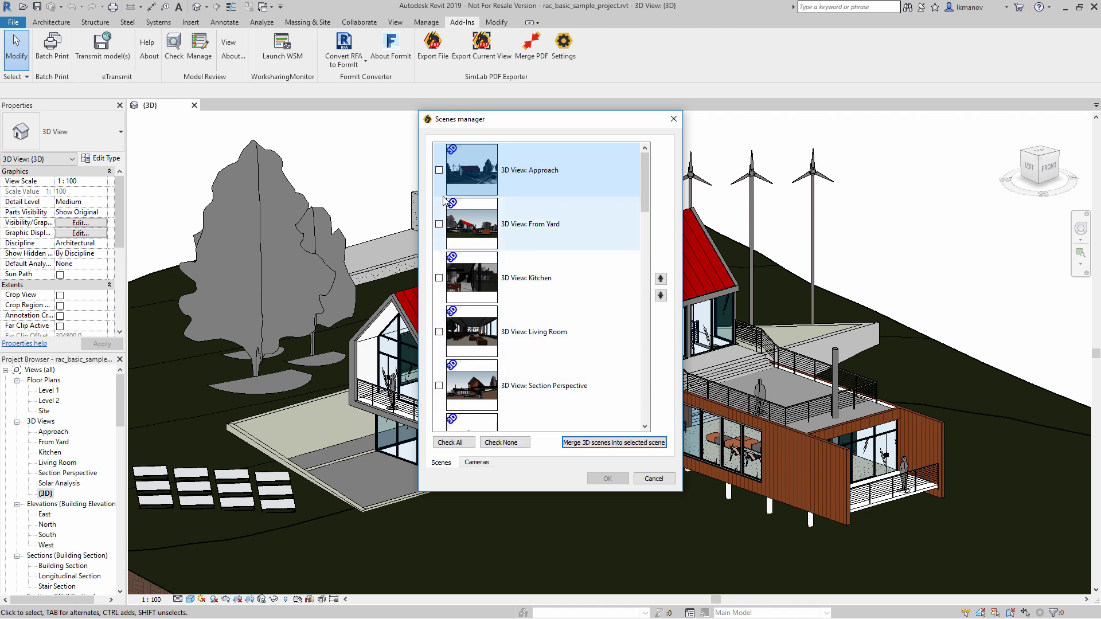
{"action": "left_click", "coordinate": [440, 170]}
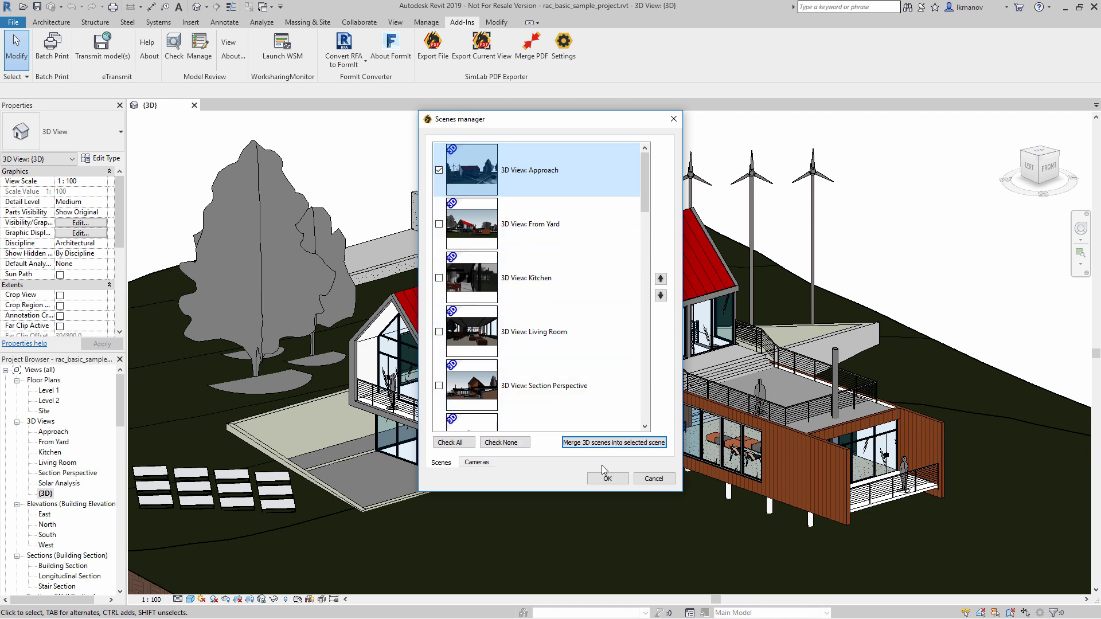
{"action": "left_click", "coordinate": [606, 478]}
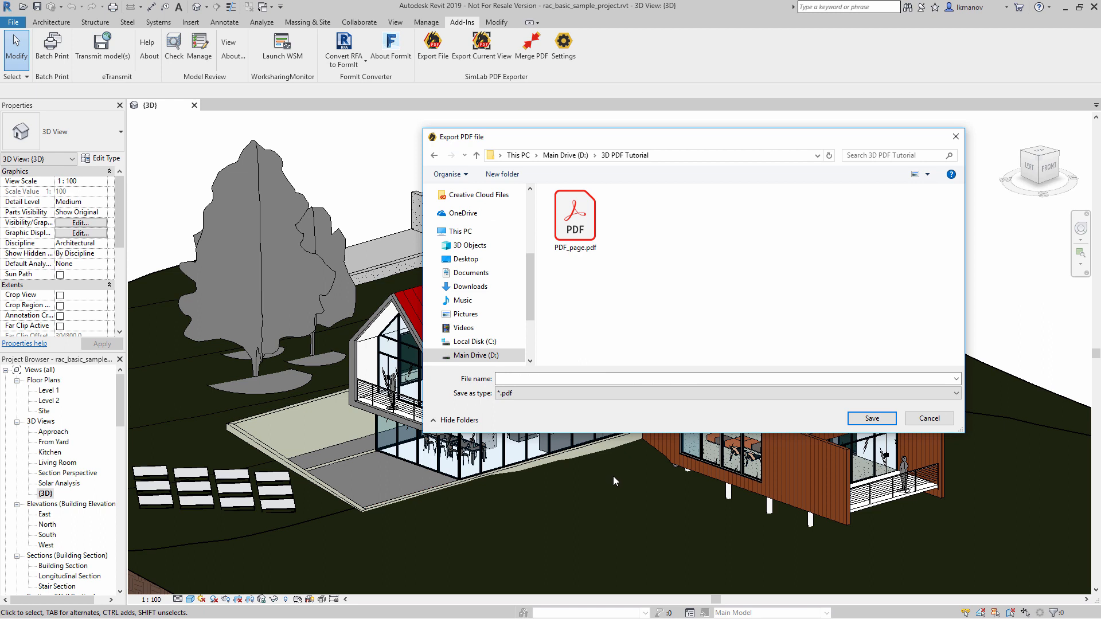
{"action": "type", "text": "Export_"}
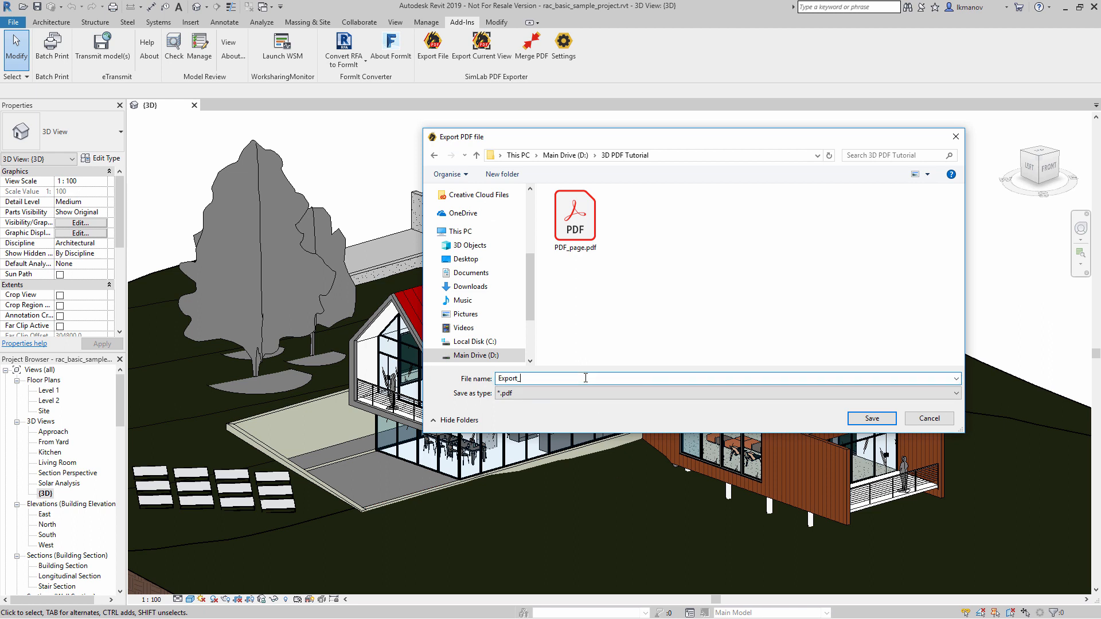
Save Export_1.pdf and orbit the exported house model in Acrobat to view another side and the roof.
{"action": "left_click", "coordinate": [870, 417]}
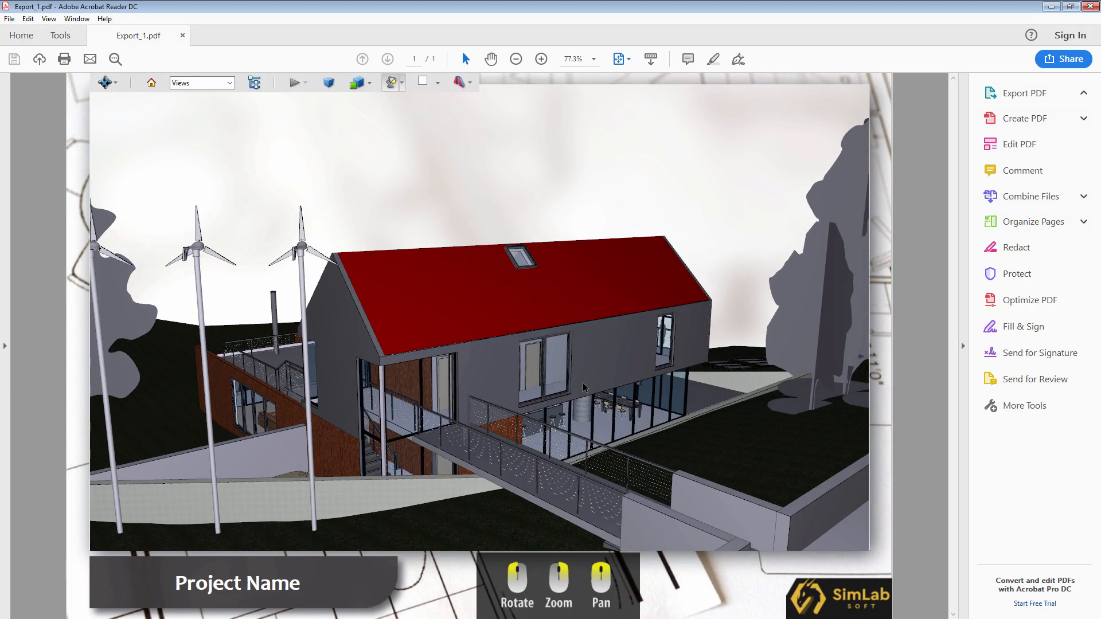
{"action": "left_click_drag", "start_coordinate": [582, 386], "coordinate": [674, 407]}
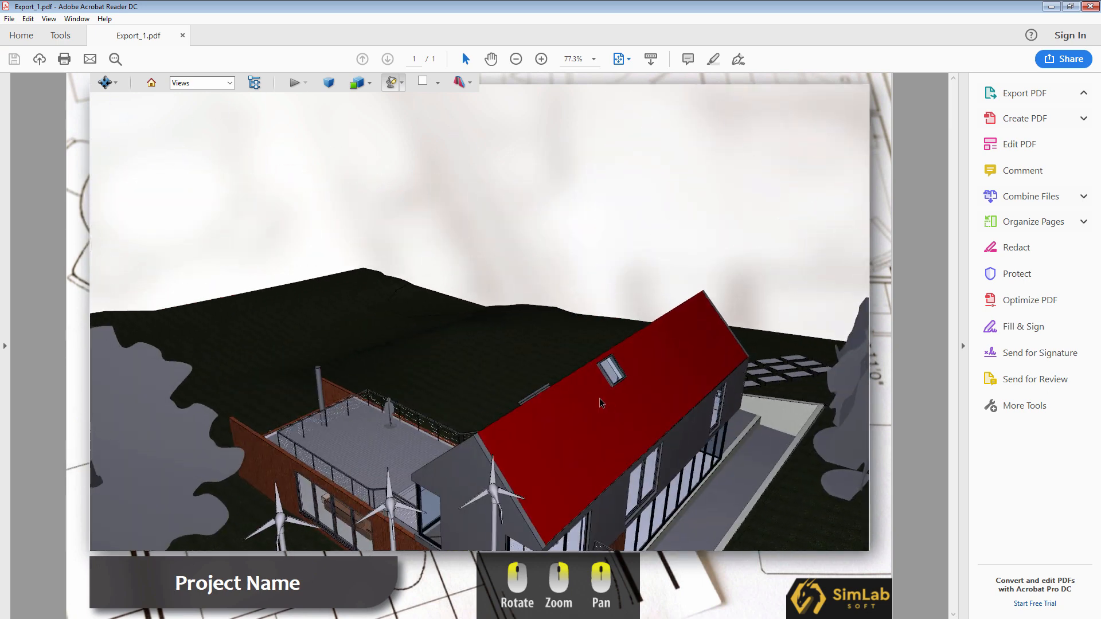
{"action": "left_click_drag", "start_coordinate": [600, 403], "coordinate": [569, 364]}
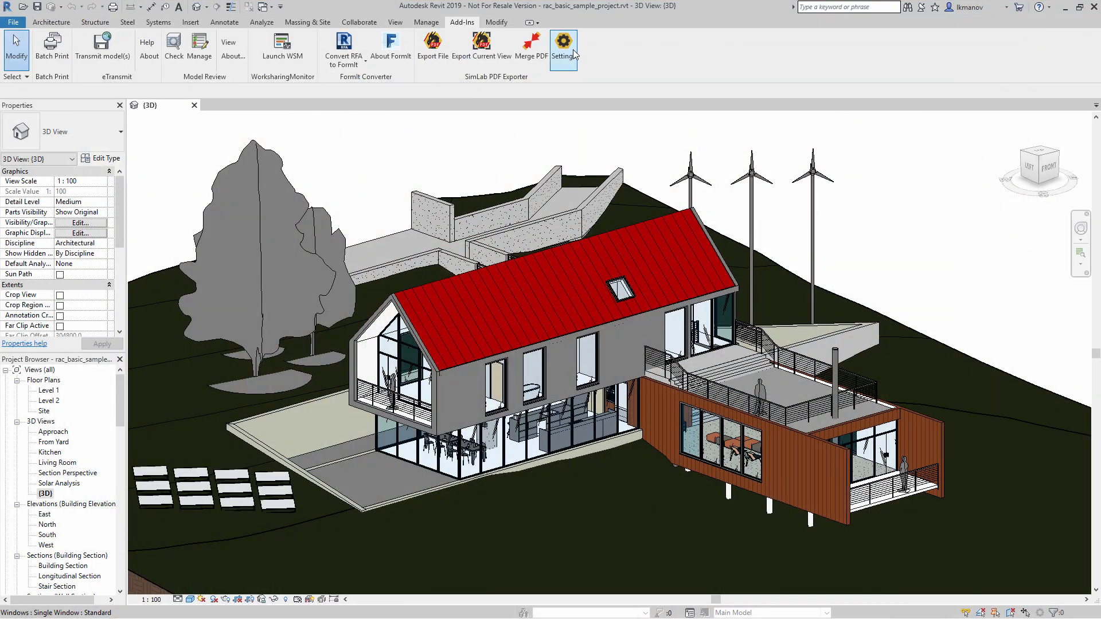
Create a new export template from the PDF exporter's settings, bringing up the Page Size dialog.
{"action": "left_click", "coordinate": [563, 41]}
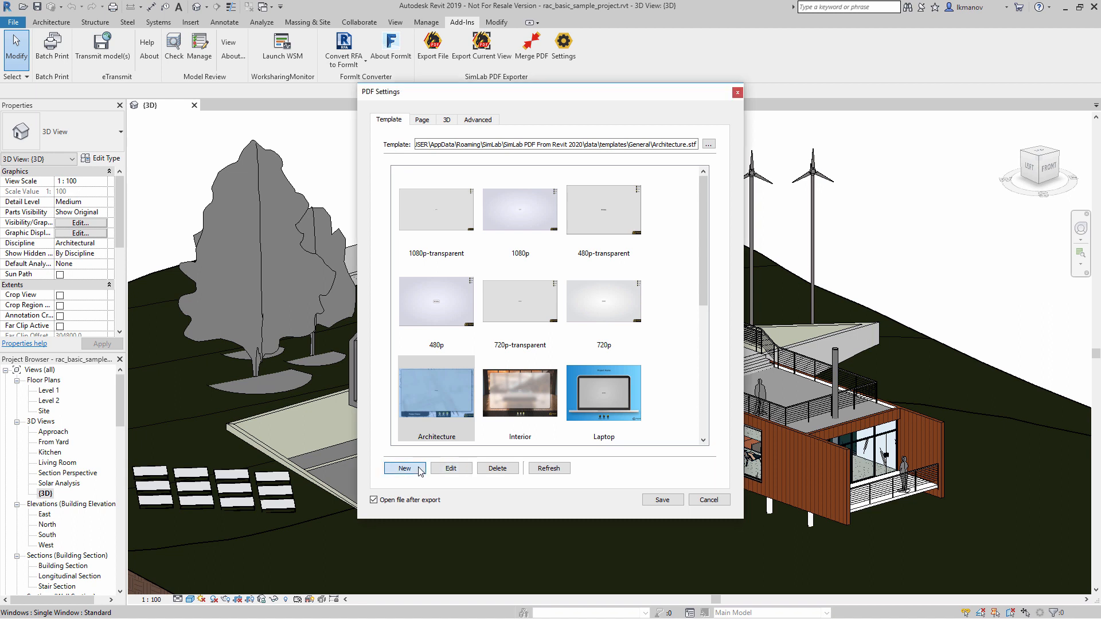
{"action": "left_click", "coordinate": [405, 468]}
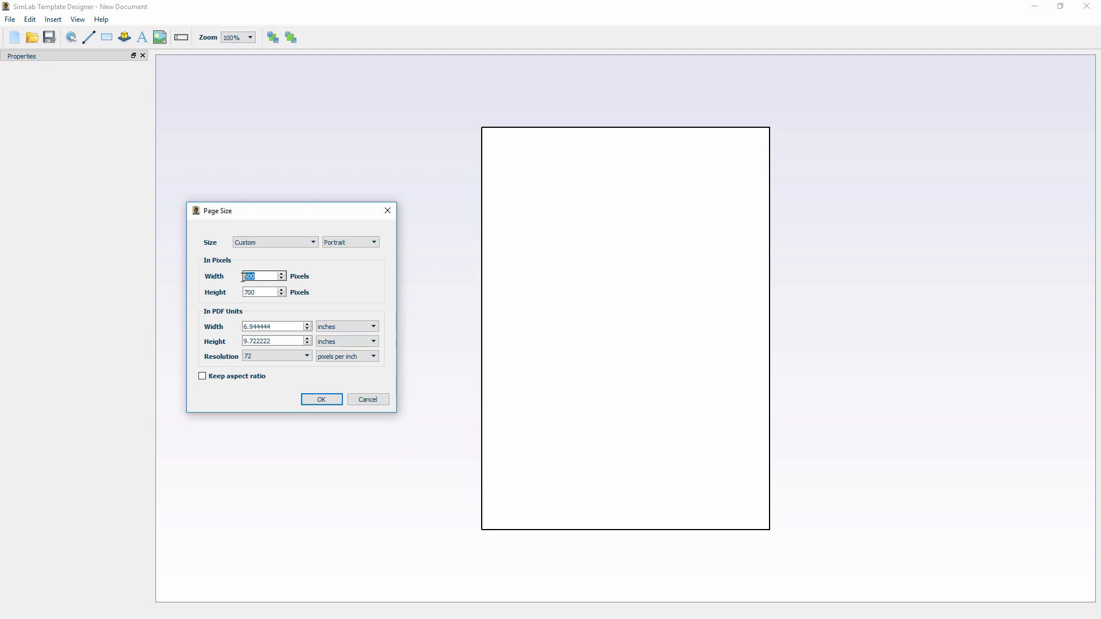
Size the template page at 1600 wide by 1800 high pixels.
{"action": "type", "text": "1600"}
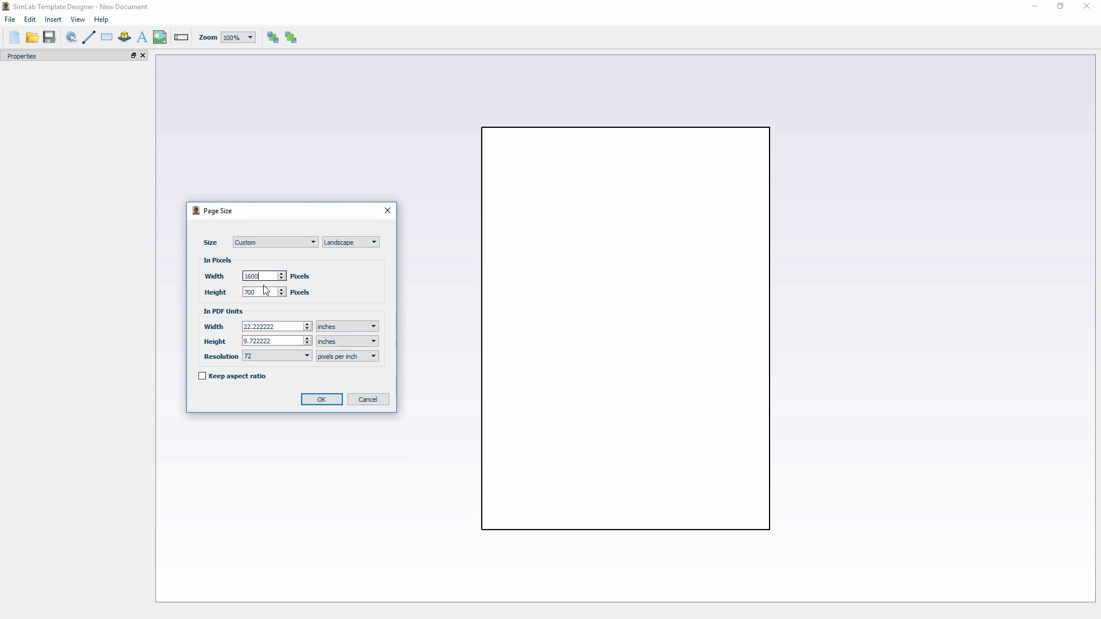
{"action": "type", "text": "1800"}
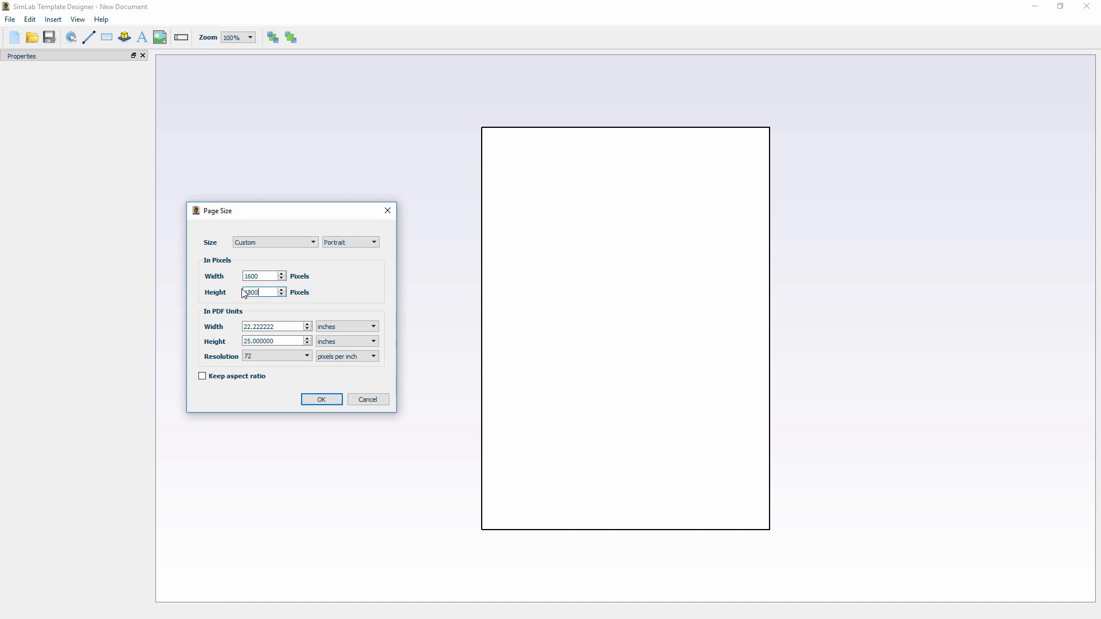
{"action": "left_click", "coordinate": [321, 400]}
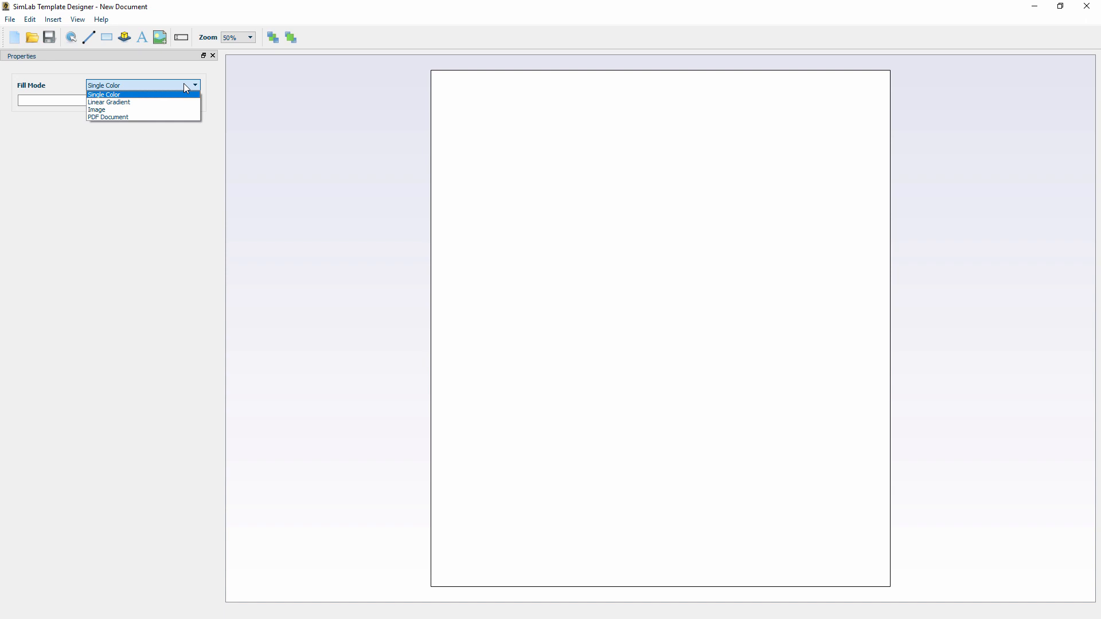
Fill the page background with a single colour, first bright green then a very pale green.
{"action": "left_click", "coordinate": [195, 101]}
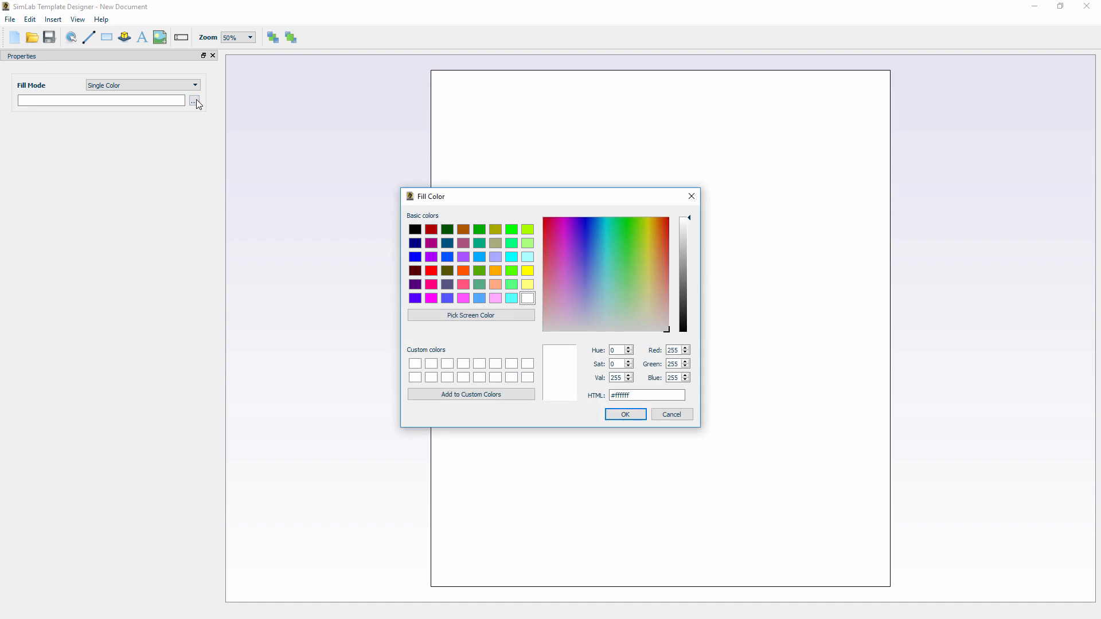
{"action": "left_click", "coordinate": [626, 235]}
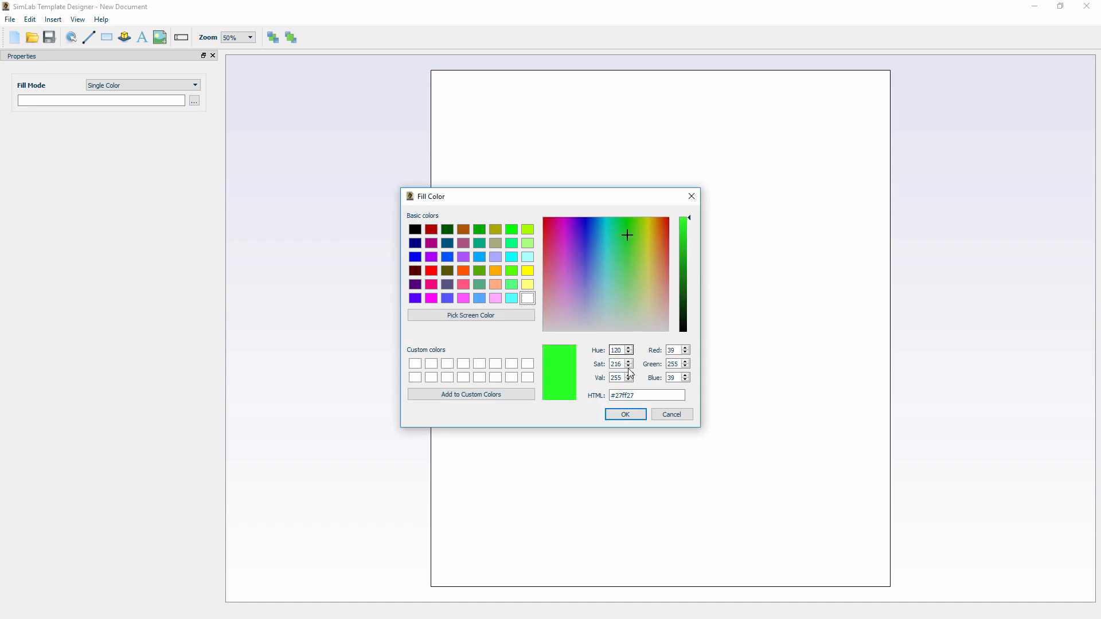
{"action": "left_click", "coordinate": [624, 414]}
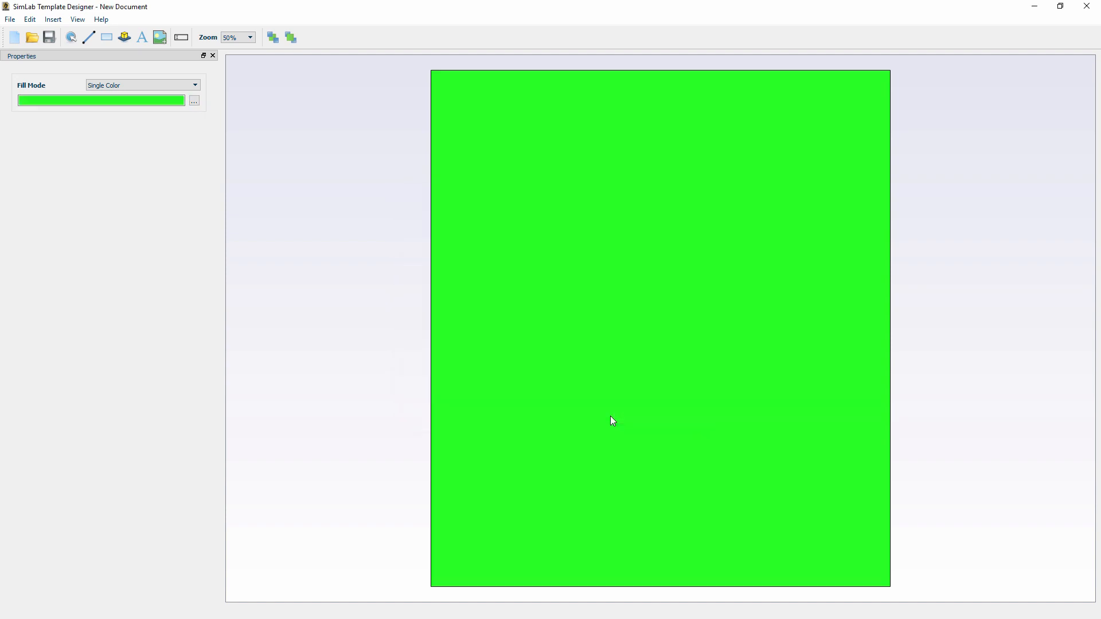
{"action": "left_click", "coordinate": [193, 101]}
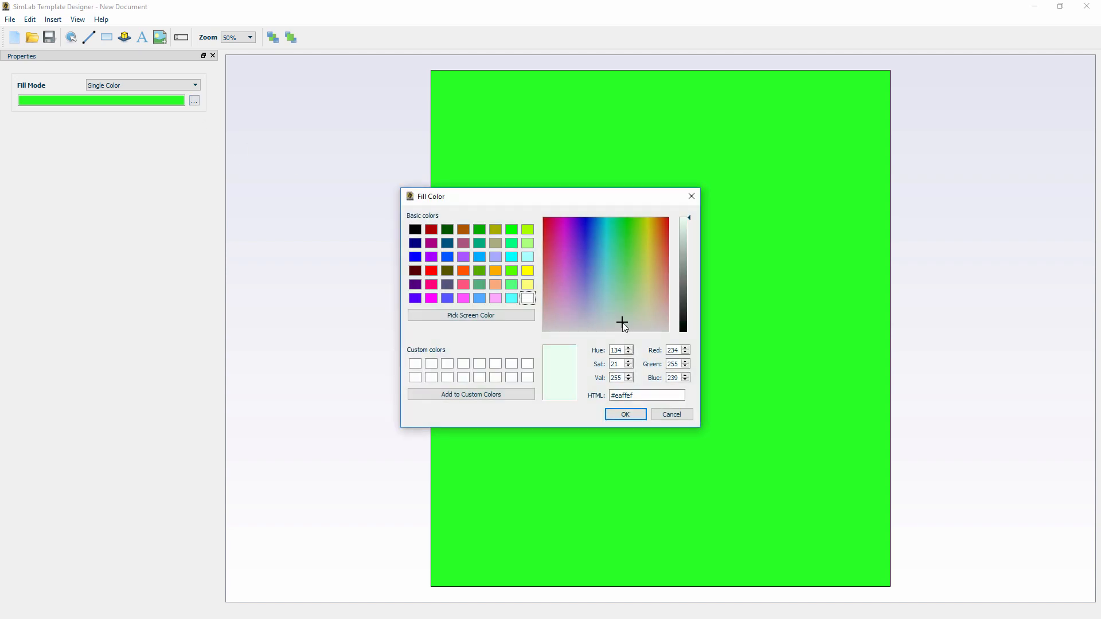
{"action": "left_click", "coordinate": [624, 414]}
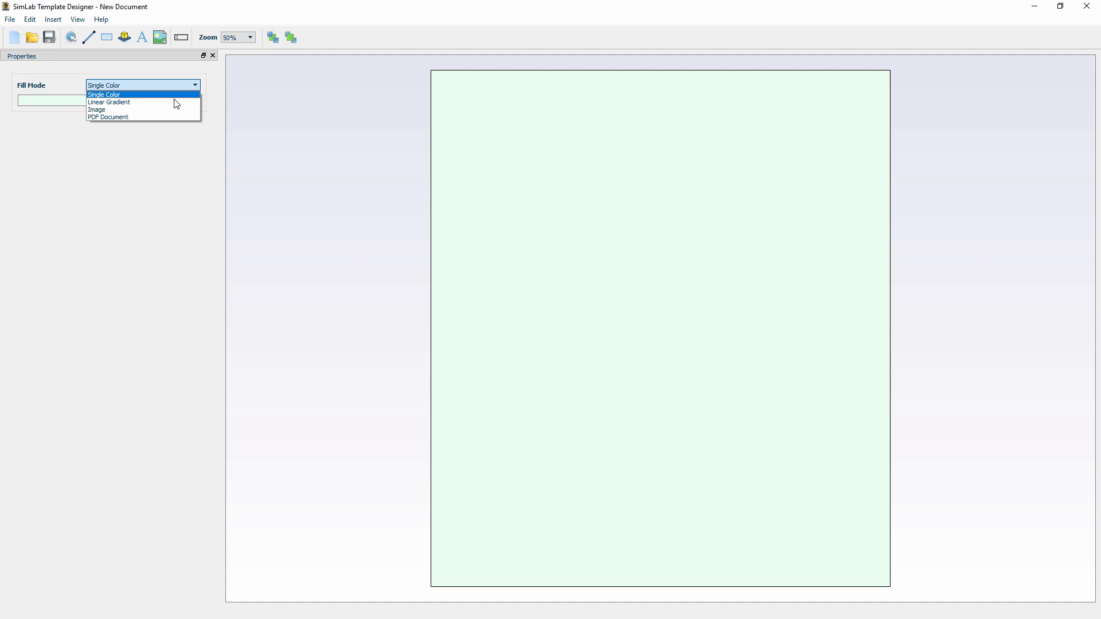
Change the page fill to a linear gradient with red as its end colour.
{"action": "left_click", "coordinate": [109, 102]}
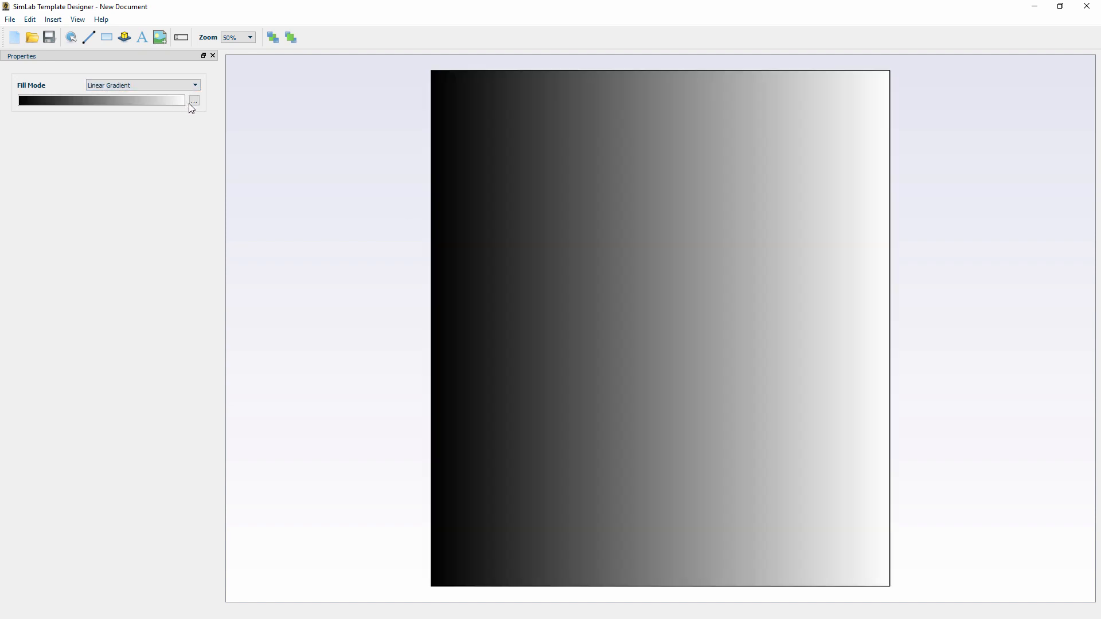
{"action": "left_click", "coordinate": [192, 100]}
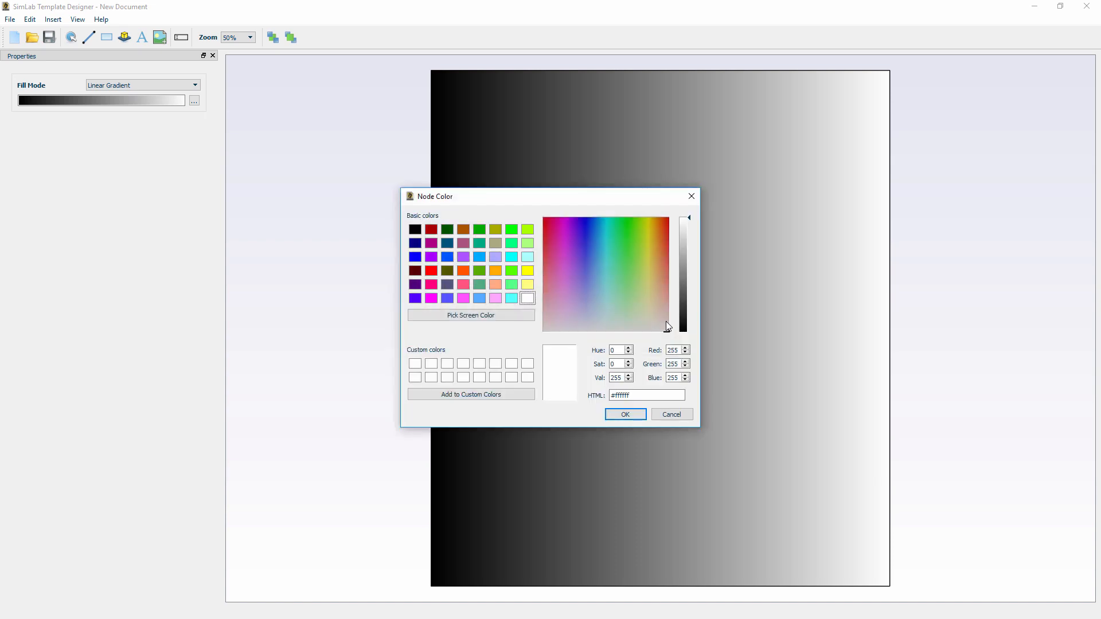
{"action": "left_click", "coordinate": [680, 222]}
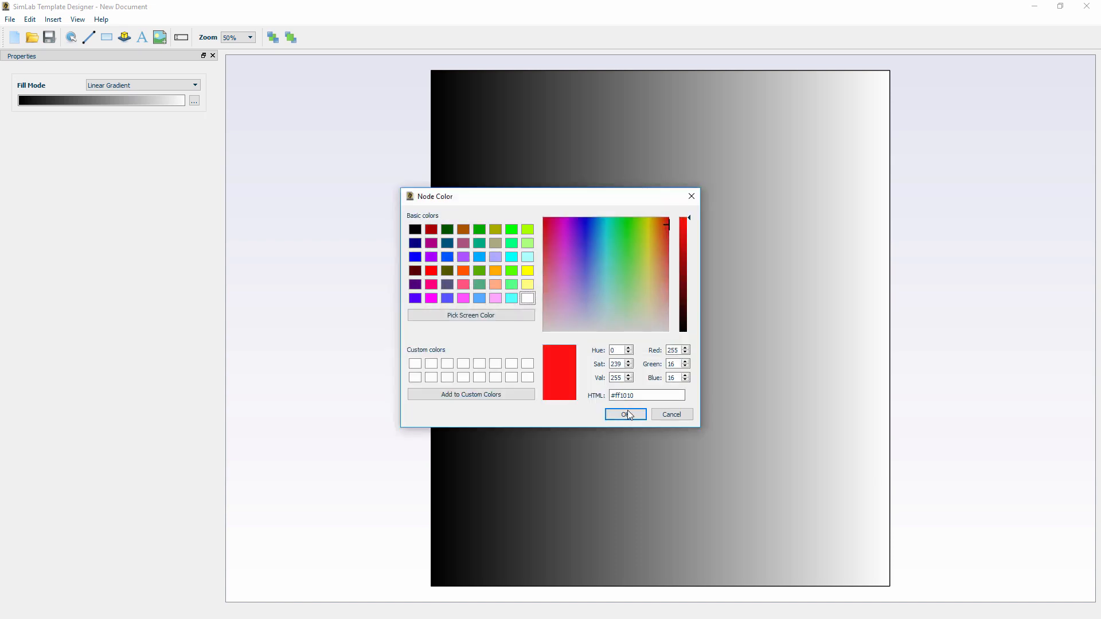
{"action": "left_click", "coordinate": [624, 415]}
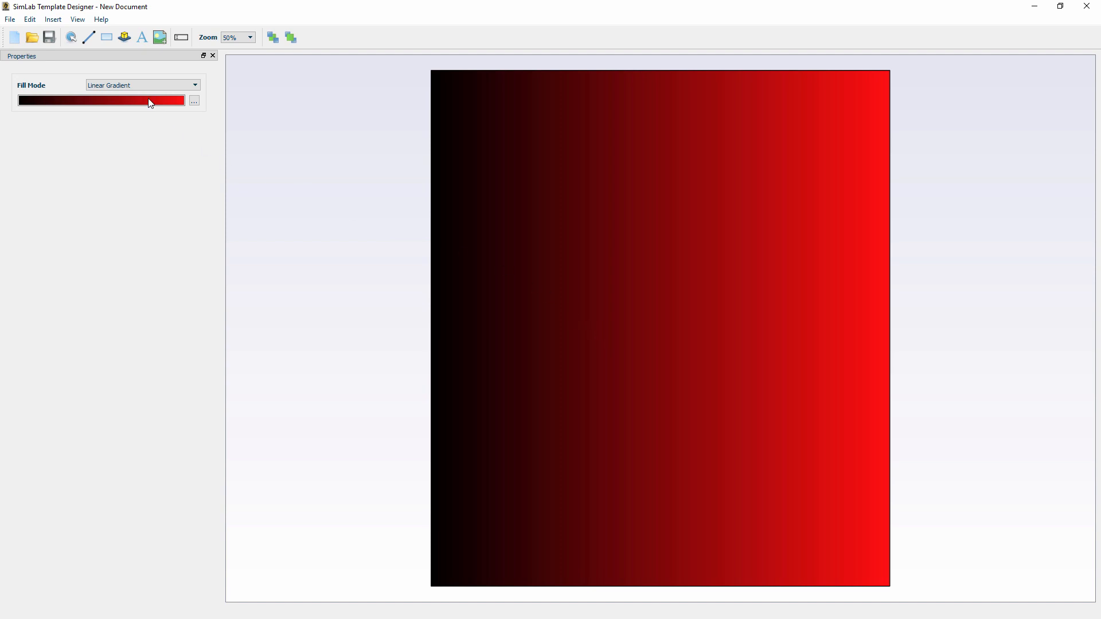
{"action": "left_click", "coordinate": [142, 85]}
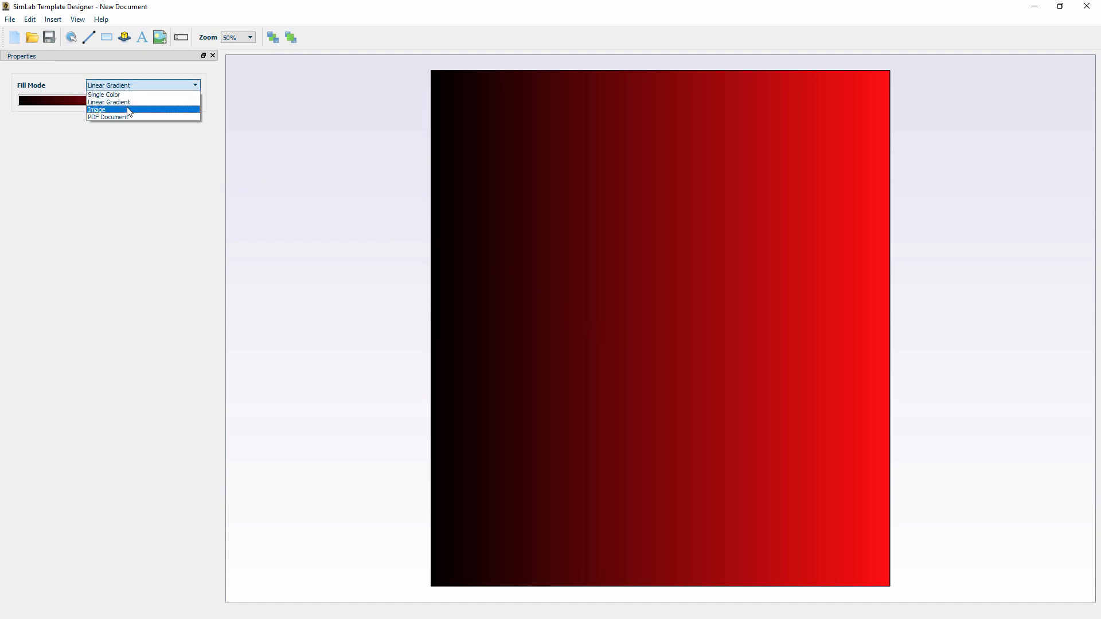
{"action": "mouse_move", "coordinate": [126, 117]}
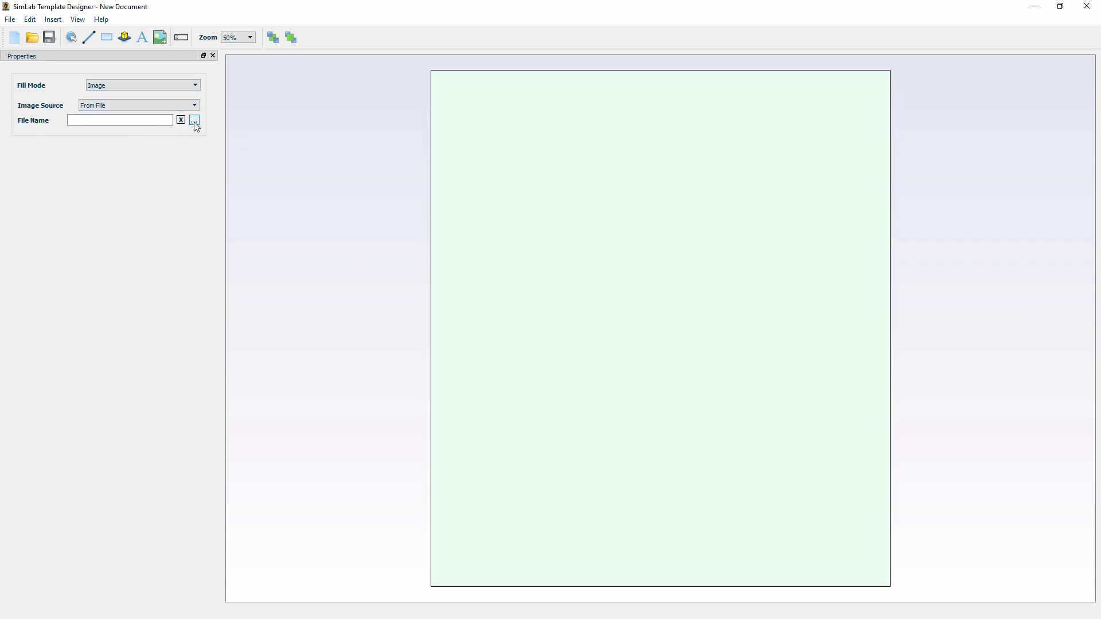
Use Extended_background.jpg from the 3D PDF Tutorial folder as the page background image.
{"action": "left_click", "coordinate": [195, 121]}
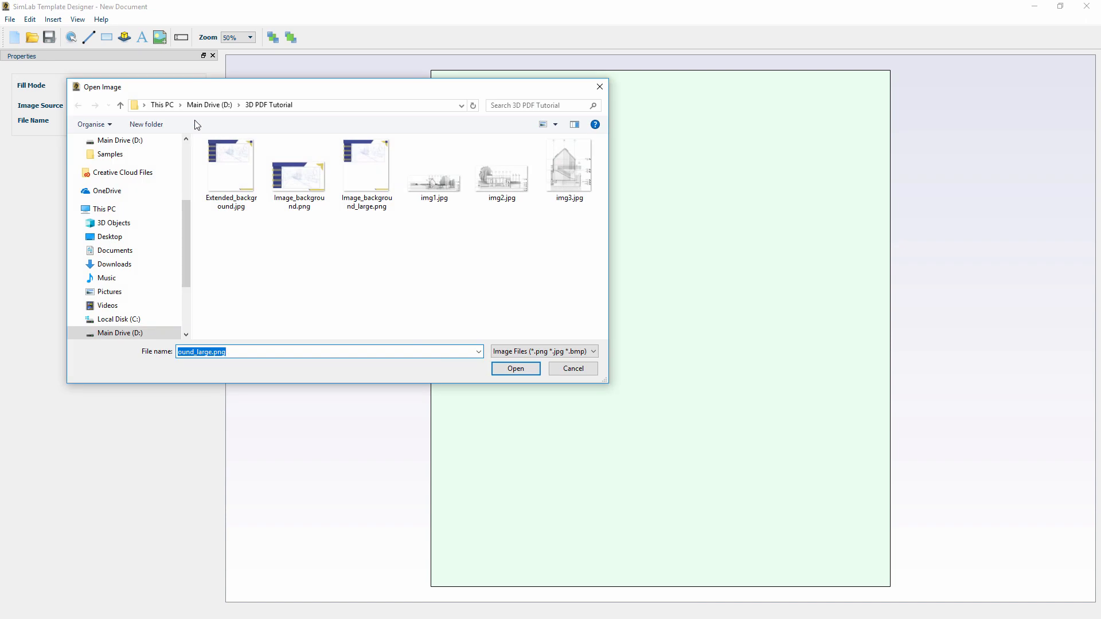
{"action": "left_click", "coordinate": [515, 368]}
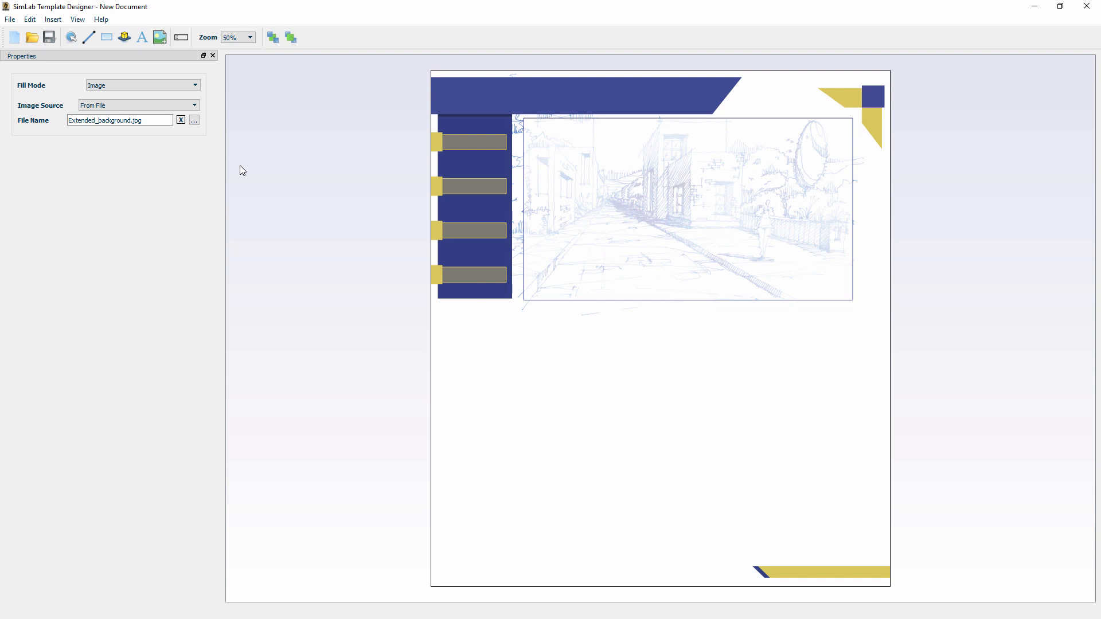
{"action": "mouse_move", "coordinate": [234, 160]}
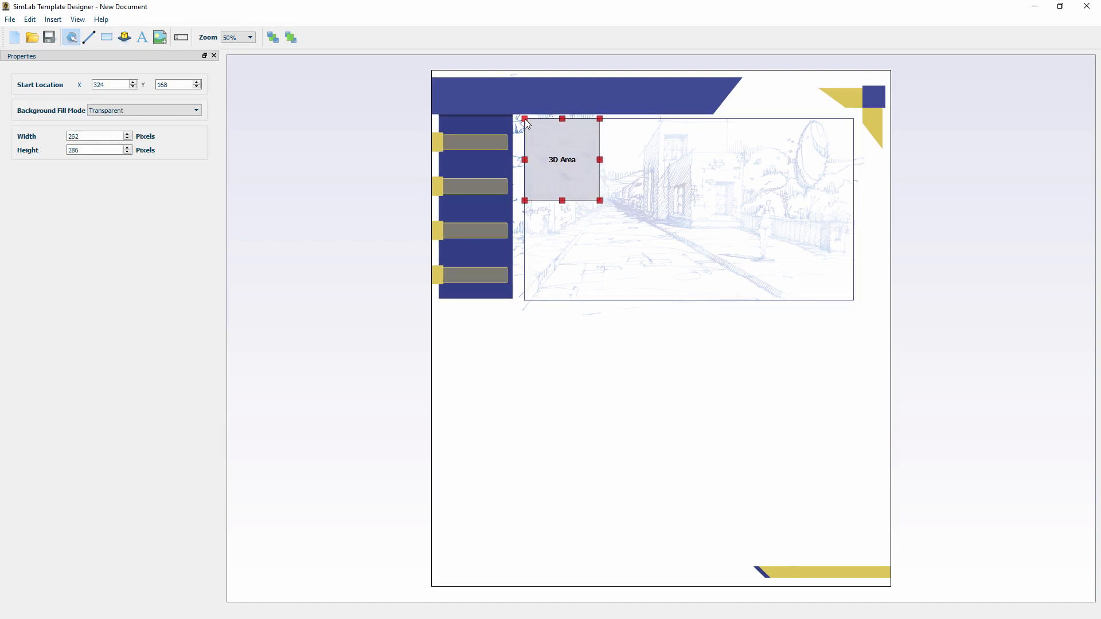
Stretch the 3D area's corners to cover the street sketch frame, working at 200% zoom.
{"action": "left_click_drag", "start_coordinate": [524, 118], "coordinate": [523, 119]}
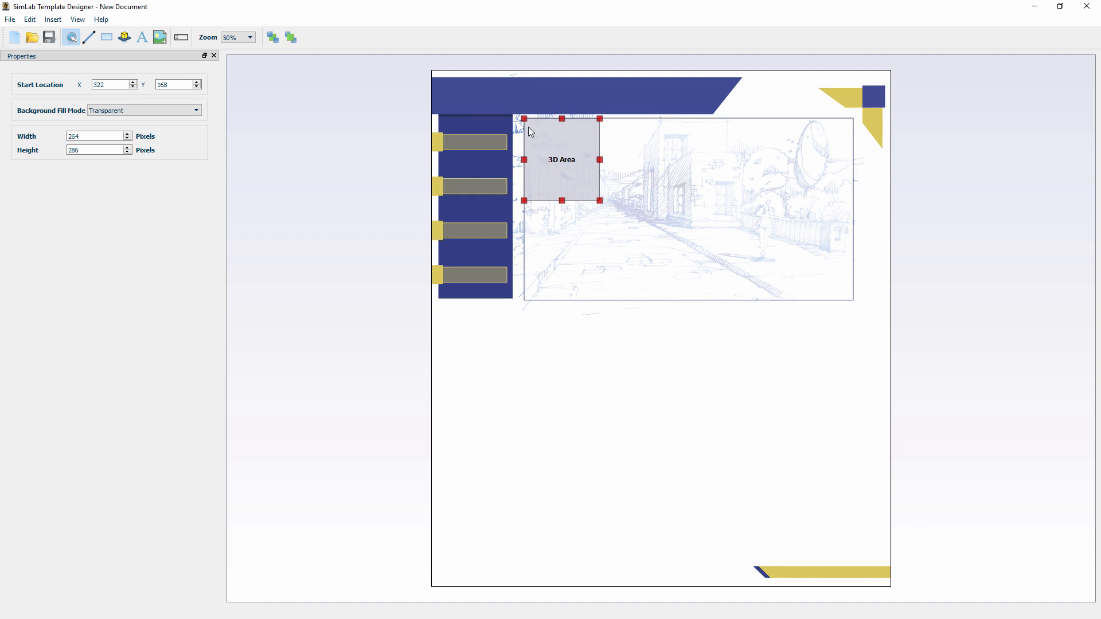
{"action": "left_click", "coordinate": [249, 37]}
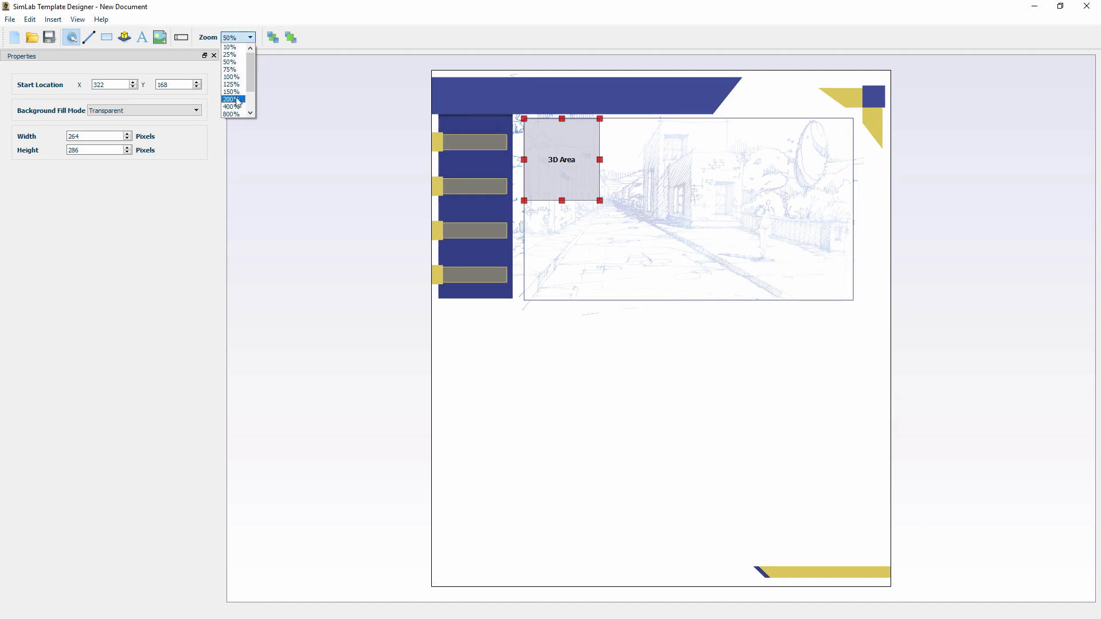
{"action": "left_click", "coordinate": [230, 99]}
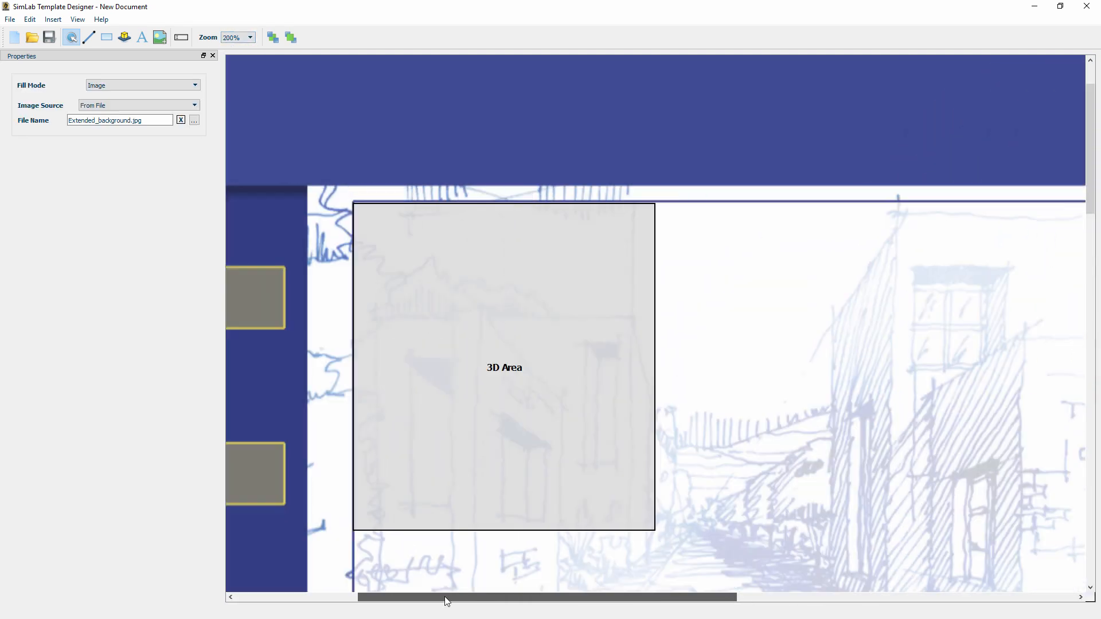
{"action": "left_click", "coordinate": [503, 367]}
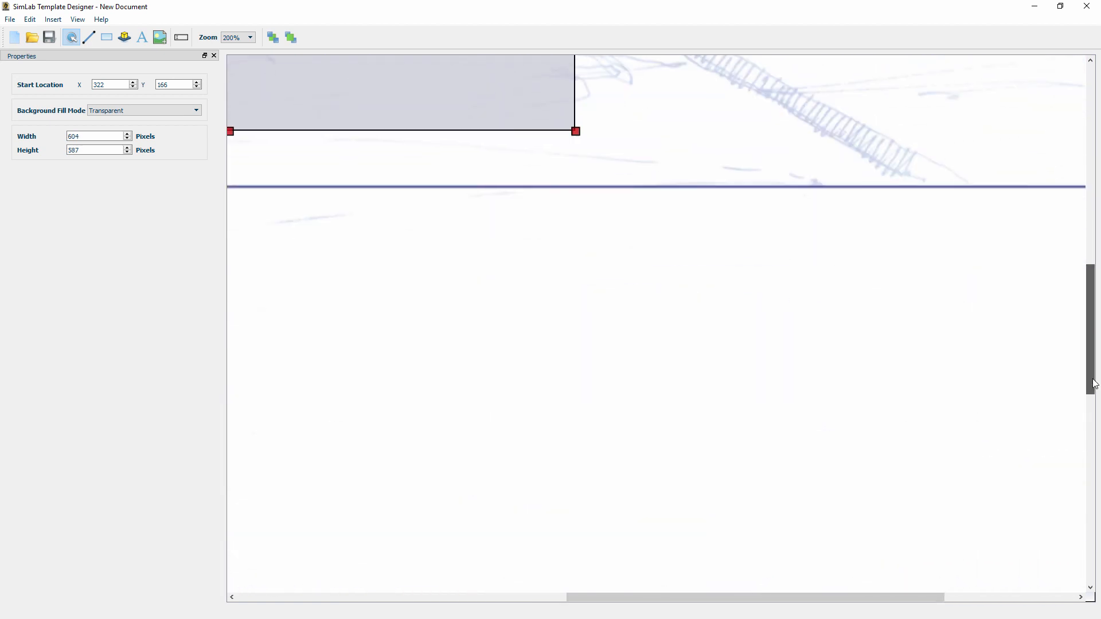
{"action": "left_click_drag", "start_coordinate": [574, 131], "coordinate": [766, 186]}
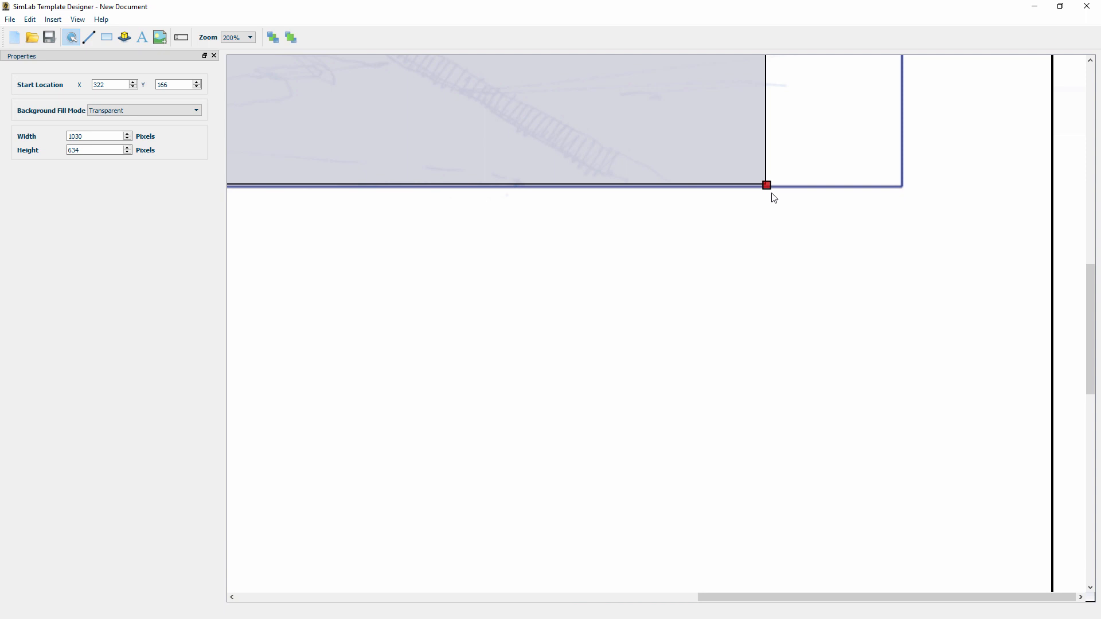
{"action": "left_click_drag", "start_coordinate": [766, 185], "coordinate": [905, 189]}
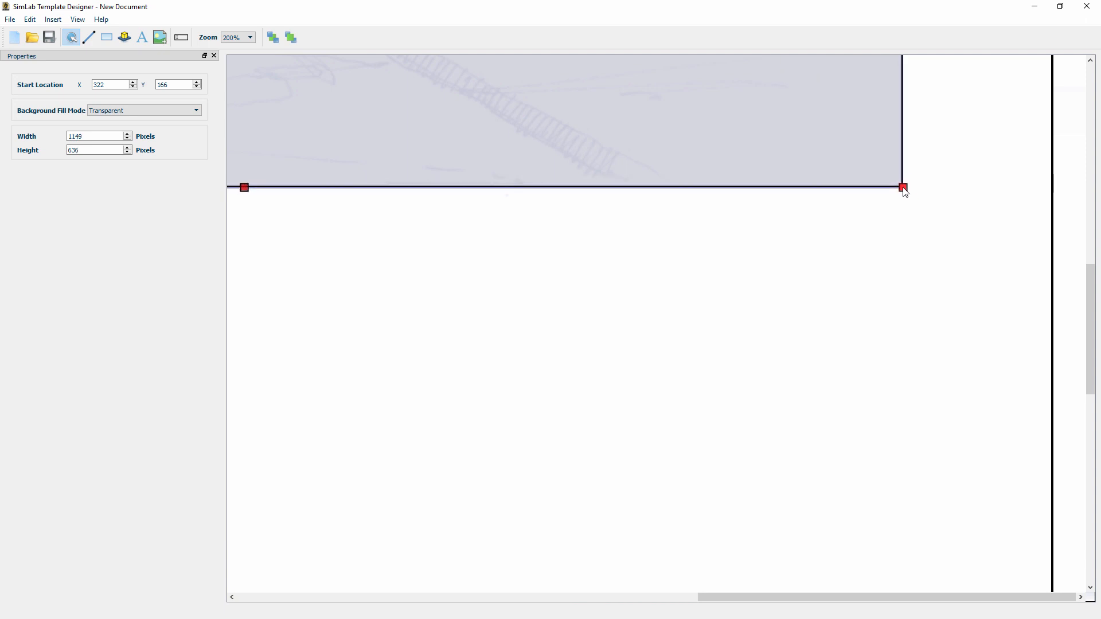
{"action": "left_click", "coordinate": [249, 37]}
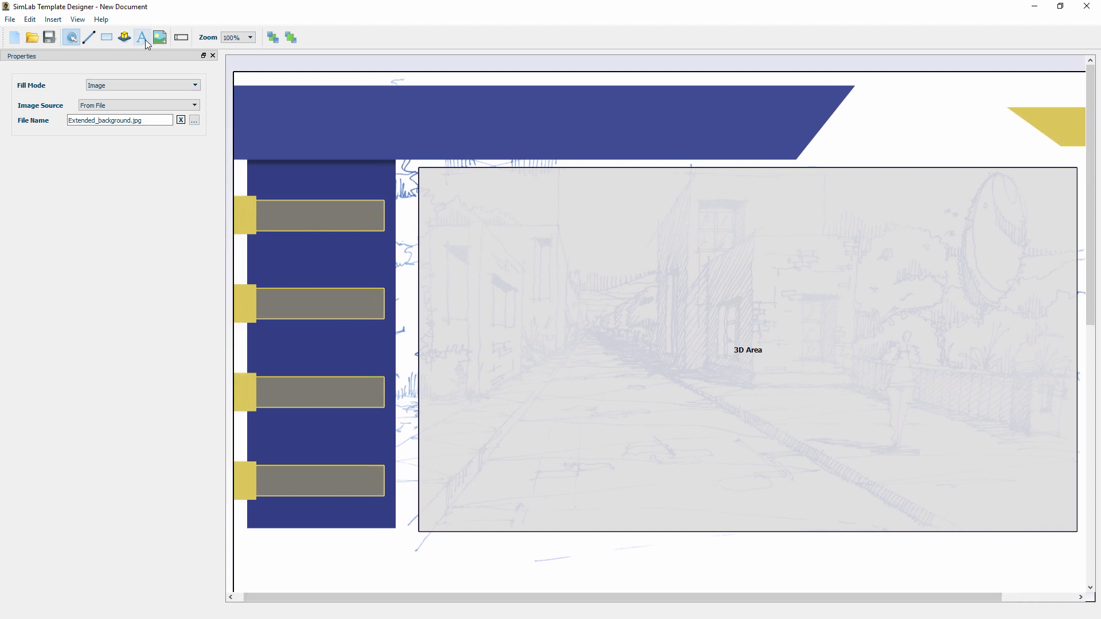
Add a white bold size-26 title "3D Model of a House" and centre it in the top banner.
{"action": "left_click", "coordinate": [141, 37]}
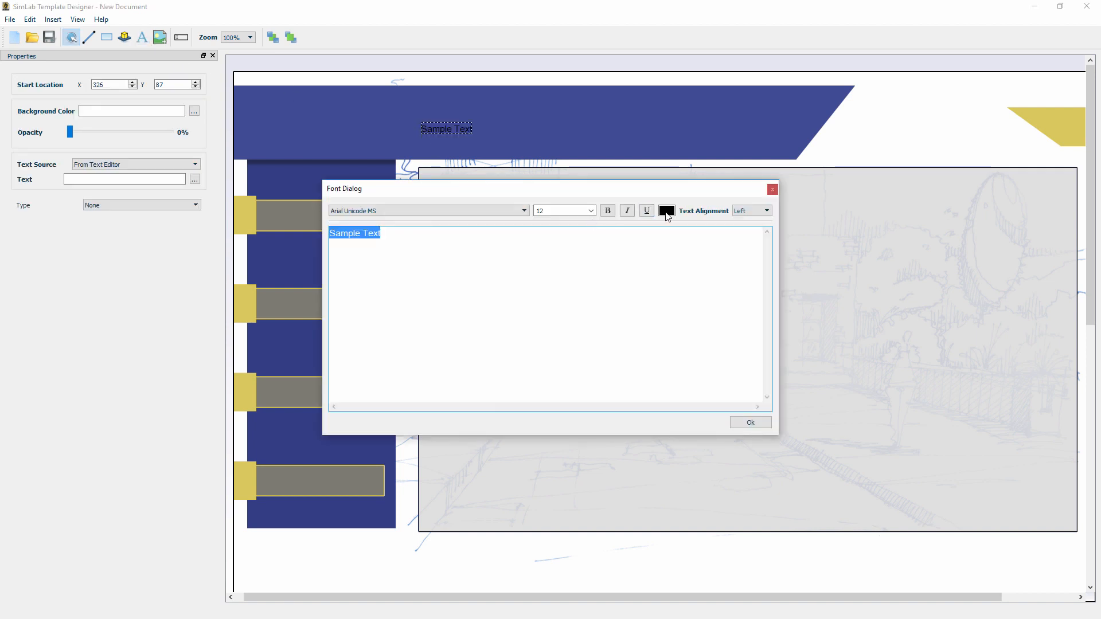
{"action": "left_click", "coordinate": [666, 211]}
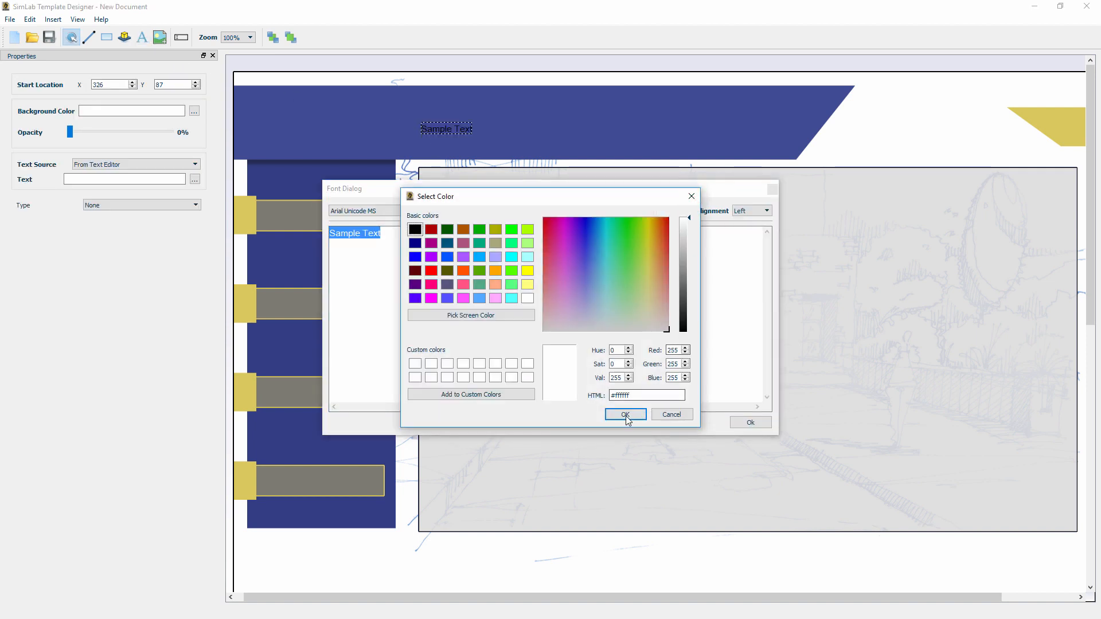
{"action": "left_click", "coordinate": [624, 414]}
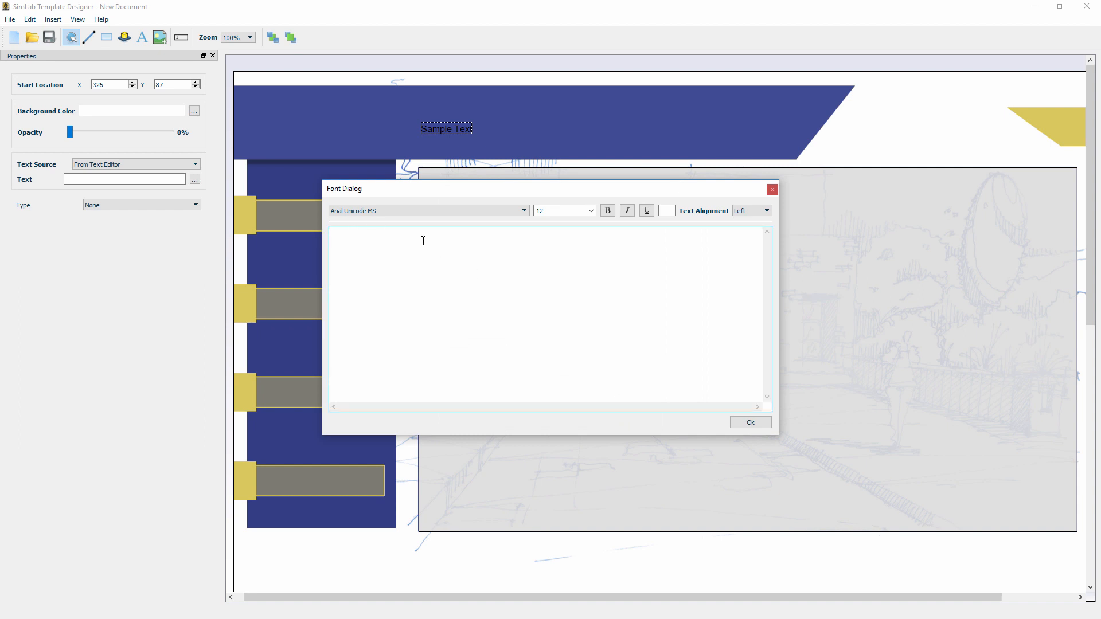
{"action": "type", "text": "3D Model of a House"}
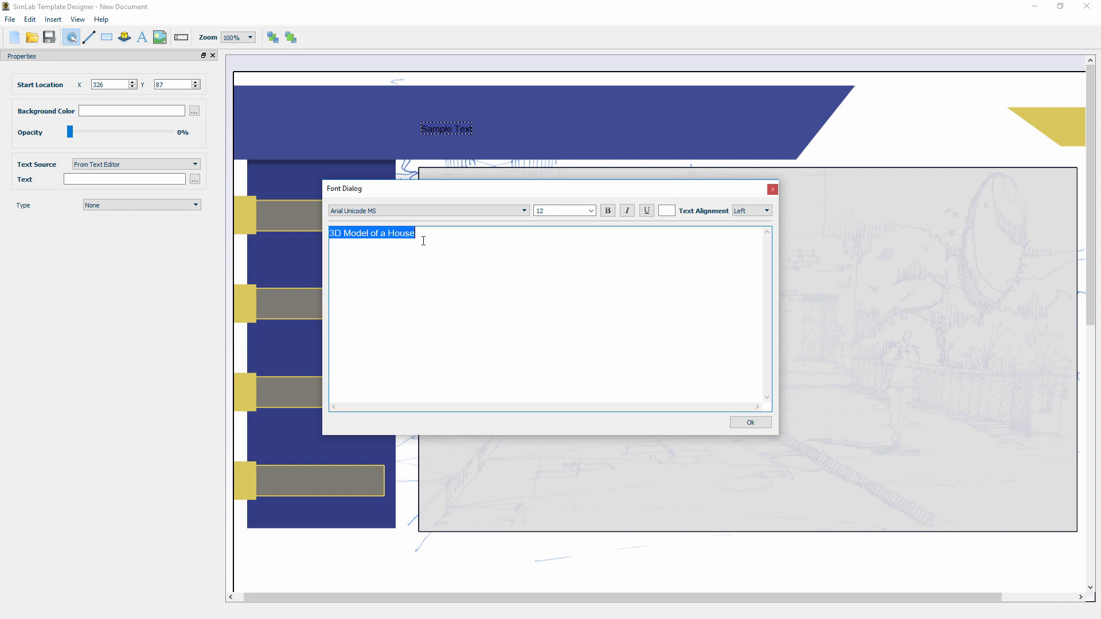
{"action": "left_click", "coordinate": [589, 211]}
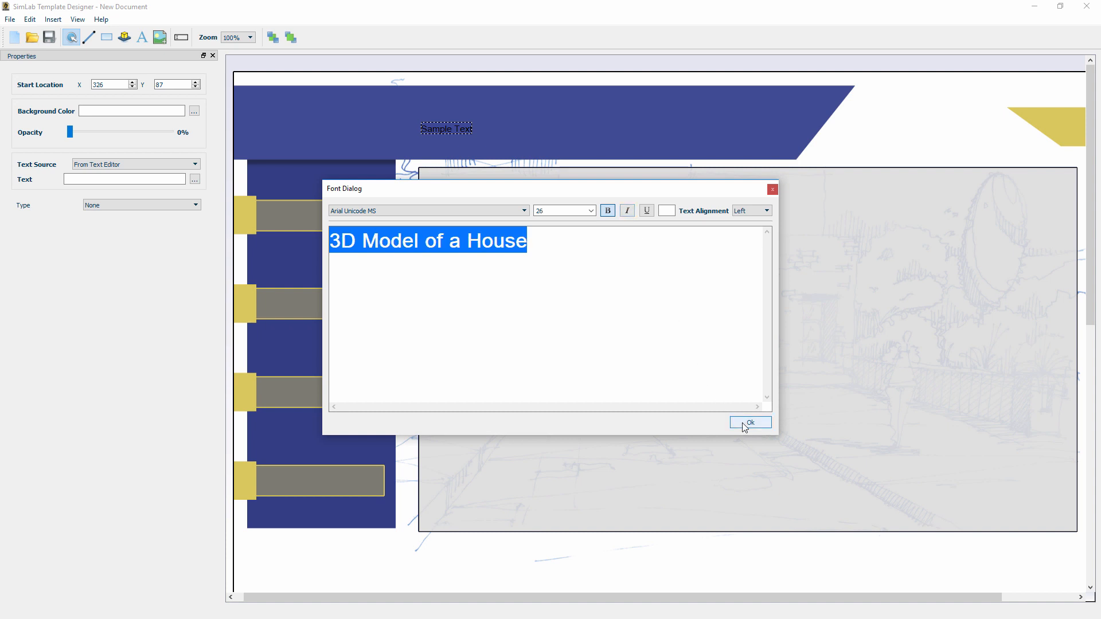
{"action": "left_click", "coordinate": [749, 423]}
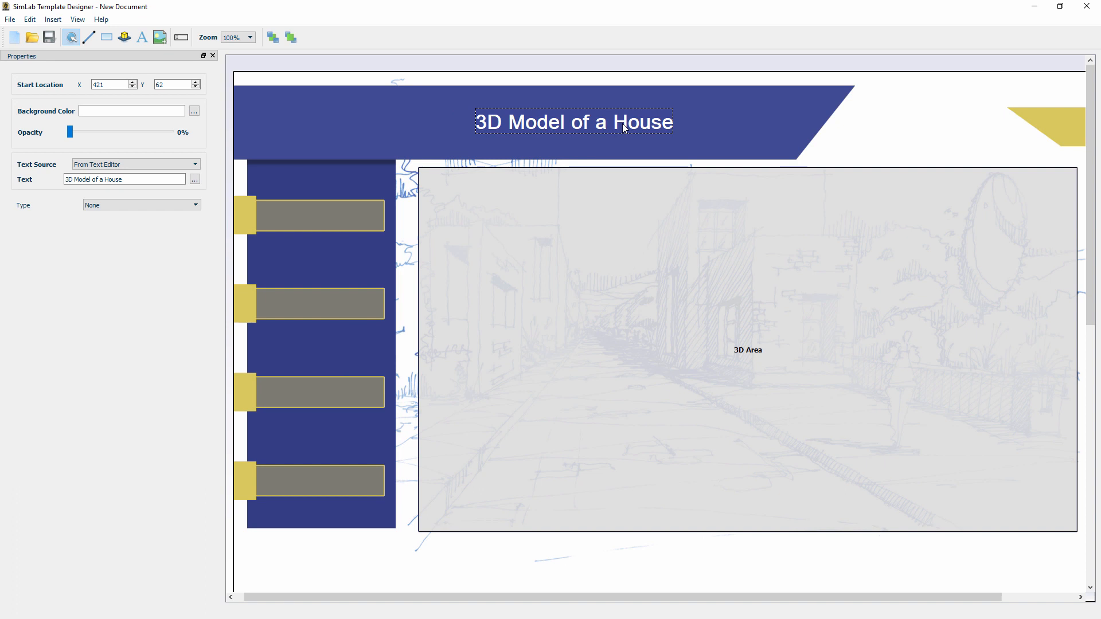
{"action": "left_click_drag", "start_coordinate": [573, 121], "coordinate": [587, 124]}
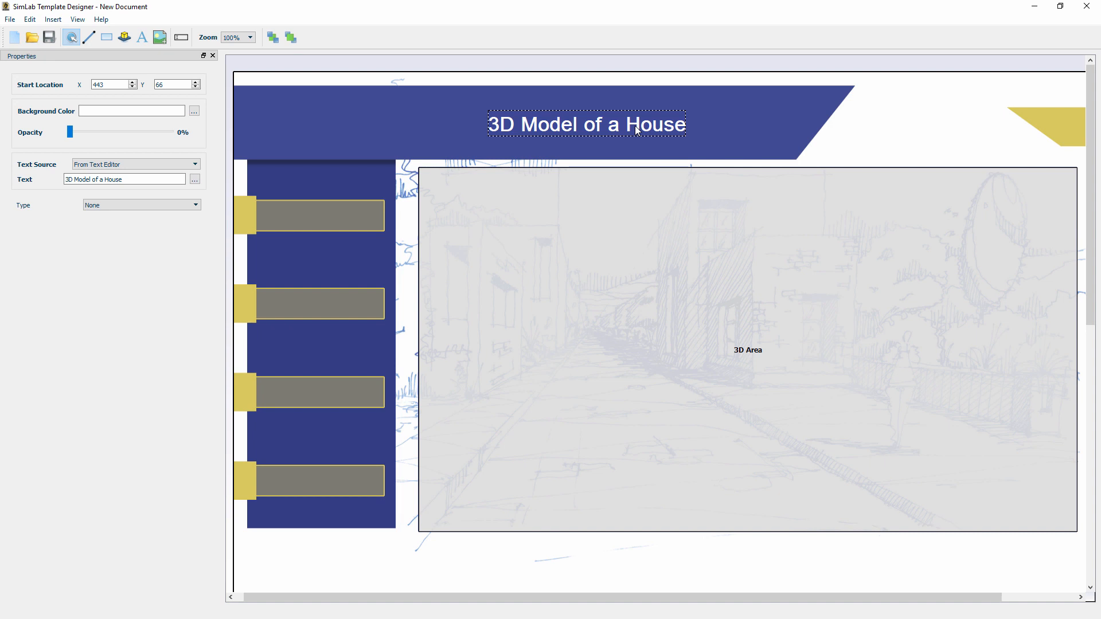
{"action": "mouse_move", "coordinate": [636, 131]}
{"action": "type", "text": "E"}
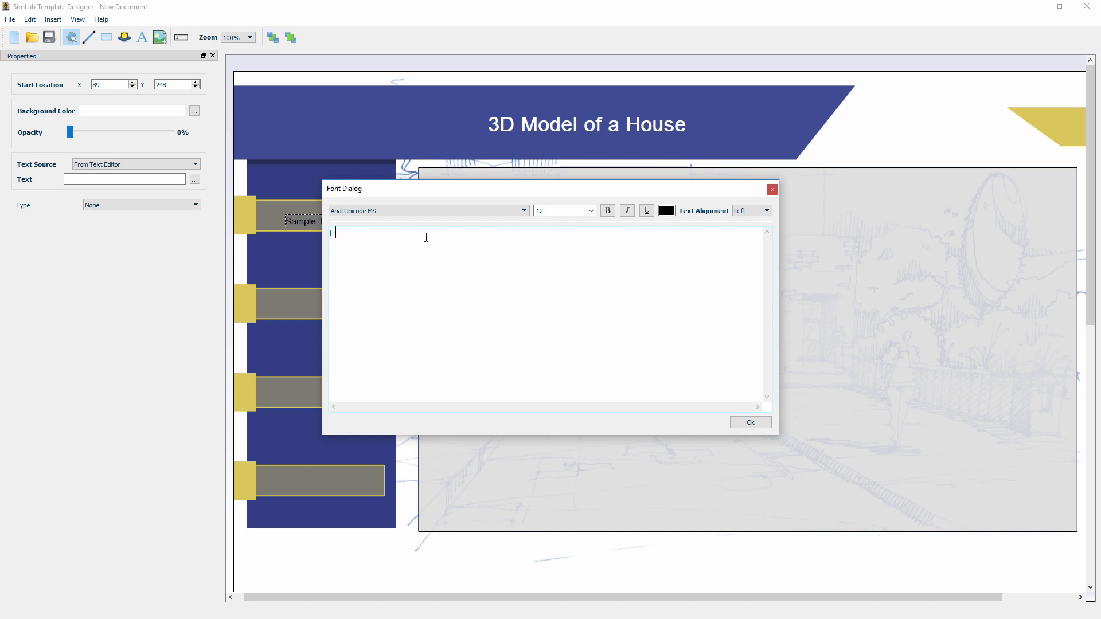
Label the first button Exterior in white size-20 text.
{"action": "type", "text": "xterior"}
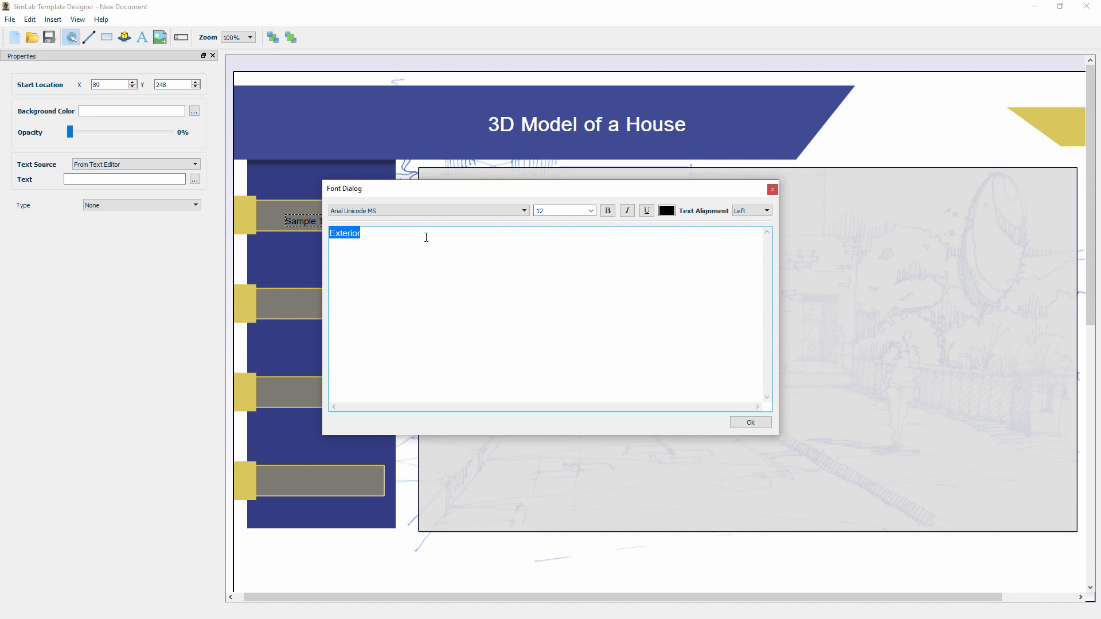
{"action": "left_click", "coordinate": [591, 211]}
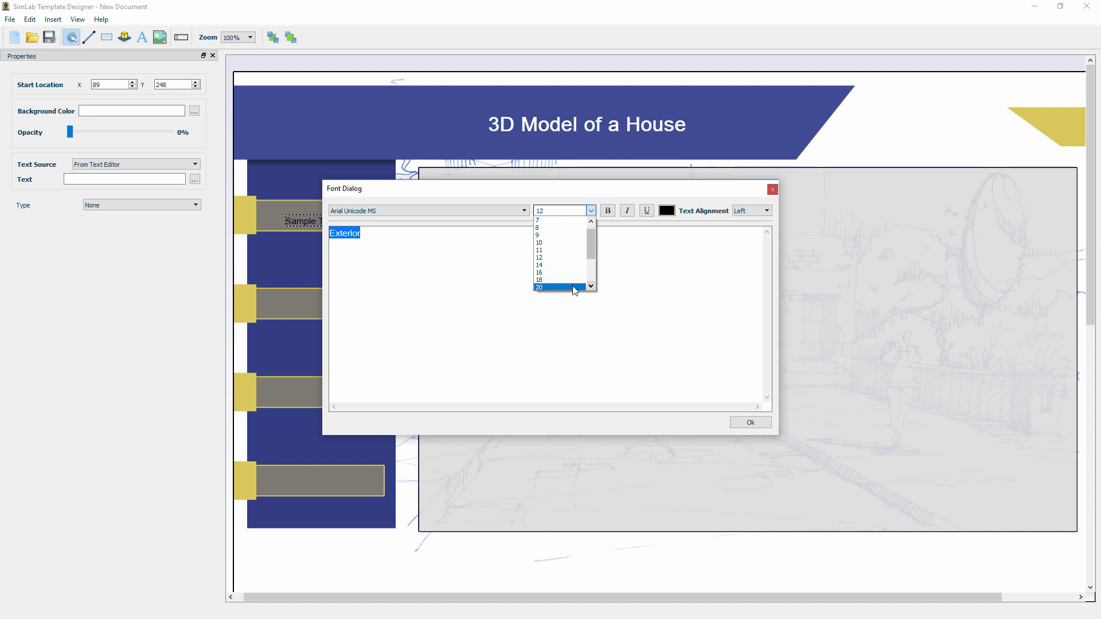
{"action": "left_click", "coordinate": [539, 286]}
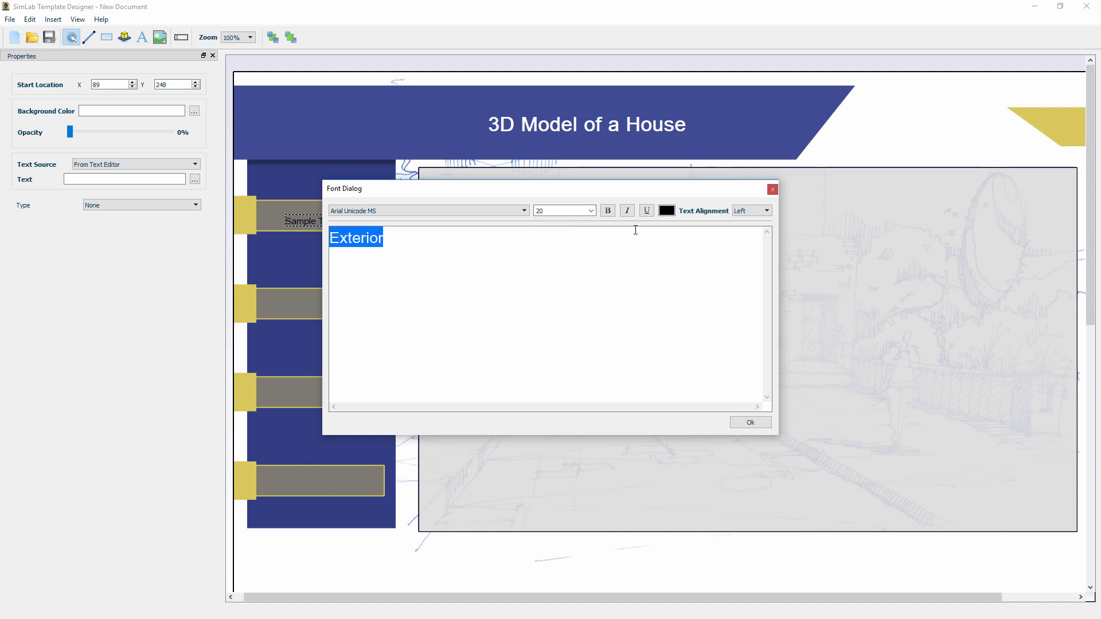
{"action": "left_click", "coordinate": [665, 211]}
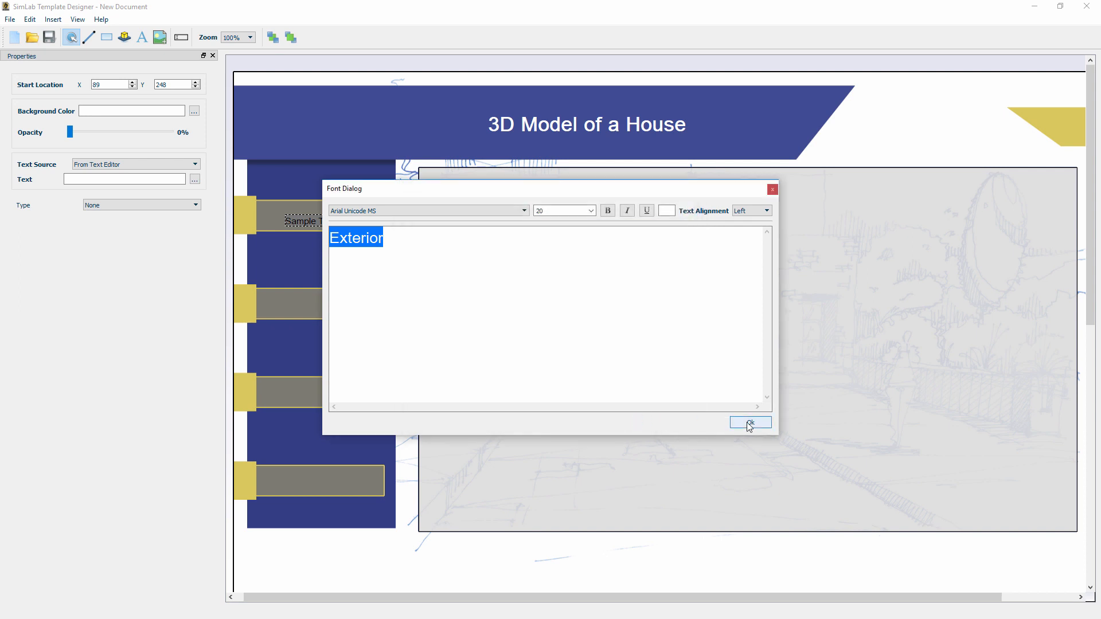
{"action": "left_click", "coordinate": [749, 422]}
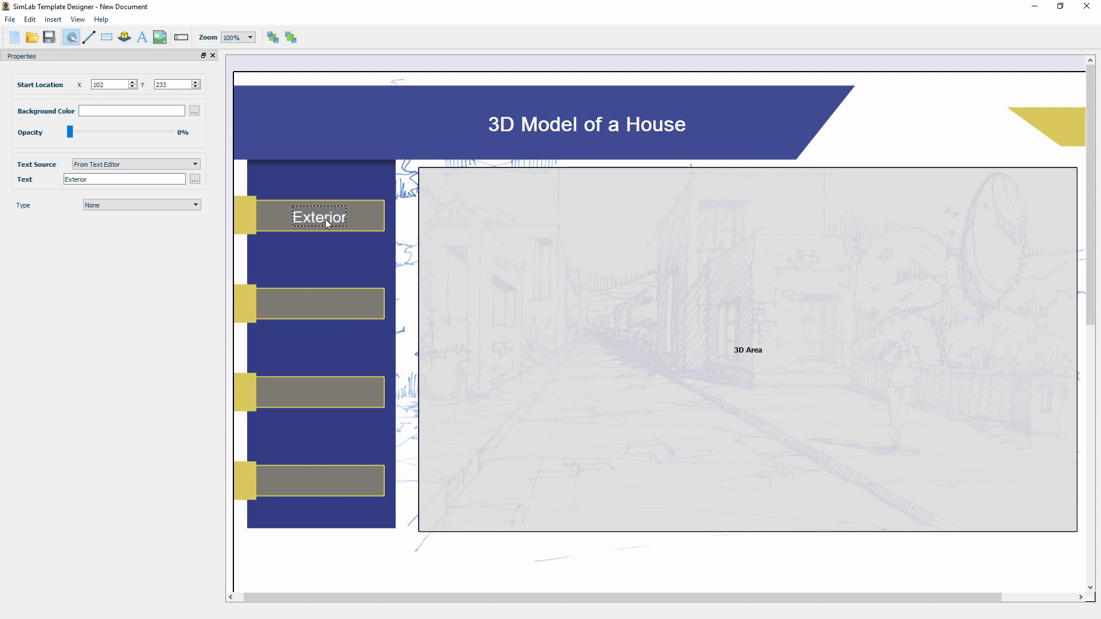
Label the next buttons Yard and Living Room, clearing the old text first.
{"action": "left_click", "coordinate": [322, 303]}
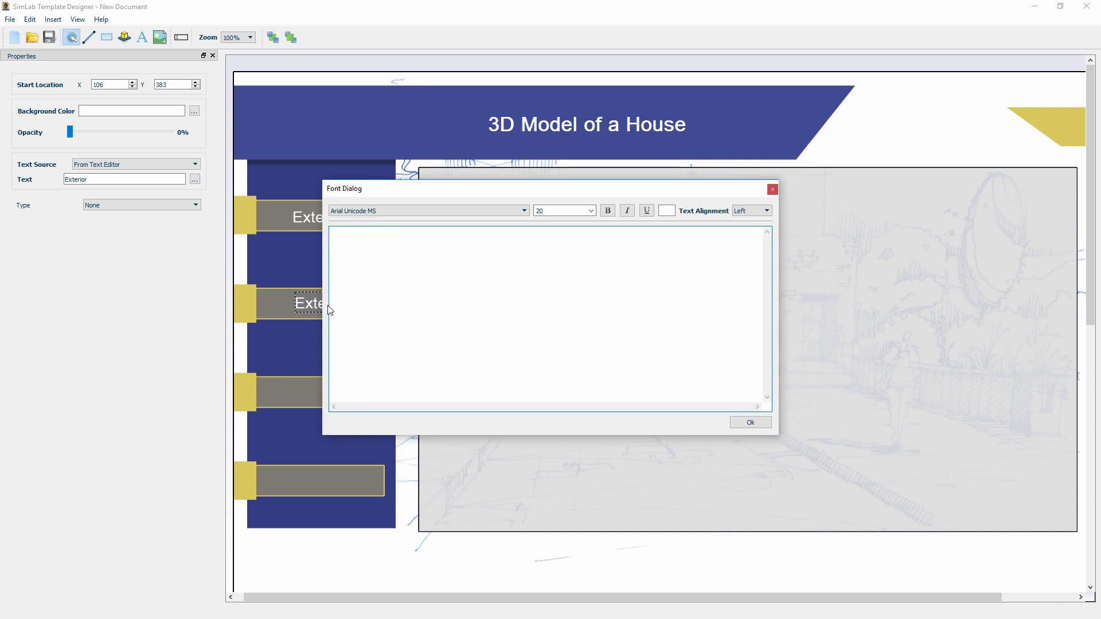
{"action": "type", "text": "Yard"}
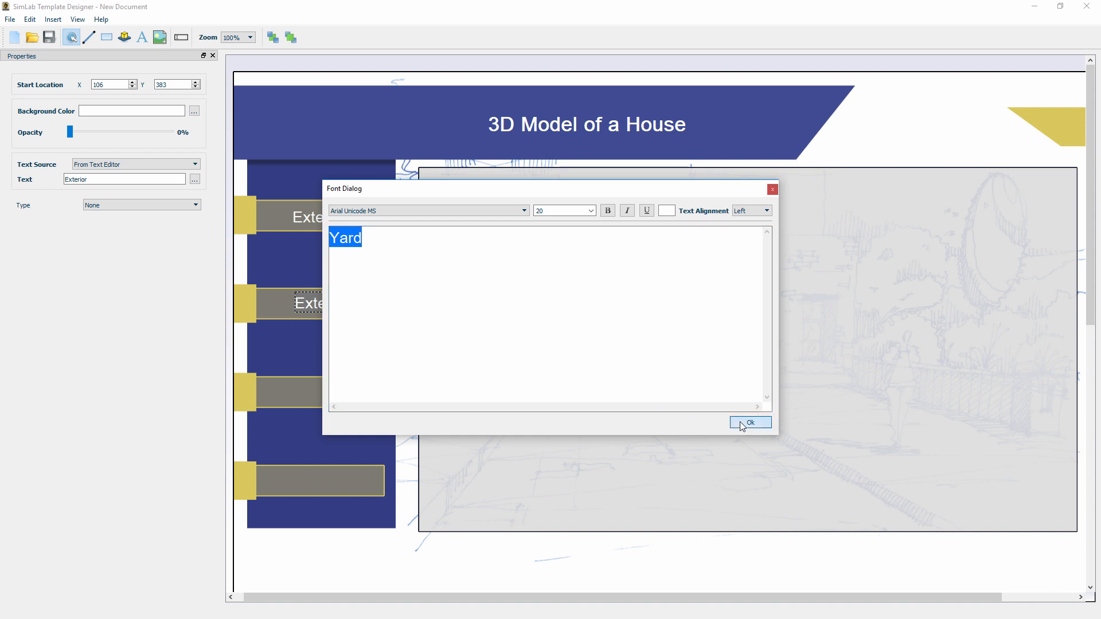
{"action": "left_click", "coordinate": [751, 423]}
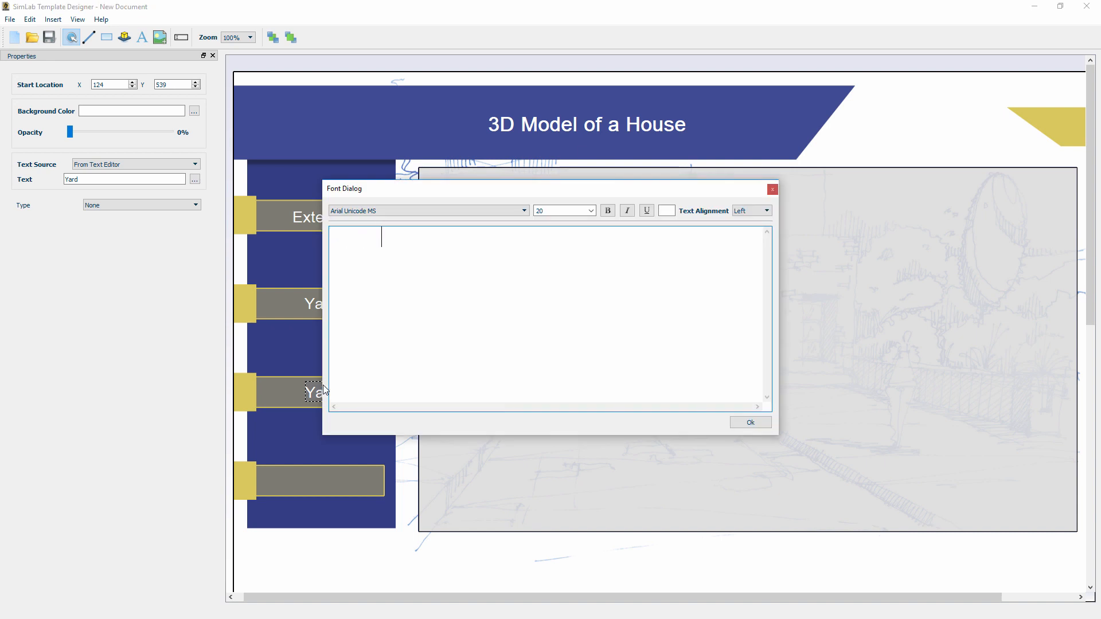
{"action": "left_click", "coordinate": [749, 422]}
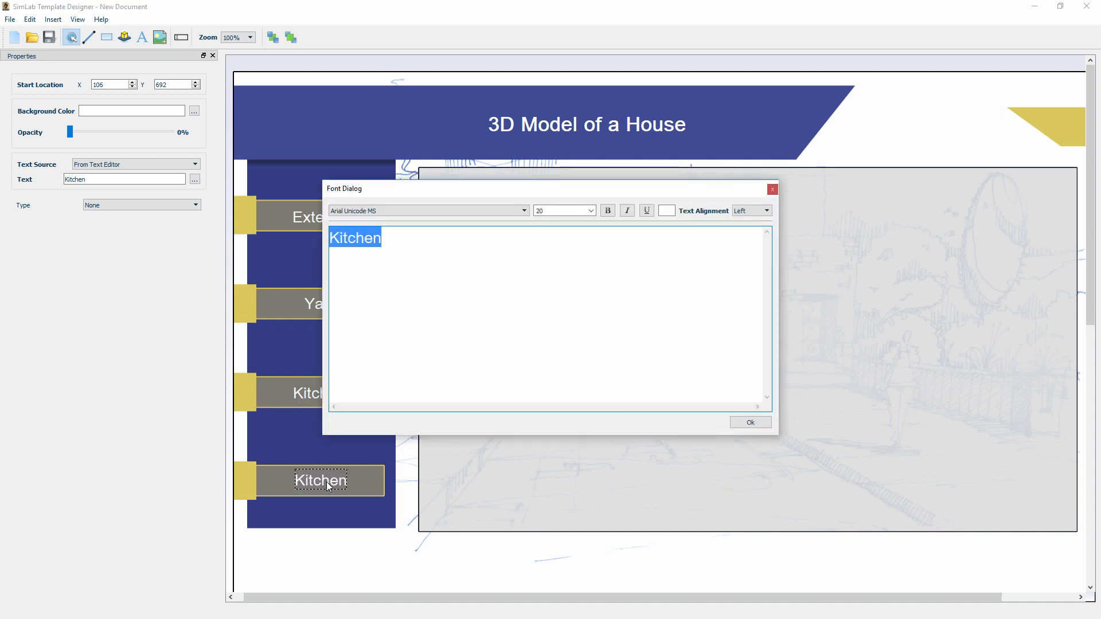
{"action": "key", "text": "Delete"}
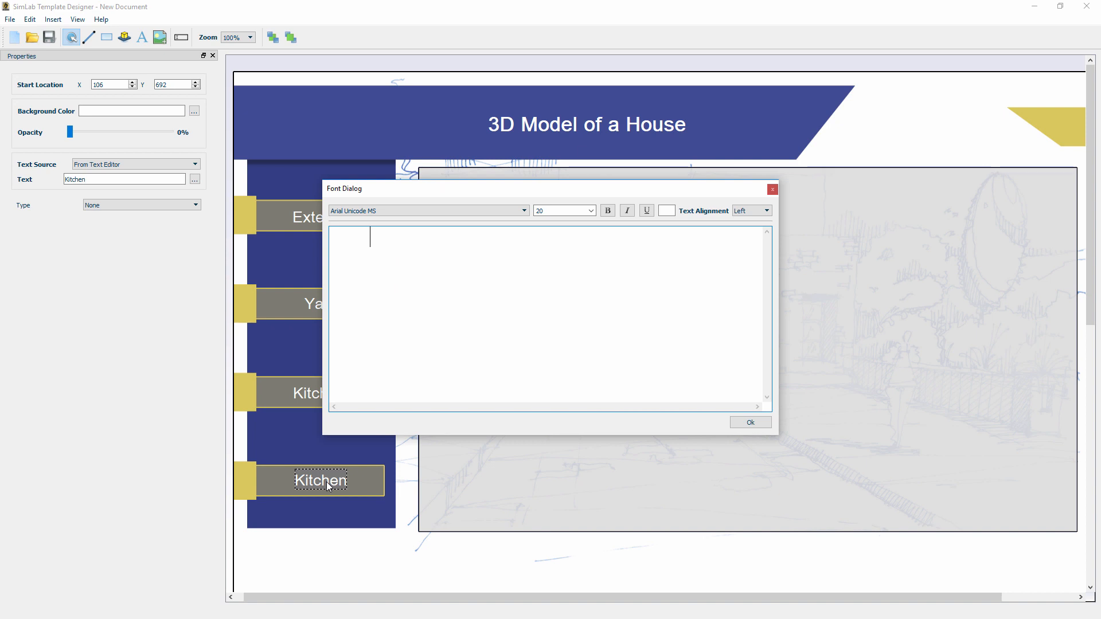
{"action": "type", "text": "Living Room"}
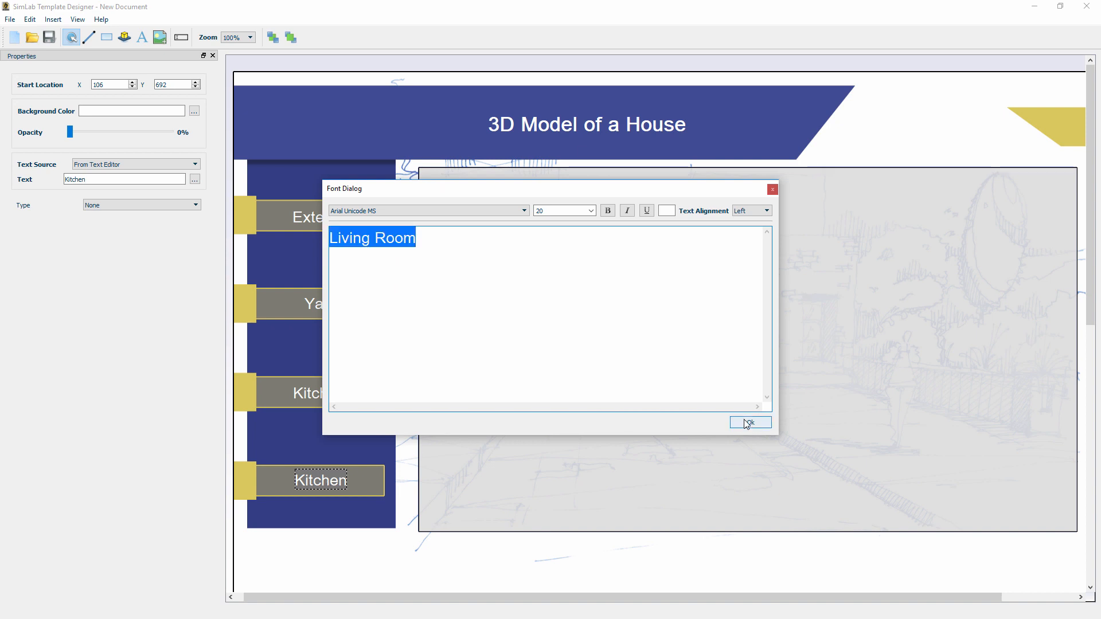
{"action": "left_click", "coordinate": [749, 423]}
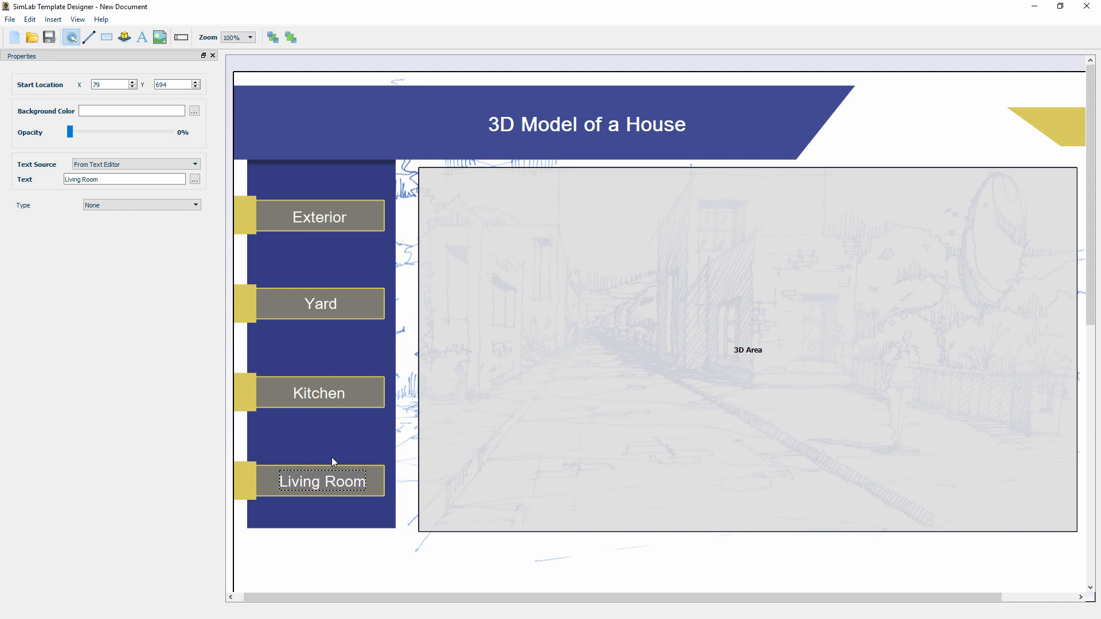
Make the Exterior and Yard buttons apply their named 3D View cameras.
{"action": "left_click", "coordinate": [320, 216]}
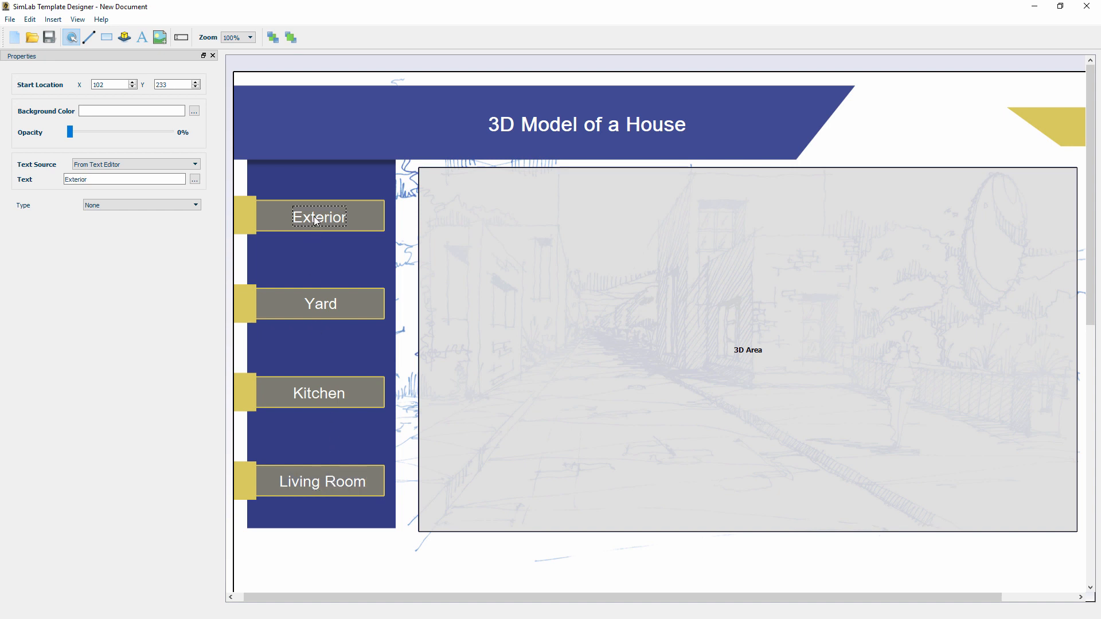
{"action": "mouse_move", "coordinate": [197, 219]}
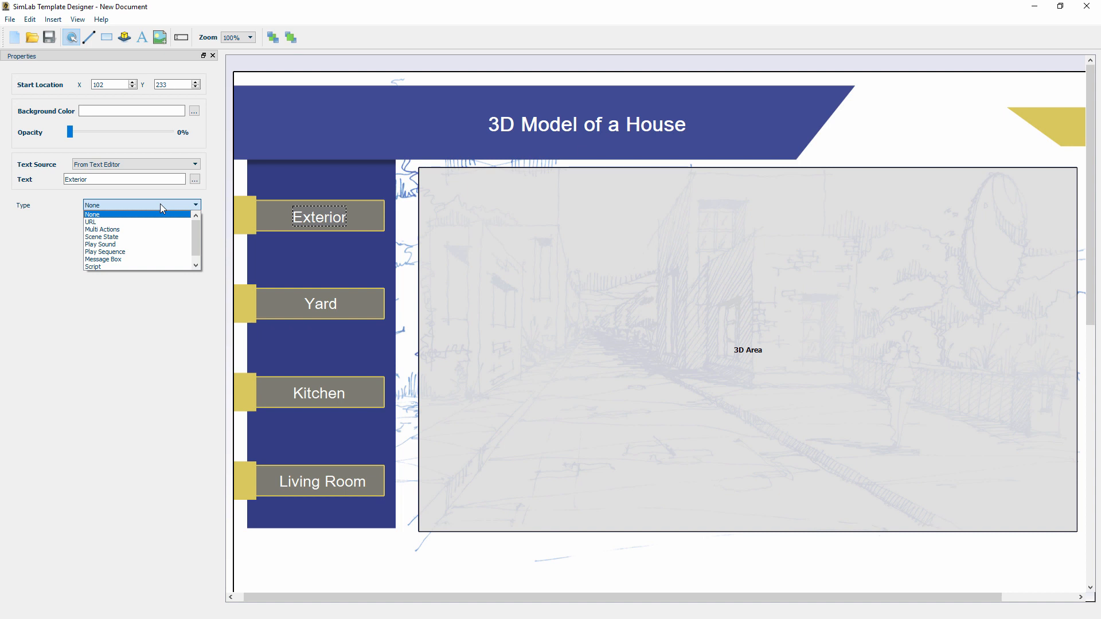
{"action": "mouse_move", "coordinate": [126, 230]}
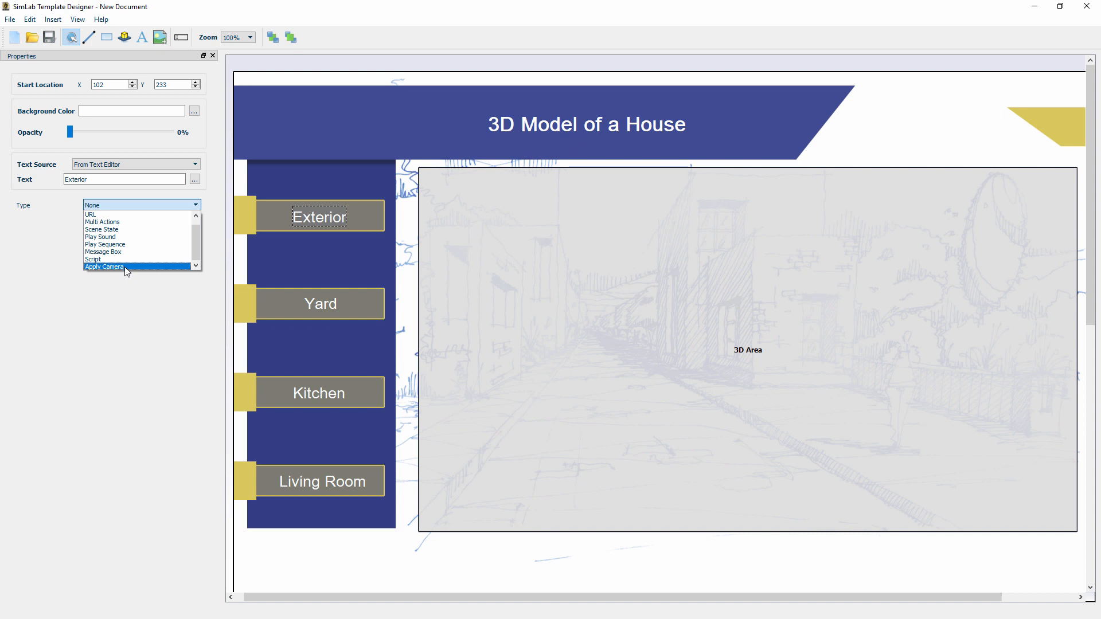
{"action": "left_click", "coordinate": [104, 267]}
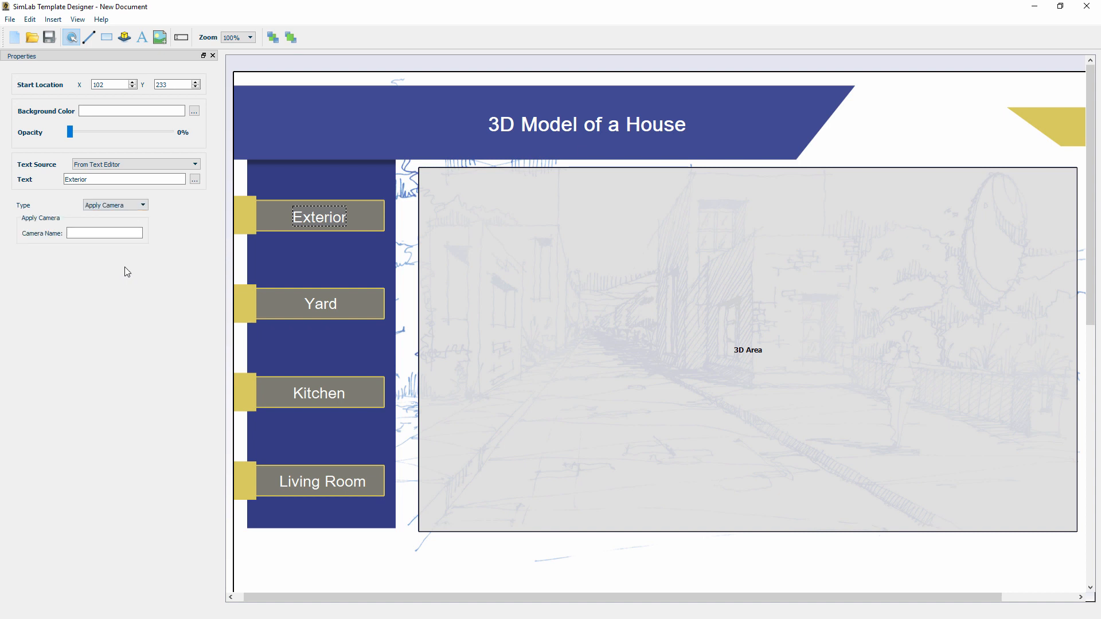
{"action": "left_click", "coordinate": [104, 232]}
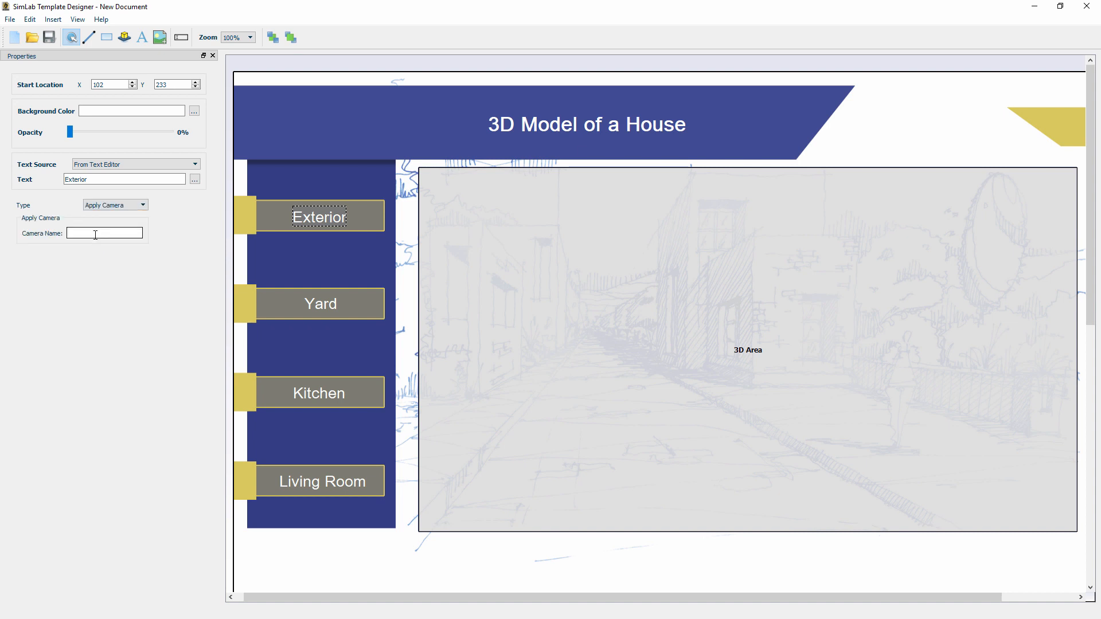
{"action": "type", "text": "3D"}
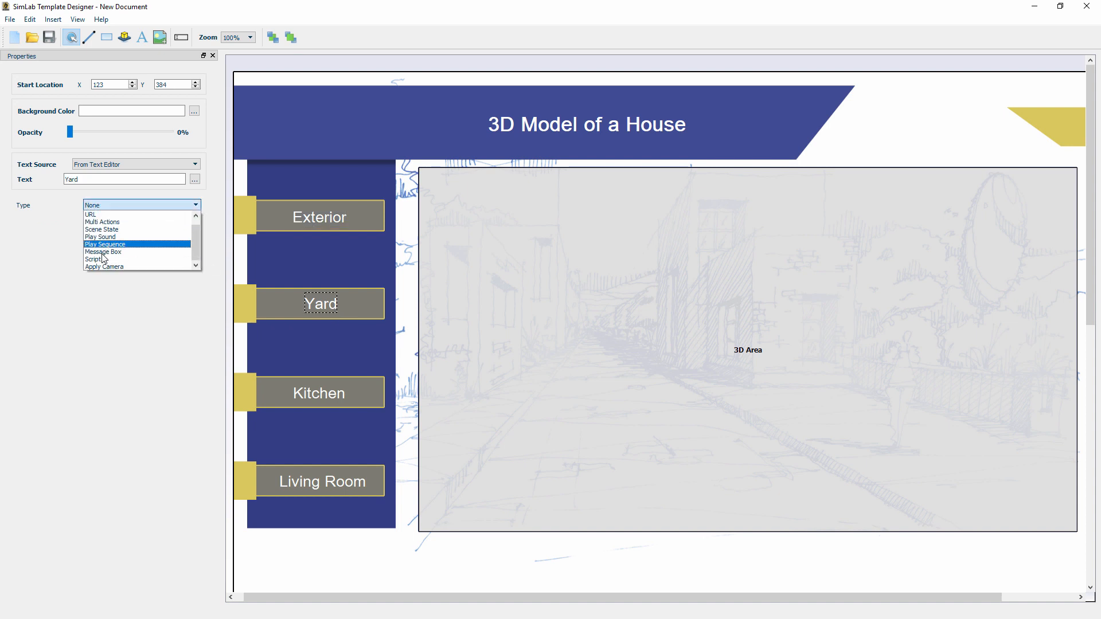
{"action": "left_click", "coordinate": [105, 266]}
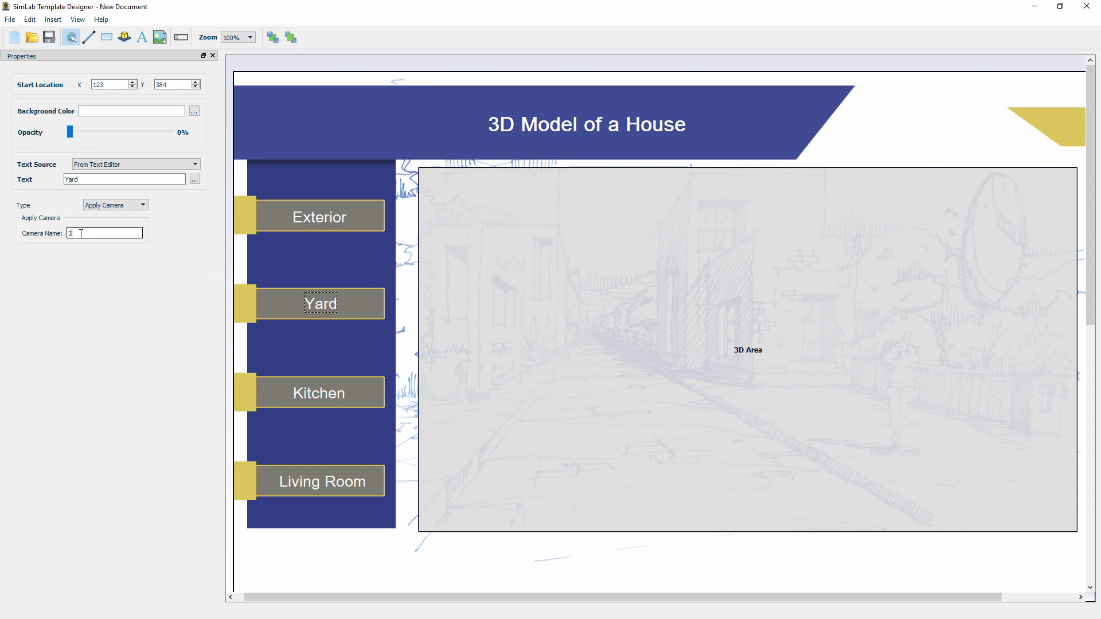
{"action": "type", "text": "D View: Fr"}
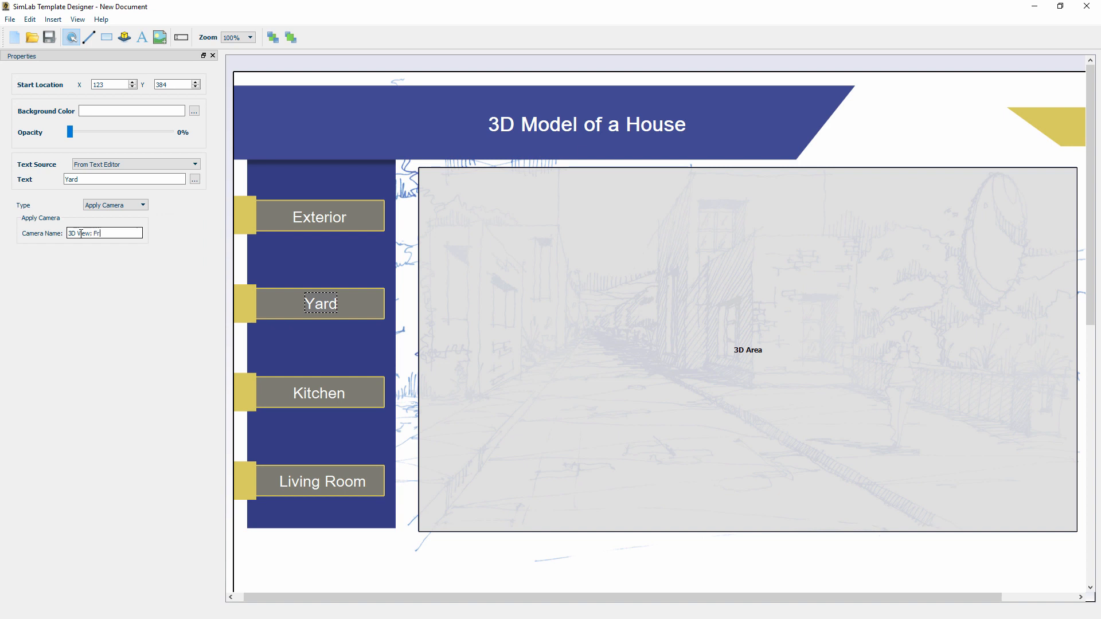
Make the Kitchen and Living Room buttons apply cameras ('3D View: Living Room'), then recheck Yard and Exterior.
{"action": "left_click", "coordinate": [320, 392]}
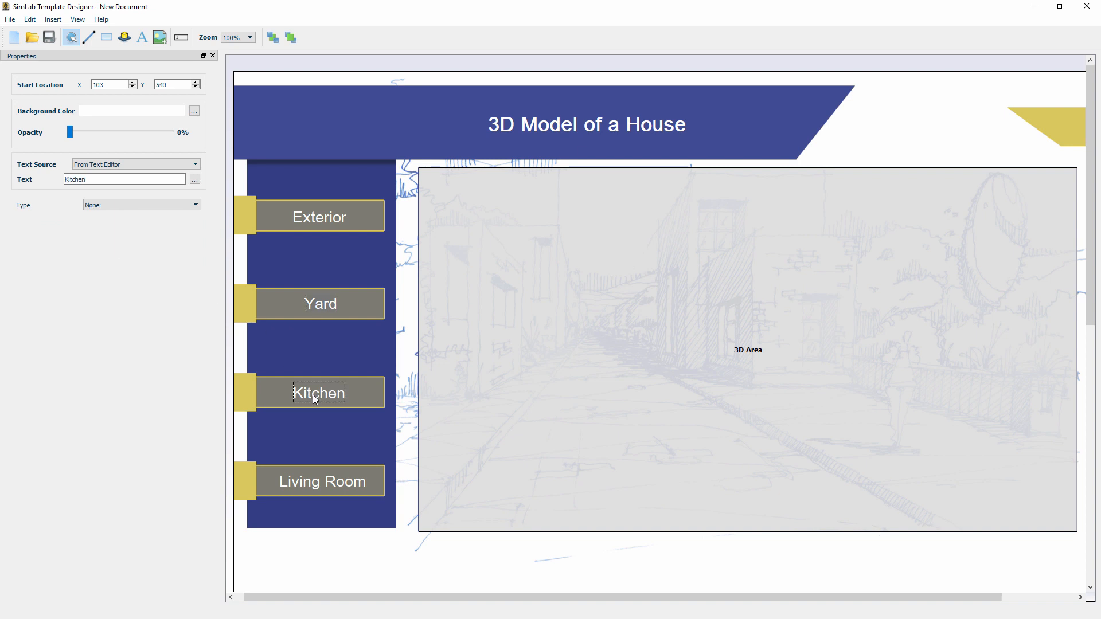
{"action": "left_click", "coordinate": [140, 204]}
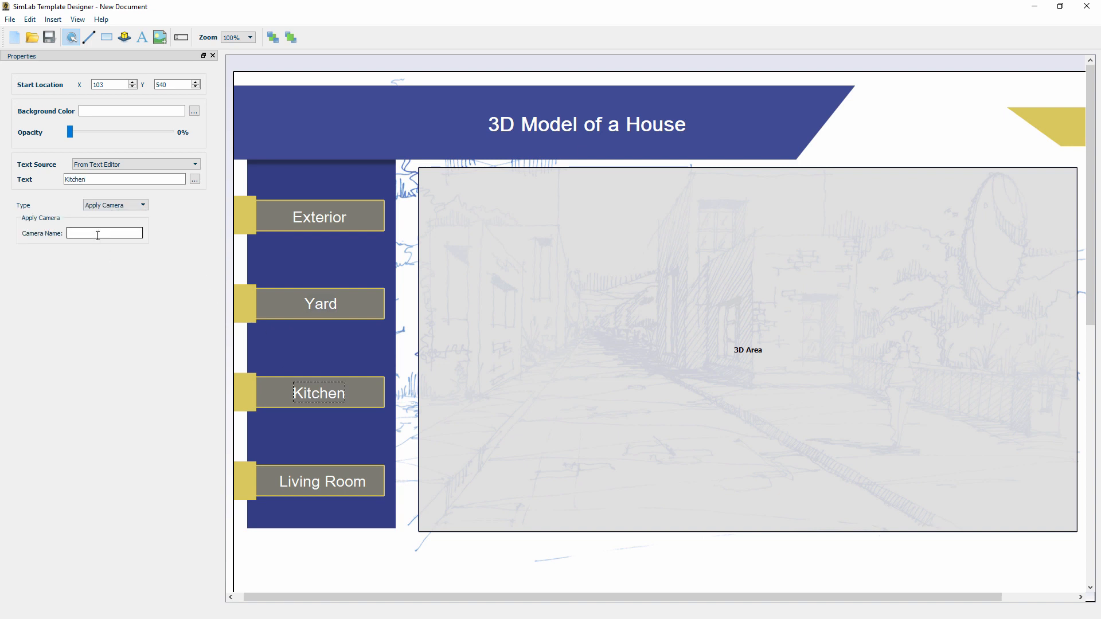
{"action": "type", "text": "3D View:"}
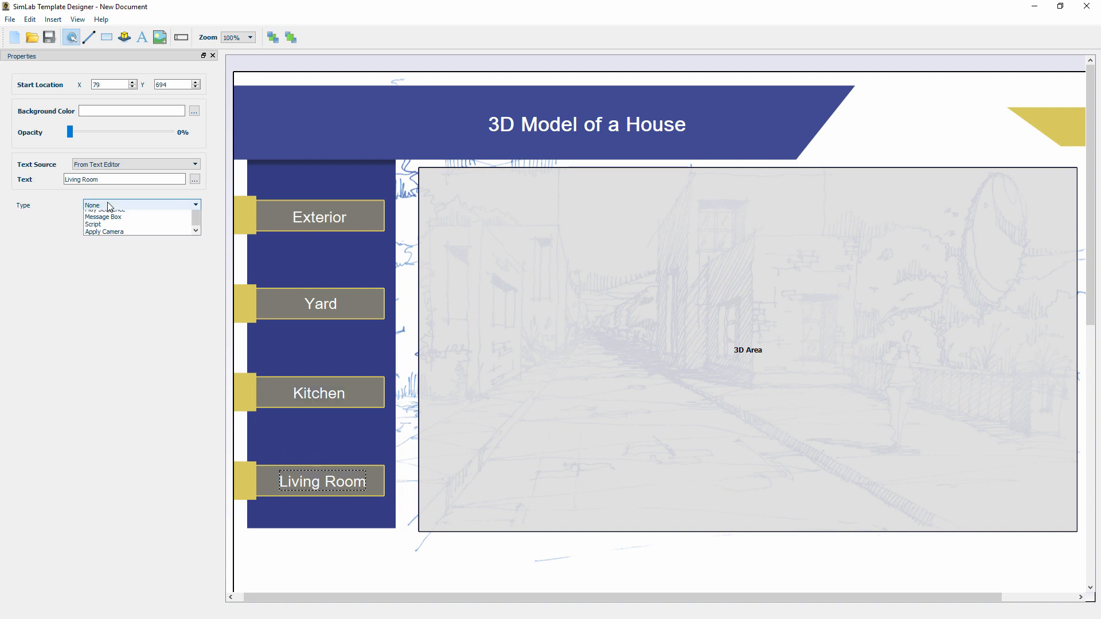
{"action": "left_click", "coordinate": [104, 231]}
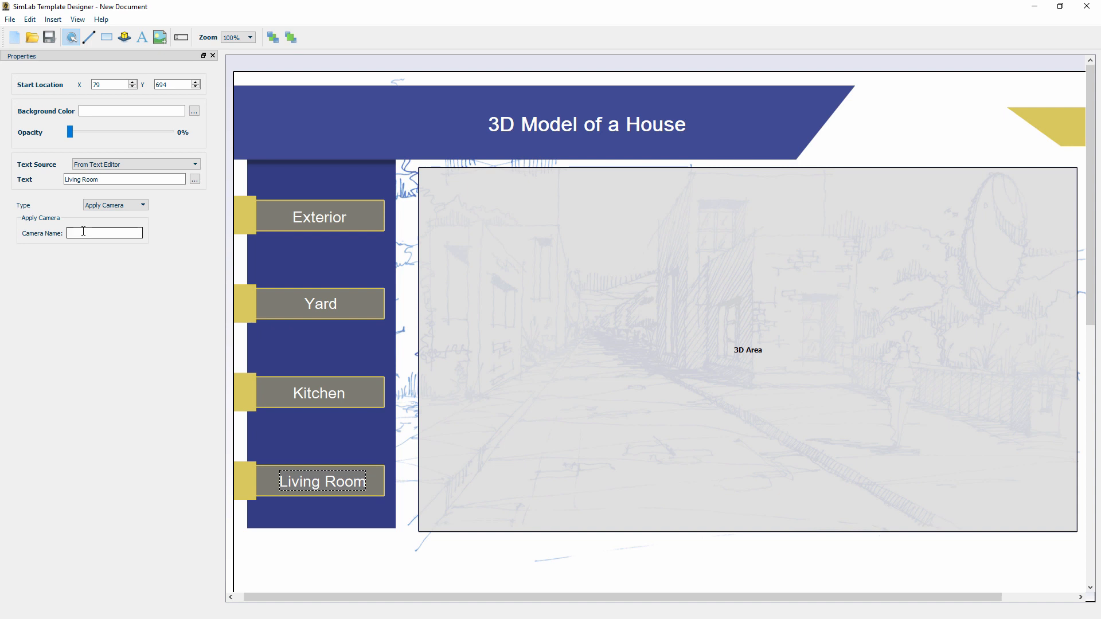
{"action": "type", "text": "3D View: Living R"}
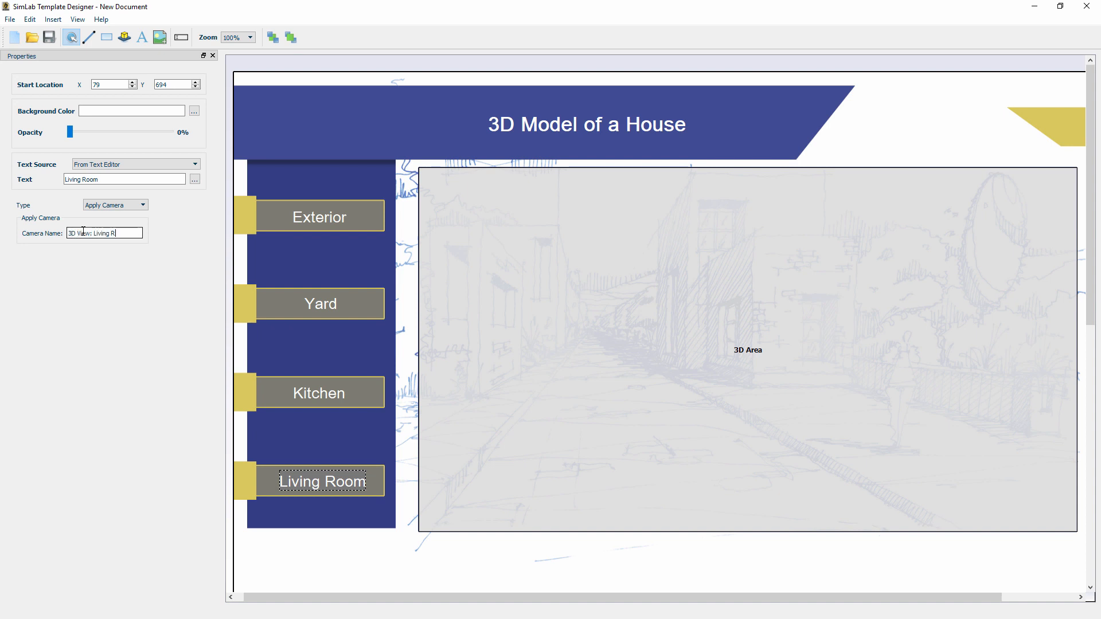
{"action": "type", "text": "oom"}
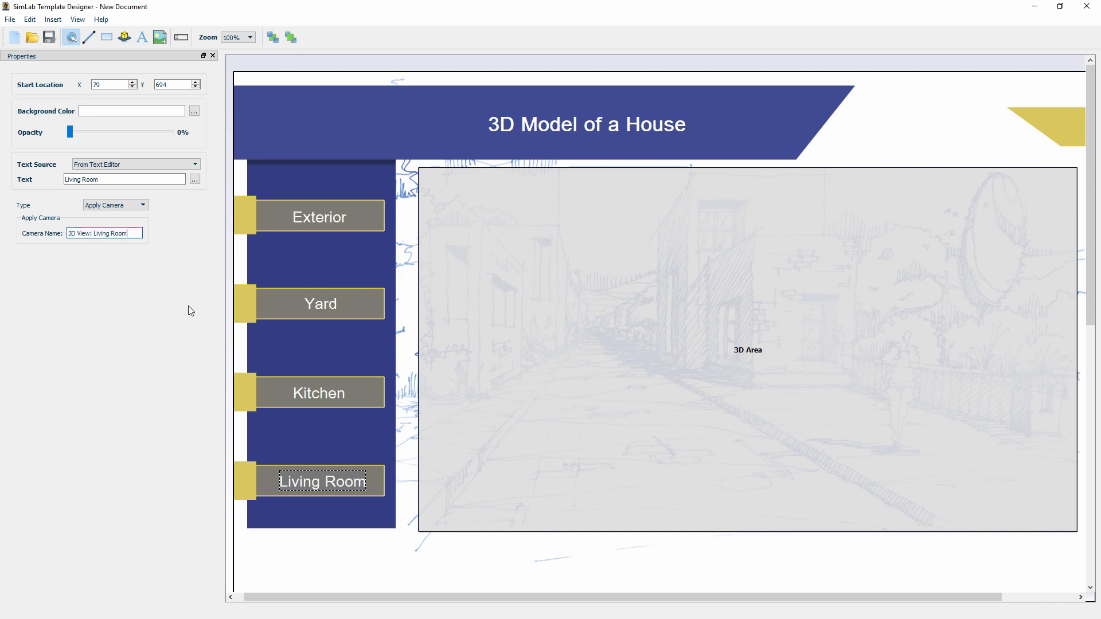
{"action": "left_click", "coordinate": [320, 303]}
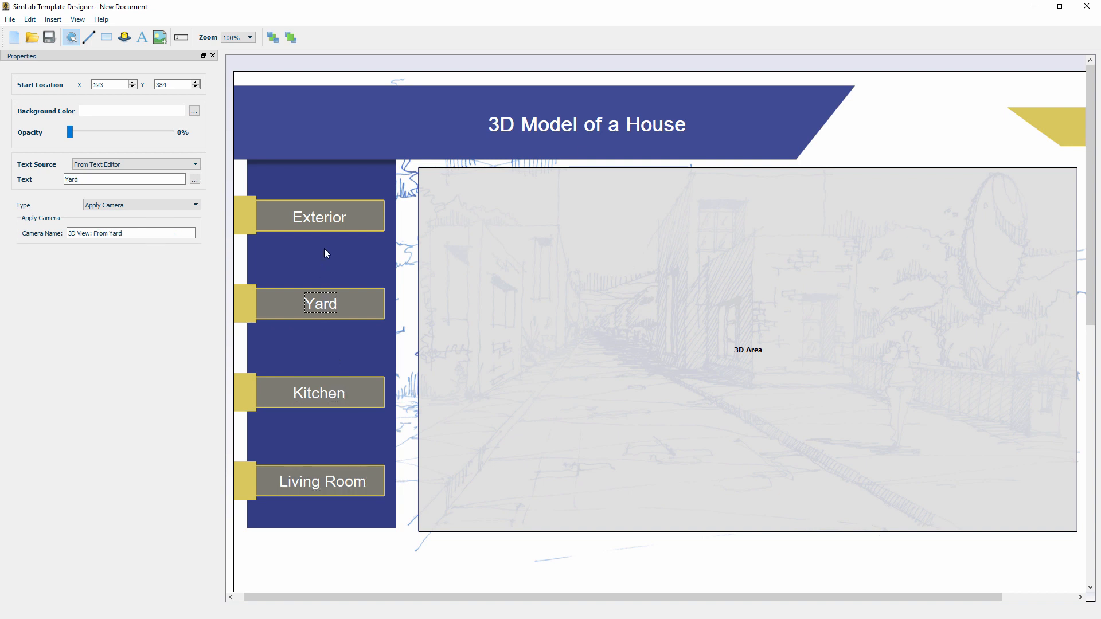
{"action": "left_click", "coordinate": [320, 215]}
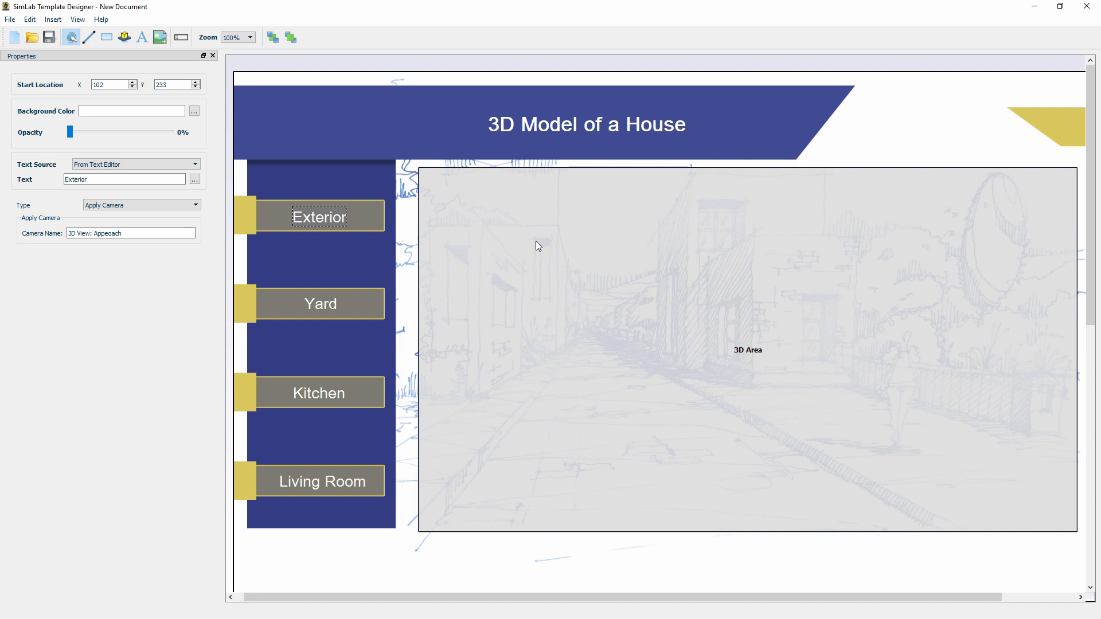
Insert the img3 drawing onto the page and zoom to 50% to see the whole page.
{"action": "scroll", "scroll_direction": "down", "scroll_amount": 3}
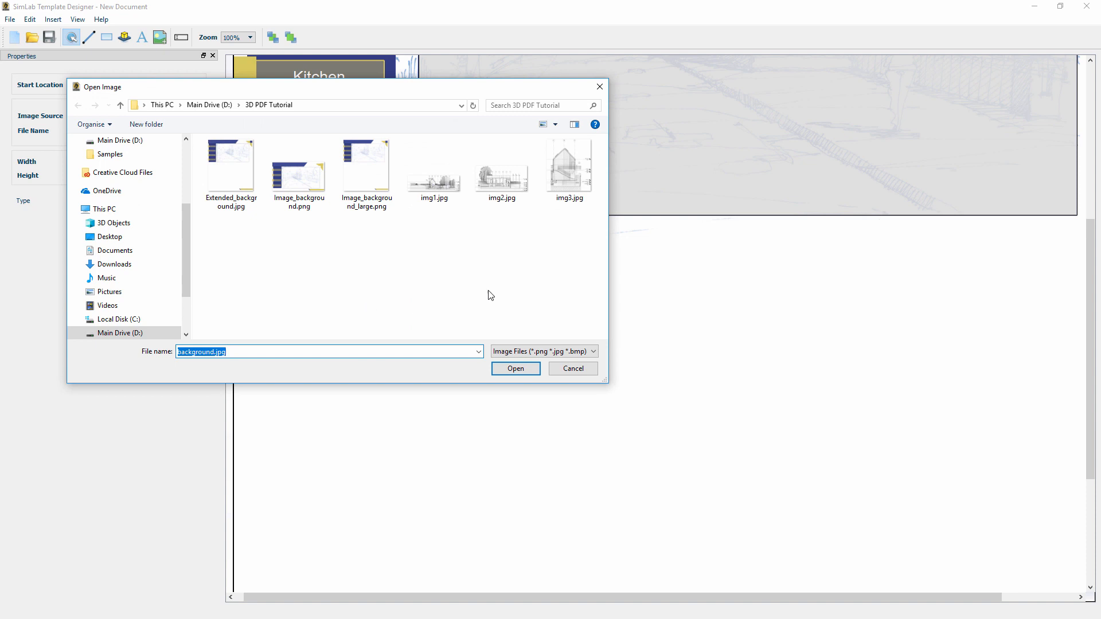
{"action": "double_click", "coordinate": [570, 166]}
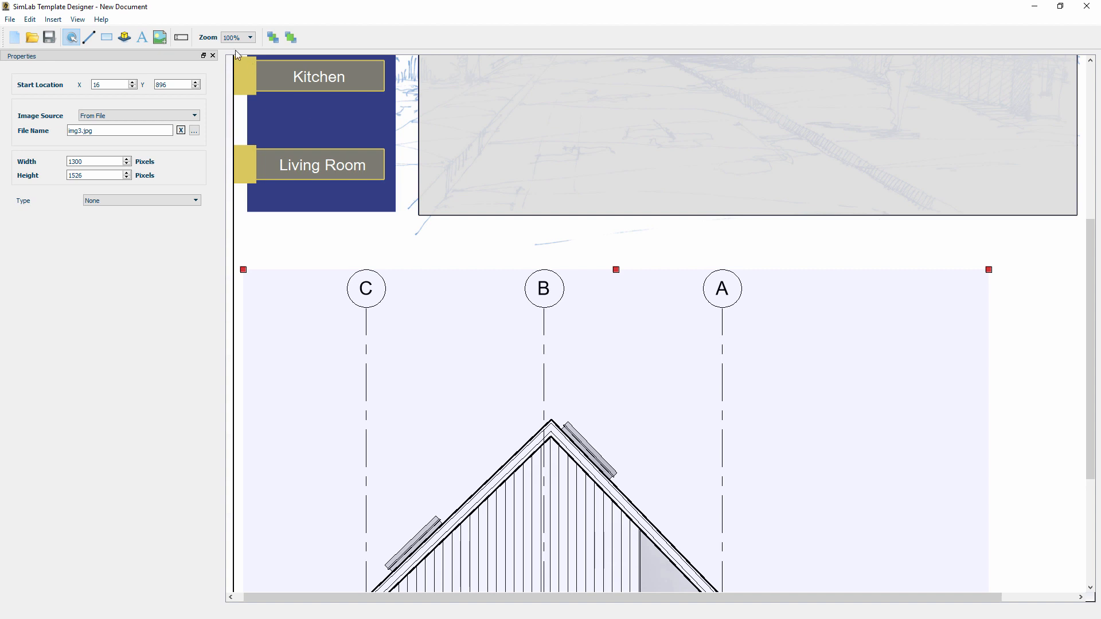
{"action": "left_click", "coordinate": [252, 37]}
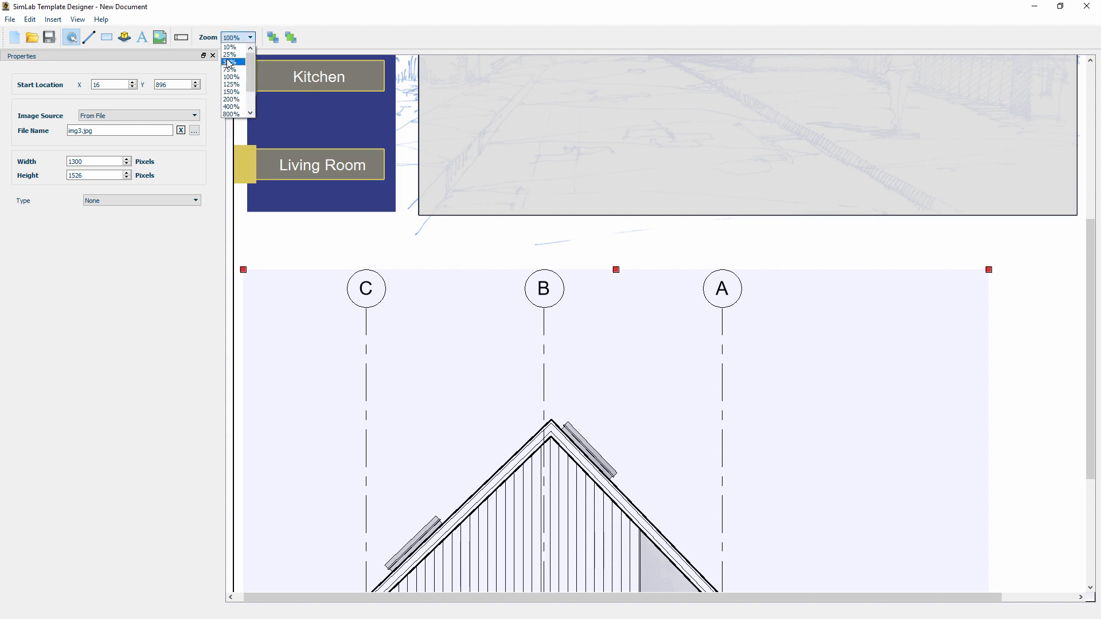
{"action": "left_click", "coordinate": [230, 62]}
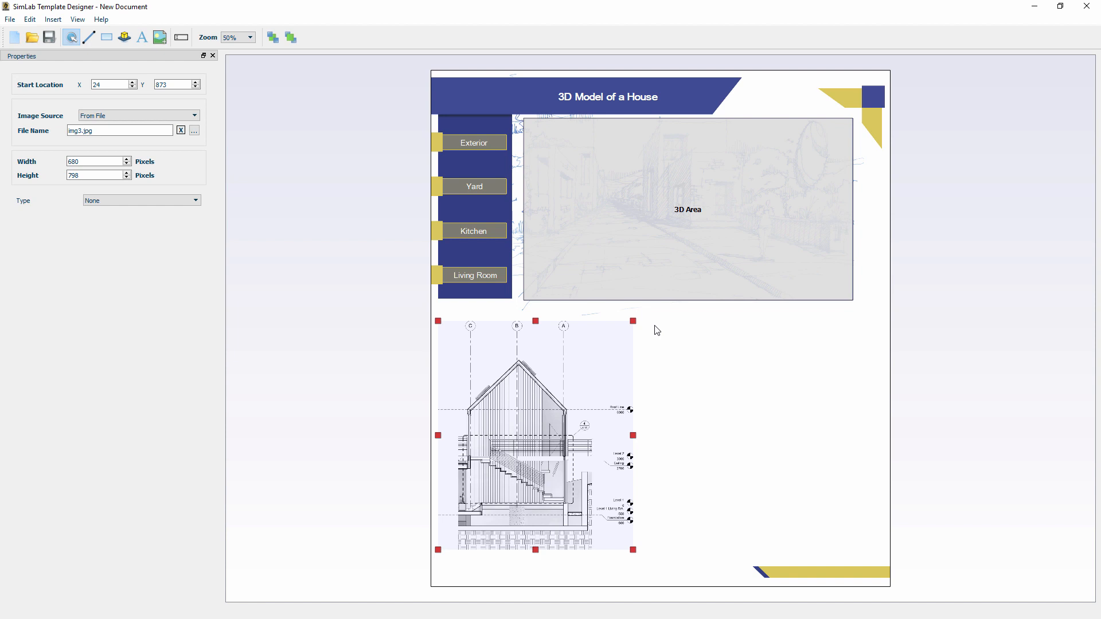
Place the img1 and img2 drawings and shrink each by its corner handles to fit below the 3D area.
{"action": "left_click", "coordinate": [161, 37]}
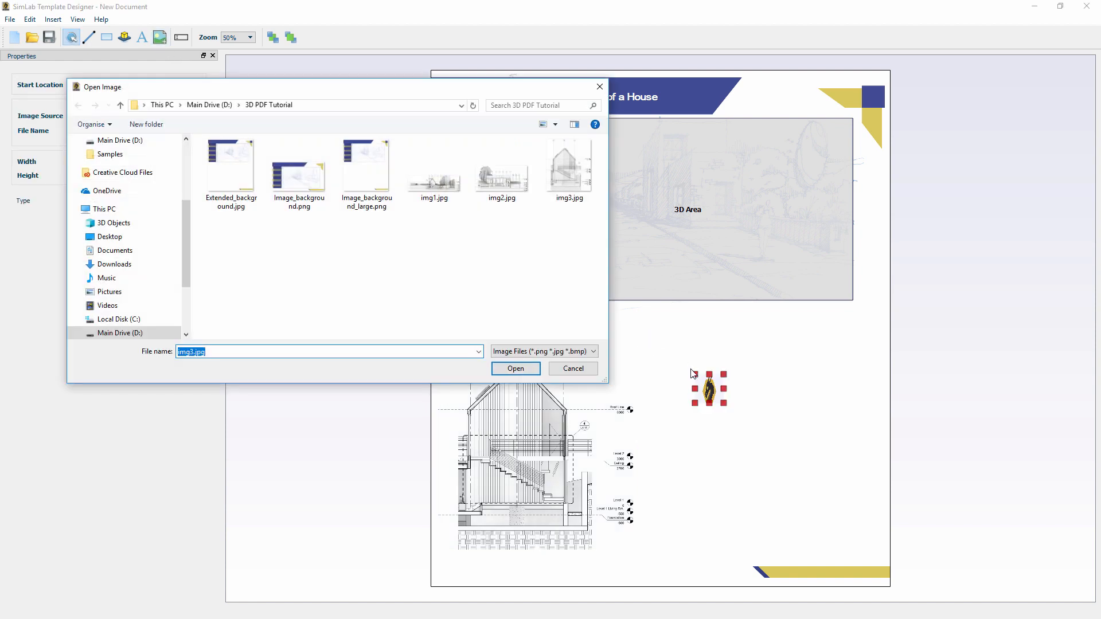
{"action": "left_click", "coordinate": [515, 368]}
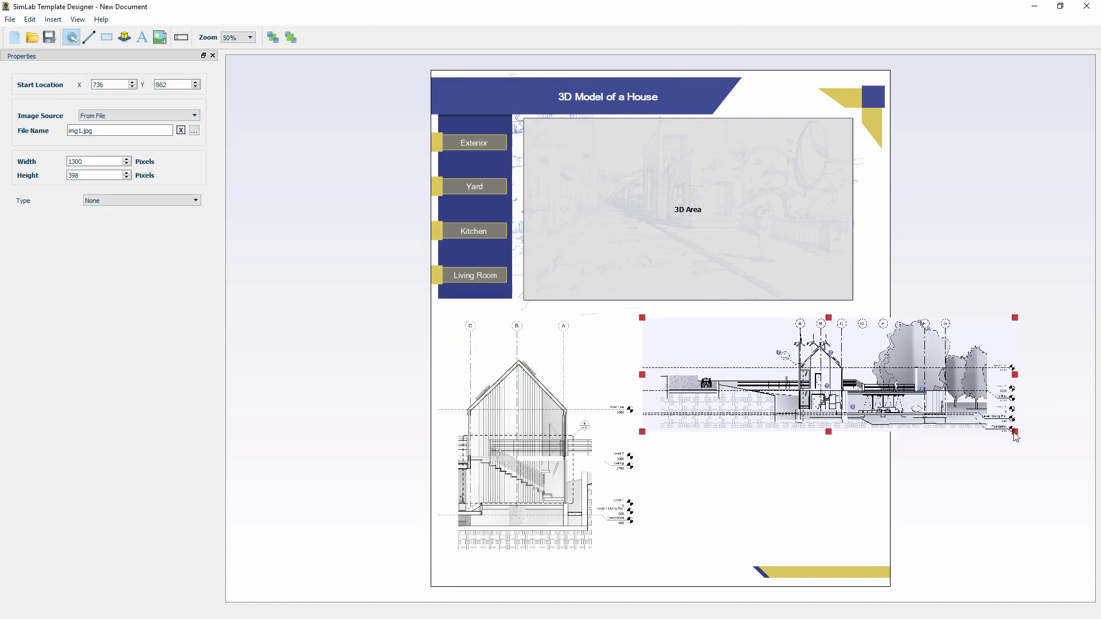
{"action": "left_click_drag", "start_coordinate": [1015, 432], "coordinate": [863, 393]}
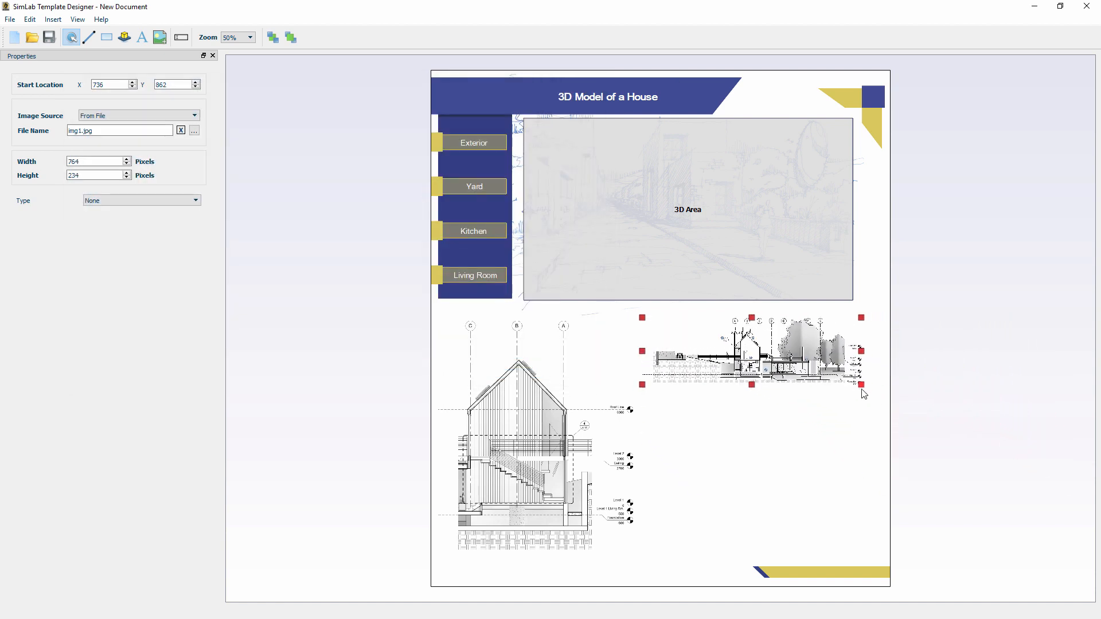
{"action": "left_click_drag", "start_coordinate": [862, 385], "coordinate": [873, 393]}
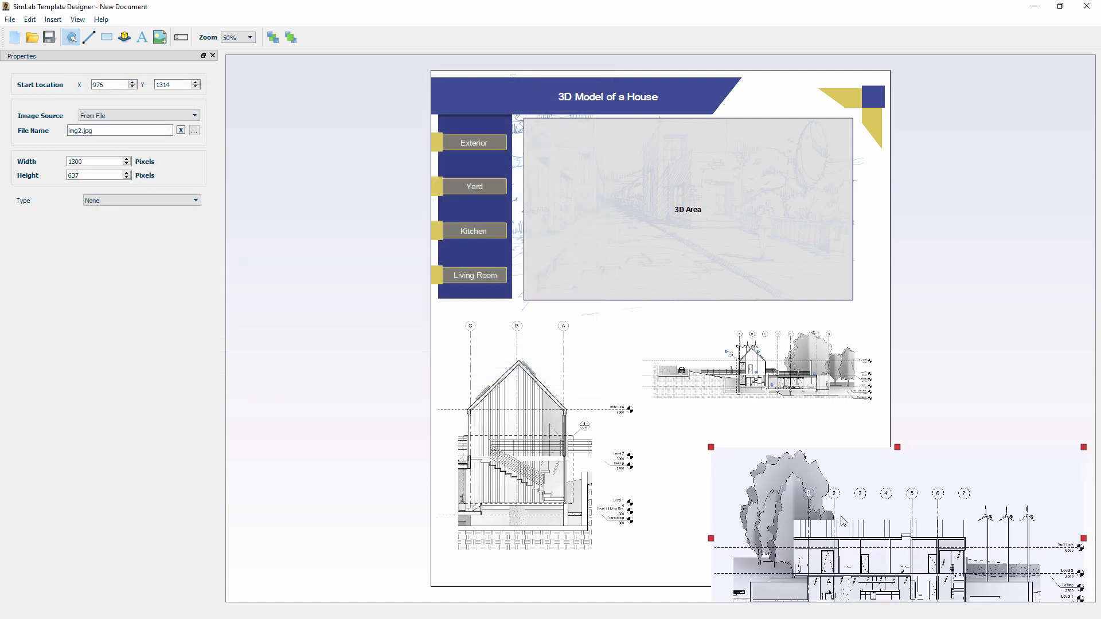
{"action": "left_click_drag", "start_coordinate": [843, 521], "coordinate": [1022, 607]}
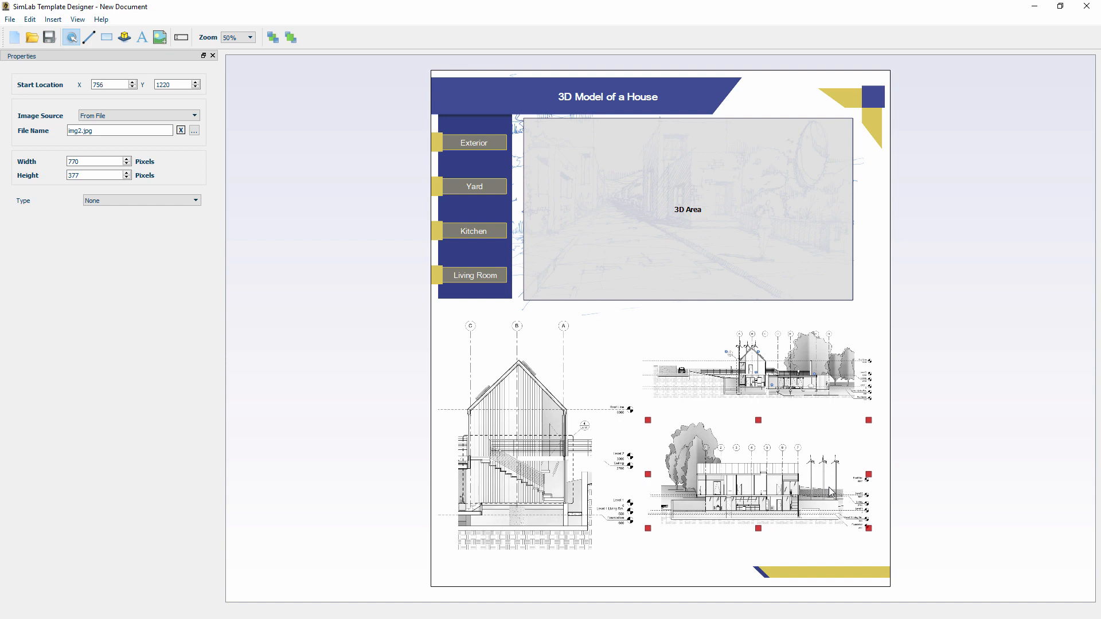
{"action": "left_click", "coordinate": [758, 489]}
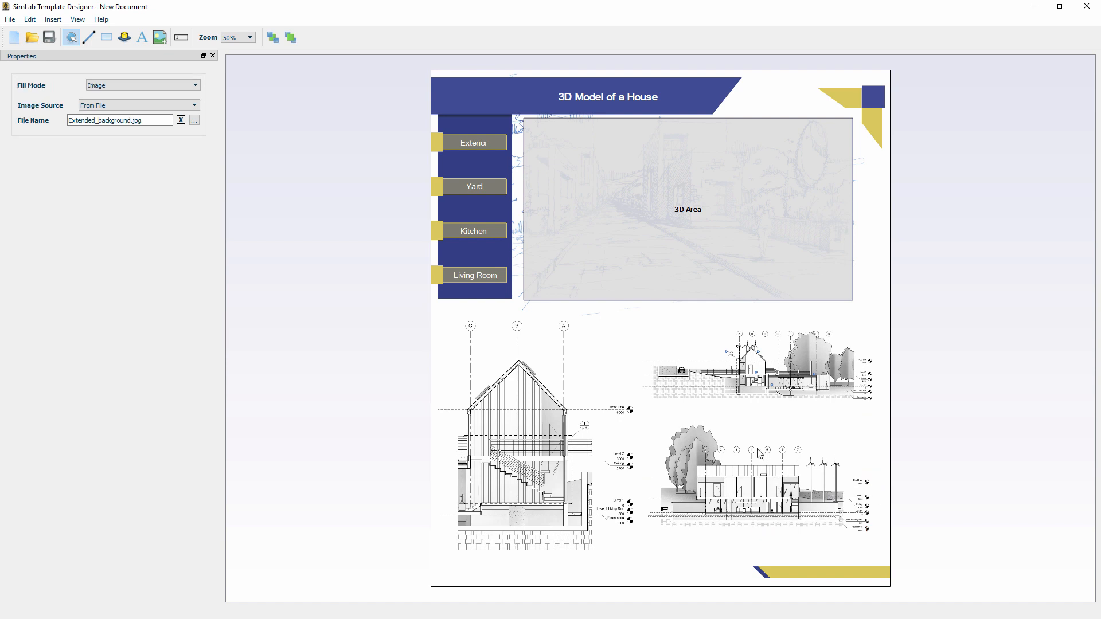
Open the document dictionary from the Edit menu and inspect the Author entry.
{"action": "left_click", "coordinate": [30, 19]}
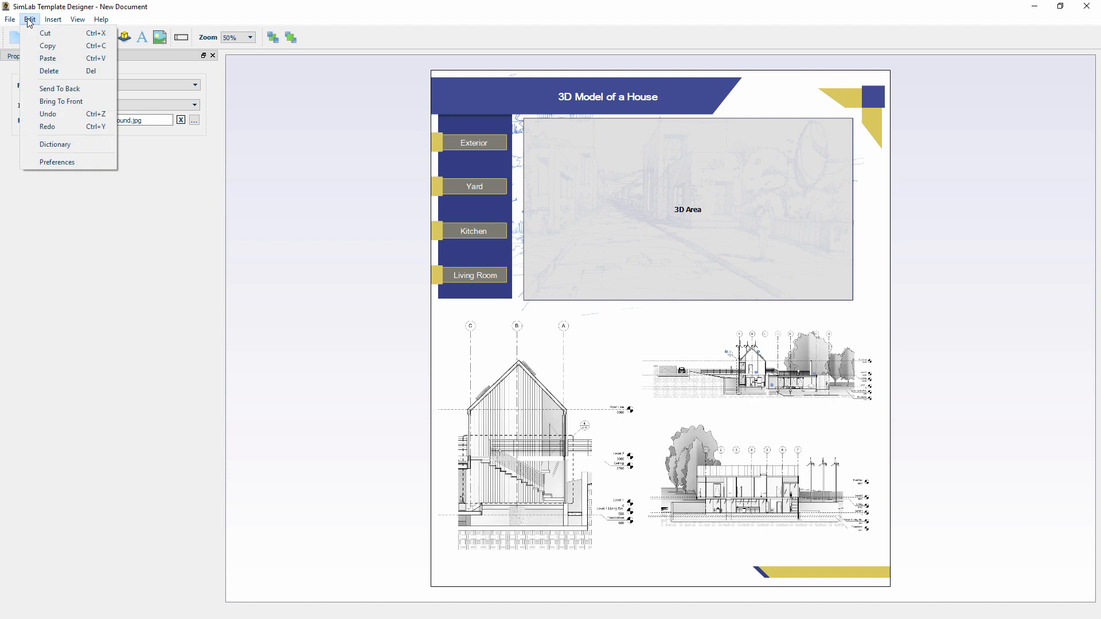
{"action": "mouse_move", "coordinate": [55, 144]}
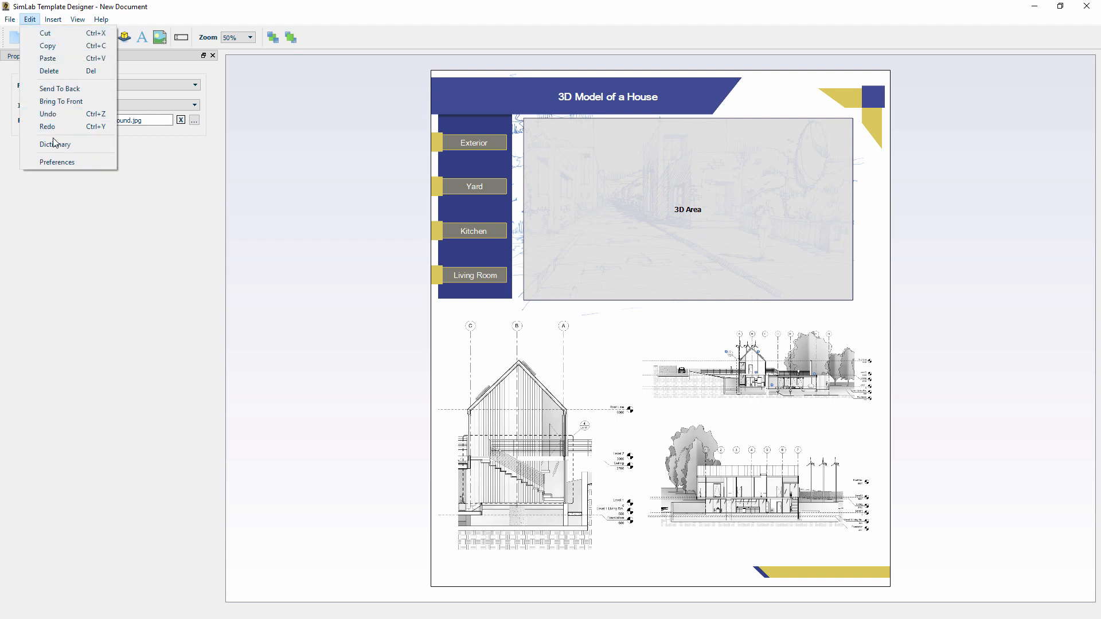
{"action": "left_click", "coordinate": [55, 145]}
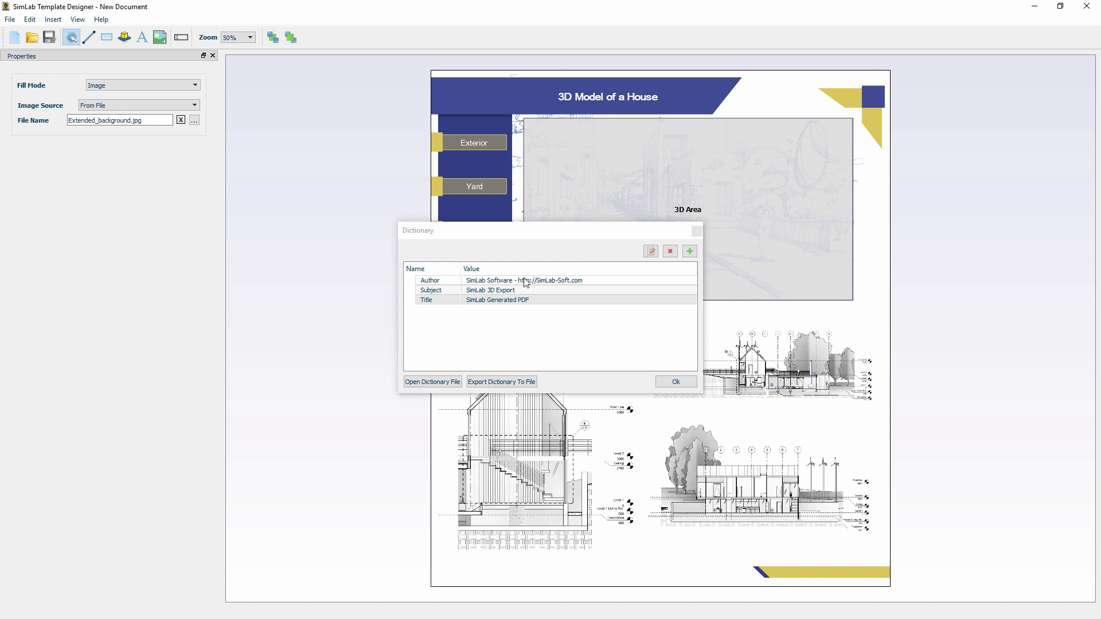
{"action": "left_click", "coordinate": [492, 291]}
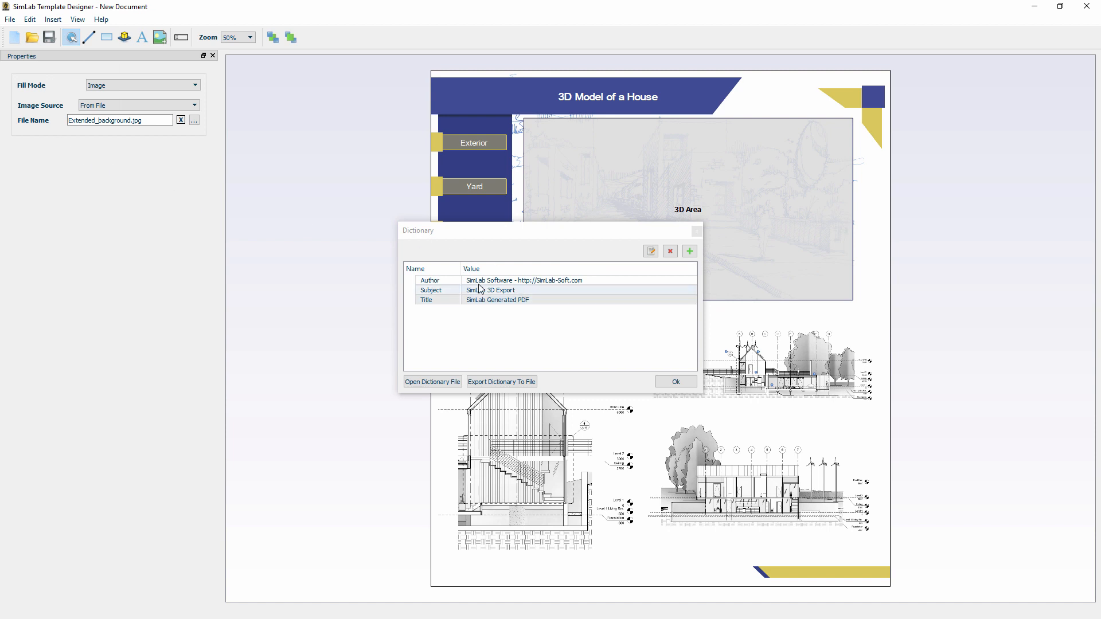
{"action": "left_click", "coordinate": [430, 280]}
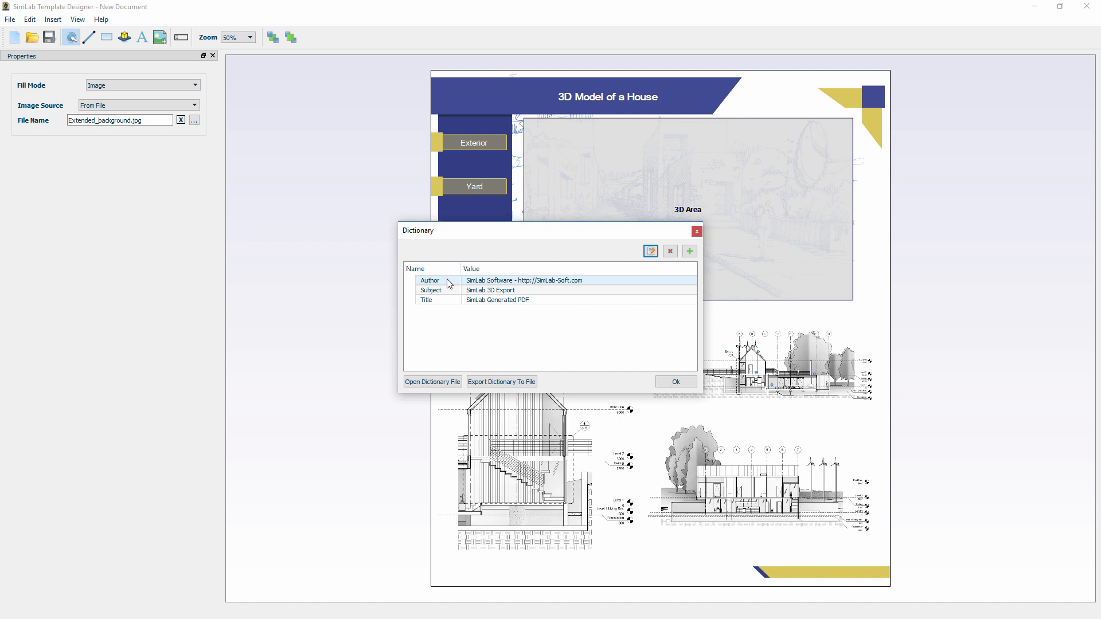
{"action": "mouse_move", "coordinate": [441, 285]}
{"action": "type", "text": "web"}
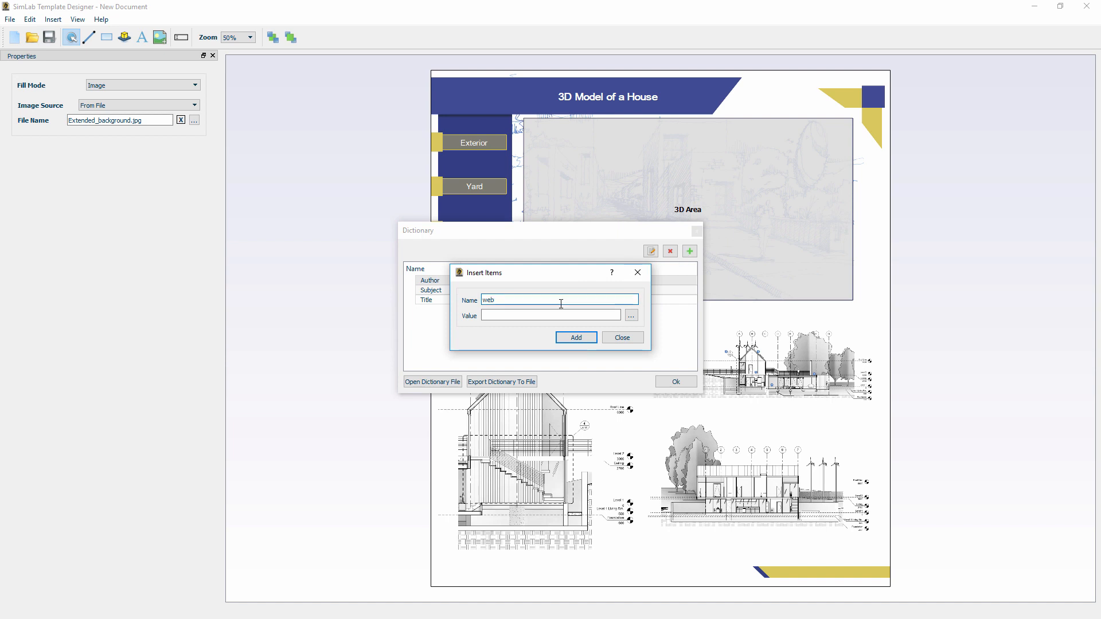
{"action": "type", "text": "www.simlab-"}
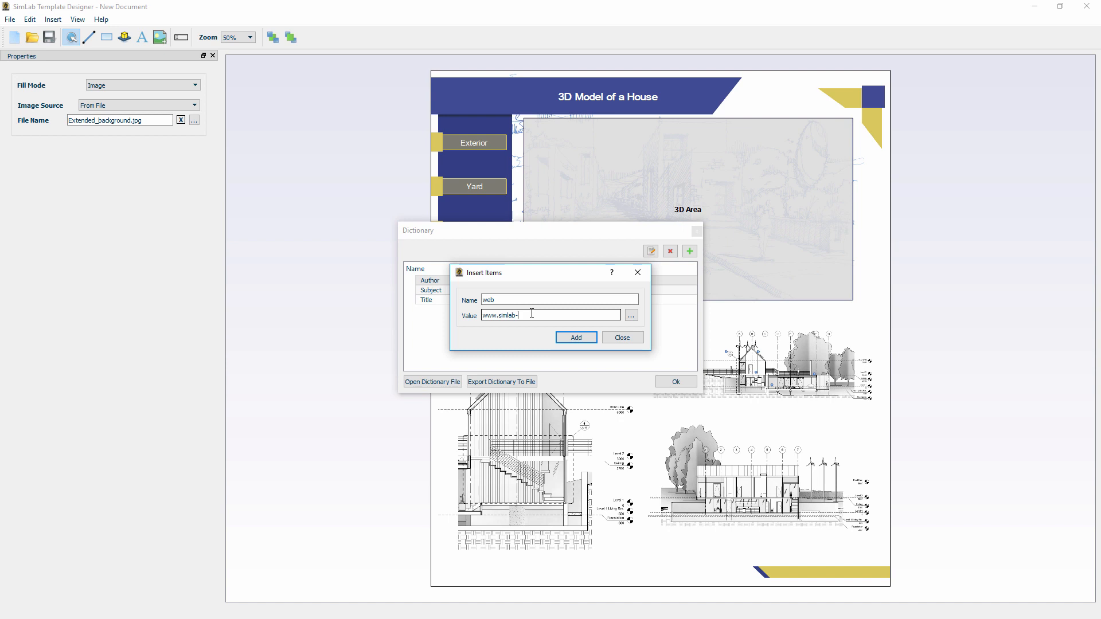
{"action": "type", "text": "soft.com"}
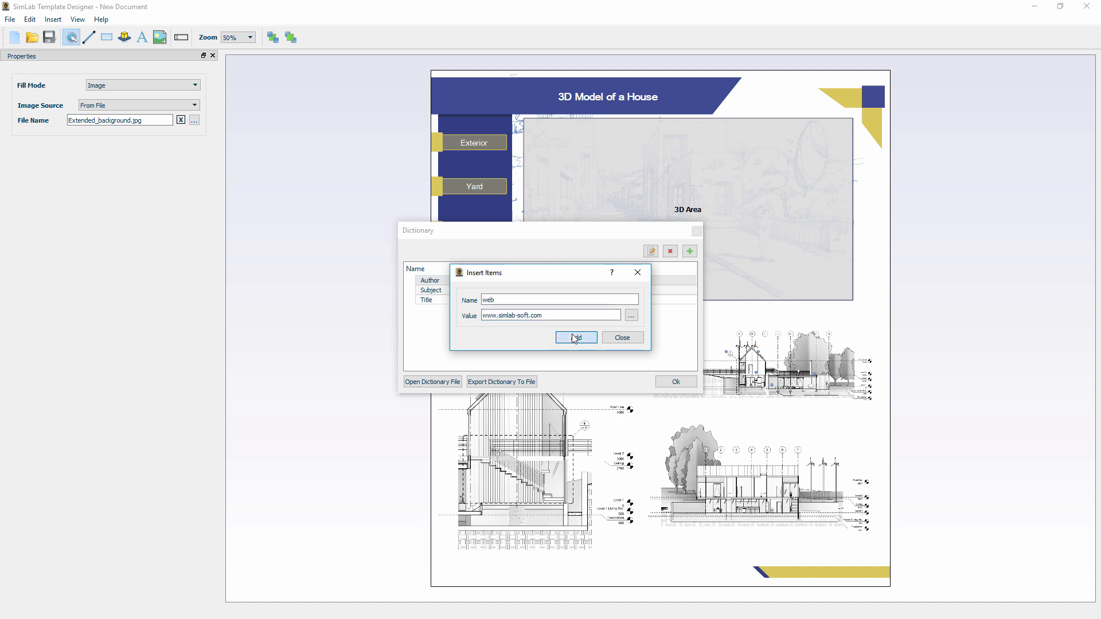
{"action": "left_click", "coordinate": [575, 337]}
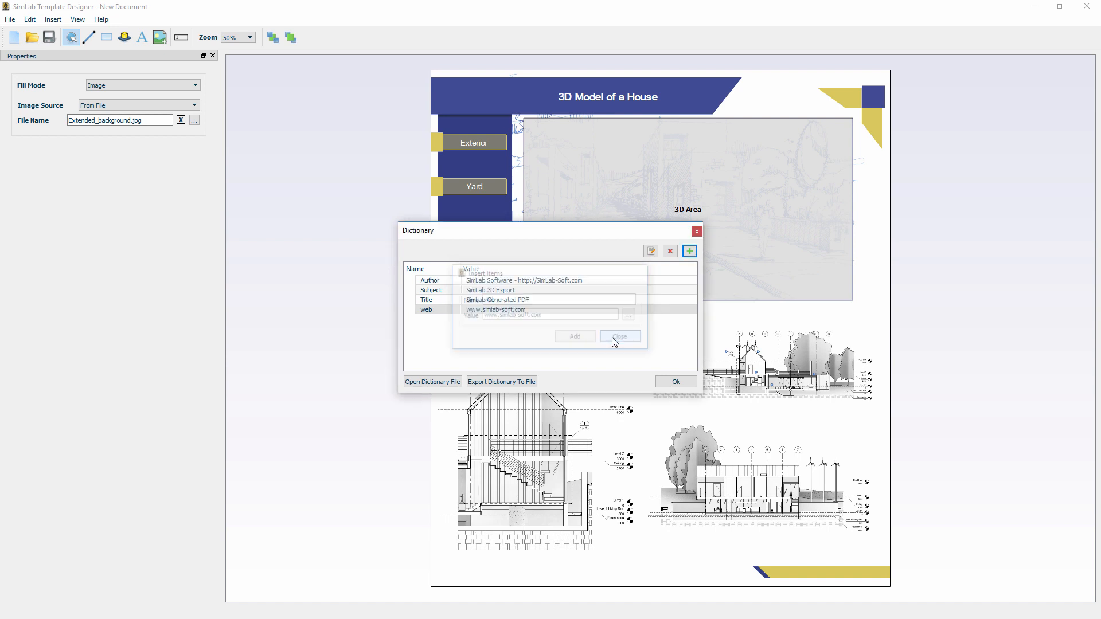
{"action": "left_click", "coordinate": [620, 336]}
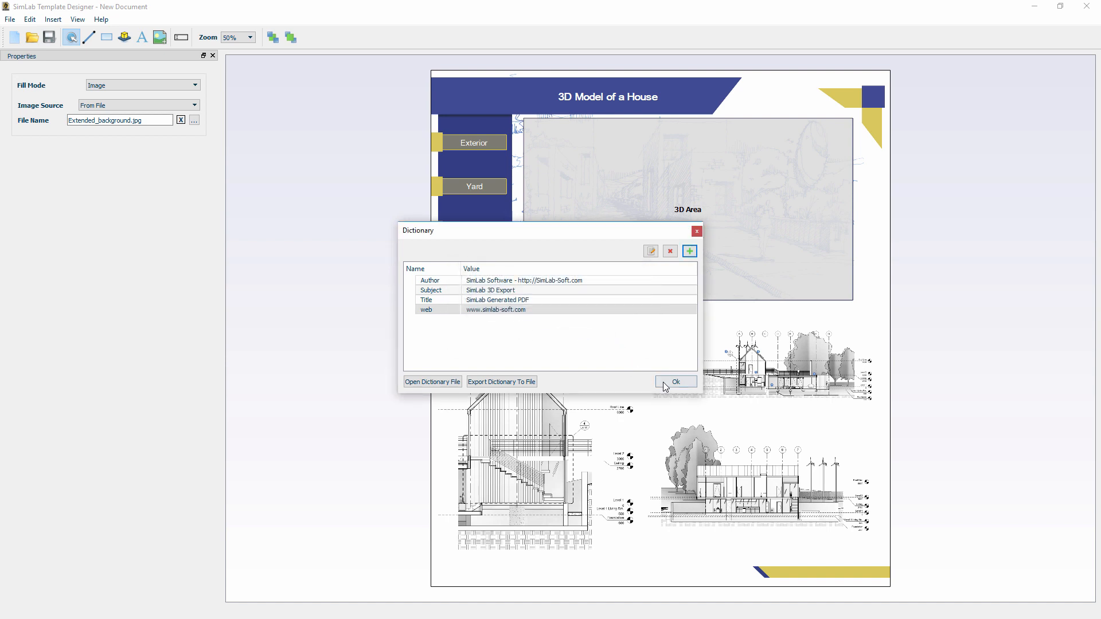
{"action": "left_click", "coordinate": [673, 381]}
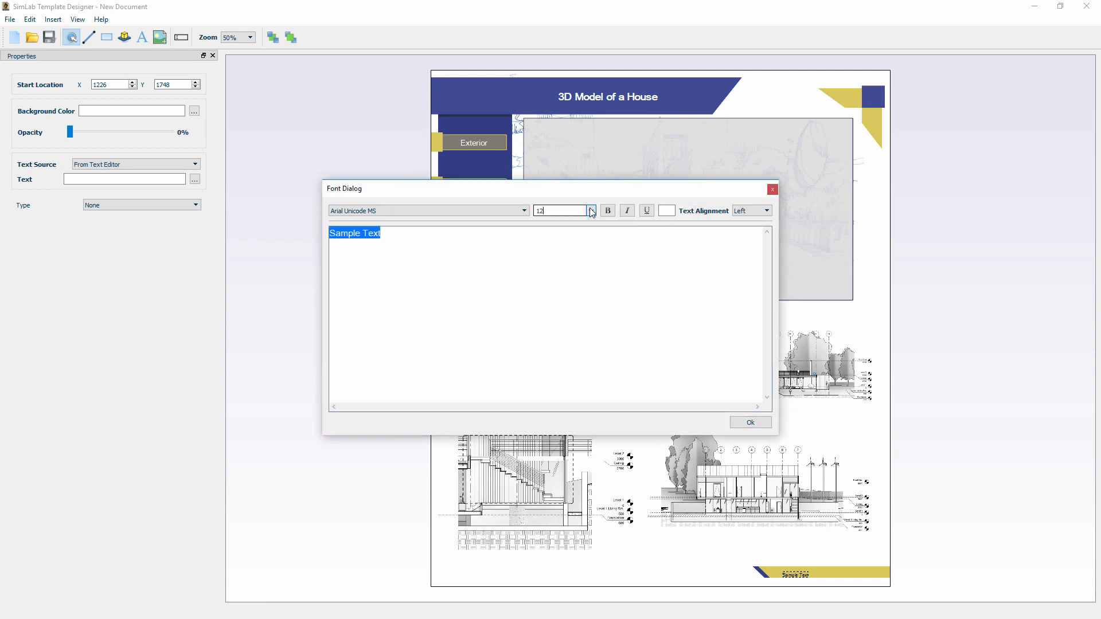
Give the banner text font size 36, source it from the dictionary keyword ('web' typed), and zoom to 200%.
{"action": "left_click", "coordinate": [592, 208]}
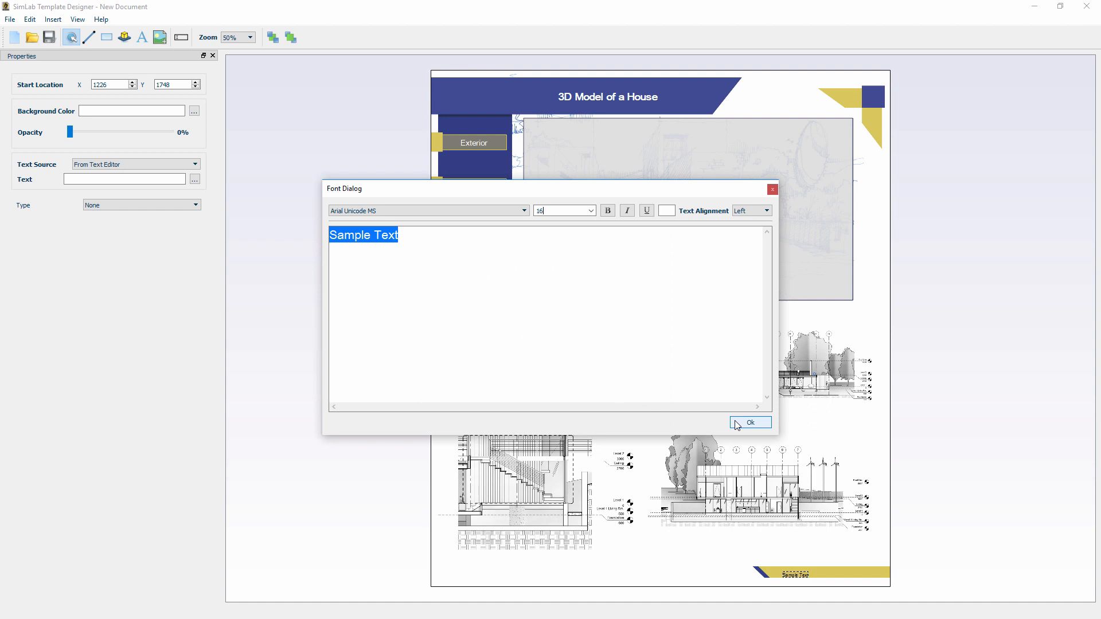
{"action": "left_click", "coordinate": [750, 422]}
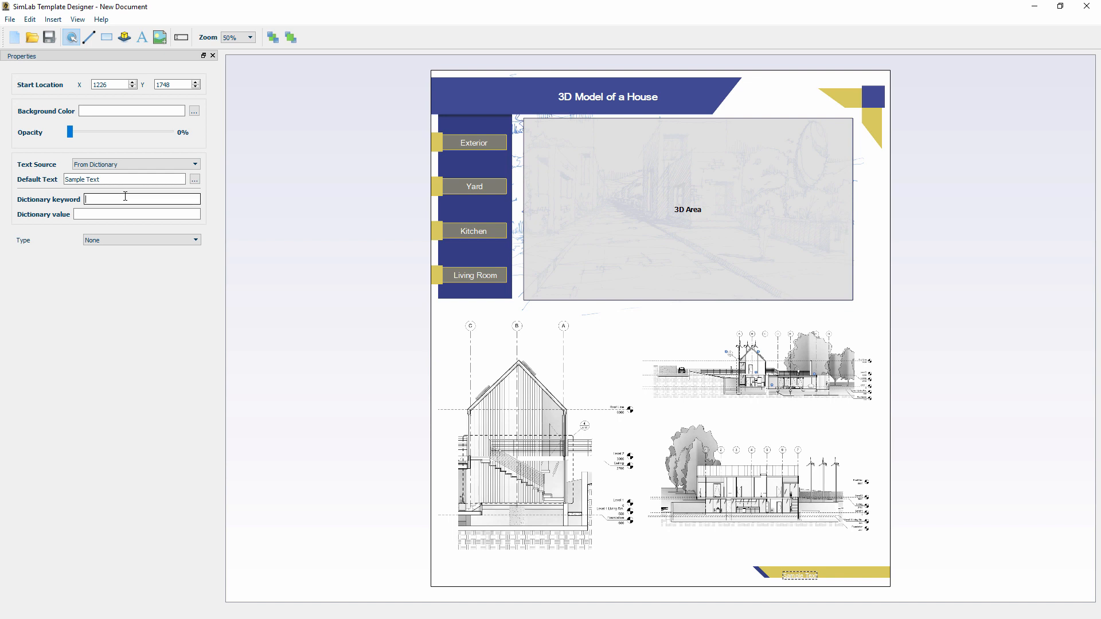
{"action": "type", "text": "web"}
{"action": "left_click", "coordinate": [137, 213]}
{"action": "type", "text": "www.simlab-soft.com"}
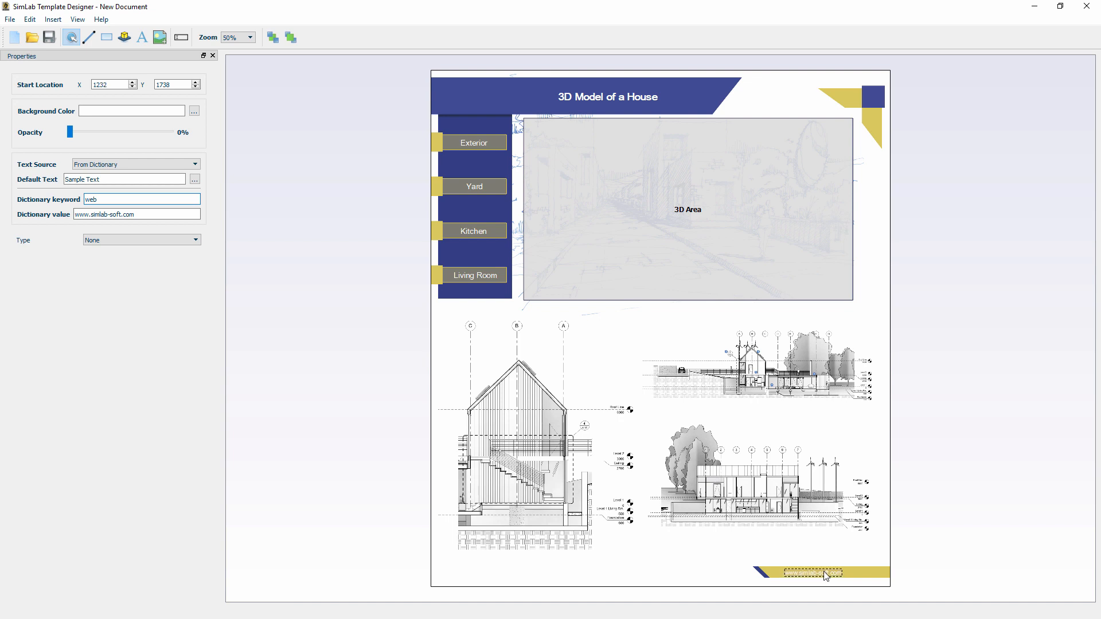
{"action": "left_click", "coordinate": [251, 37]}
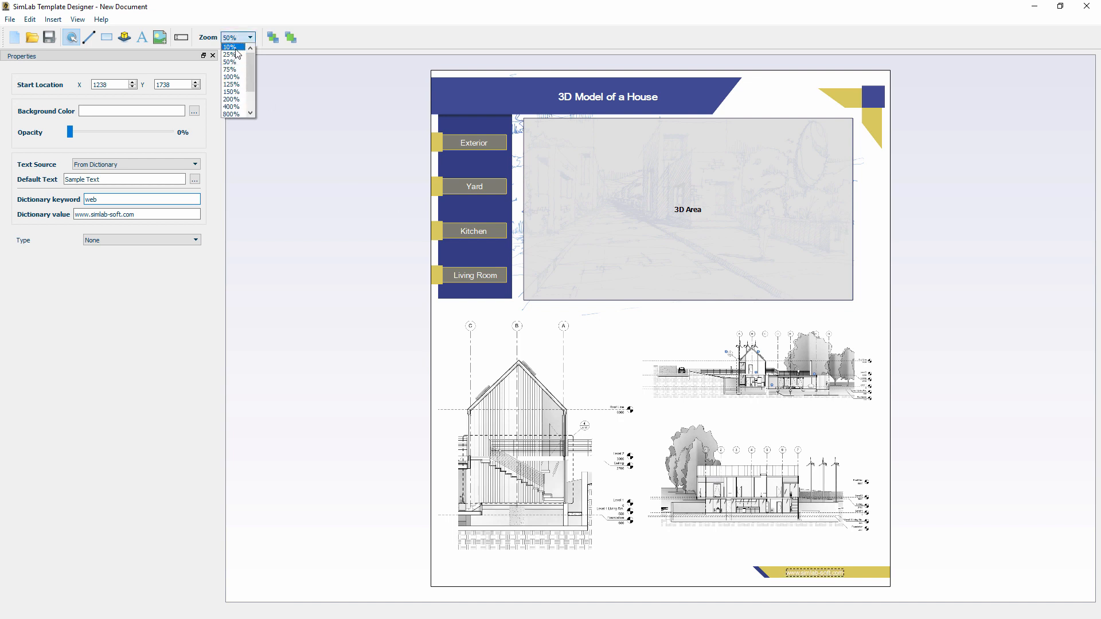
{"action": "left_click", "coordinate": [231, 100]}
{"action": "type", "text": "Author"}
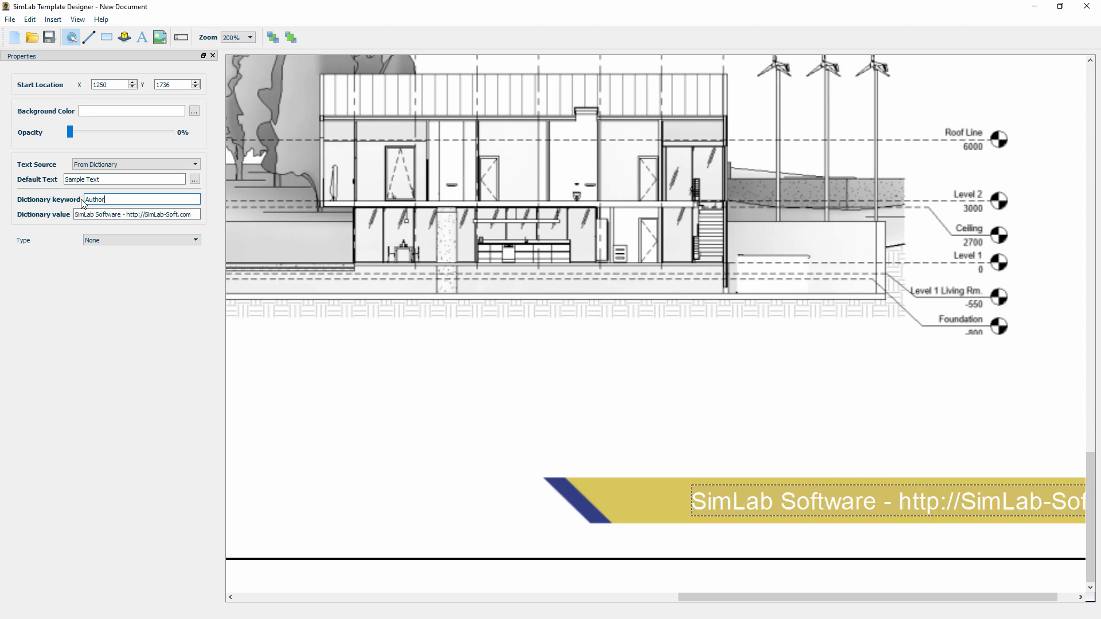
{"action": "mouse_move", "coordinate": [846, 461]}
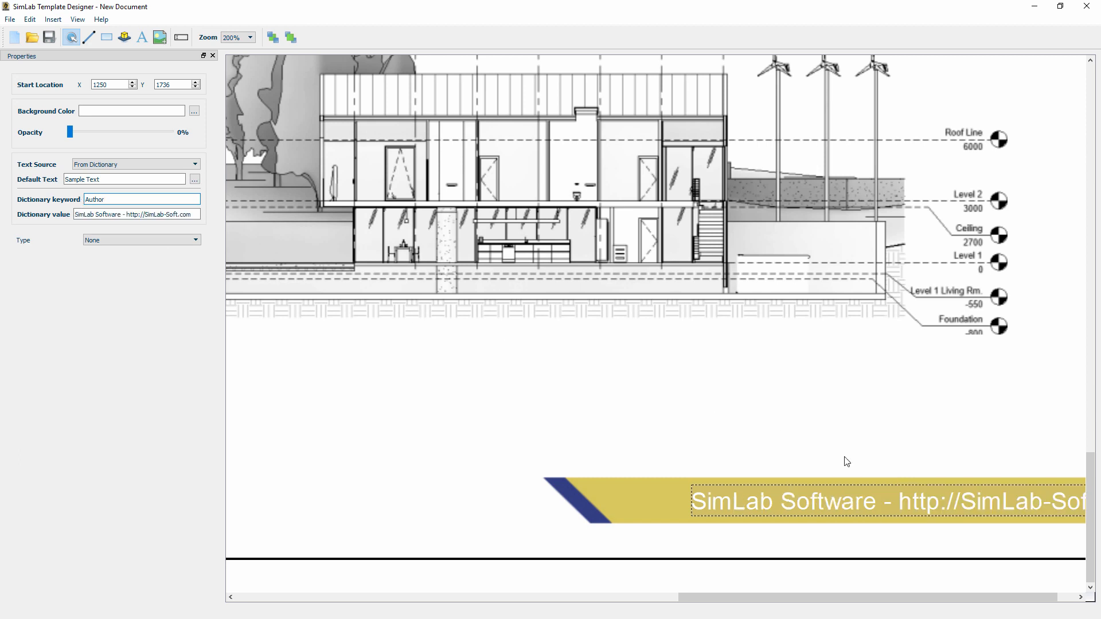
{"action": "scroll", "scroll_direction": "right", "scroll_amount": 3}
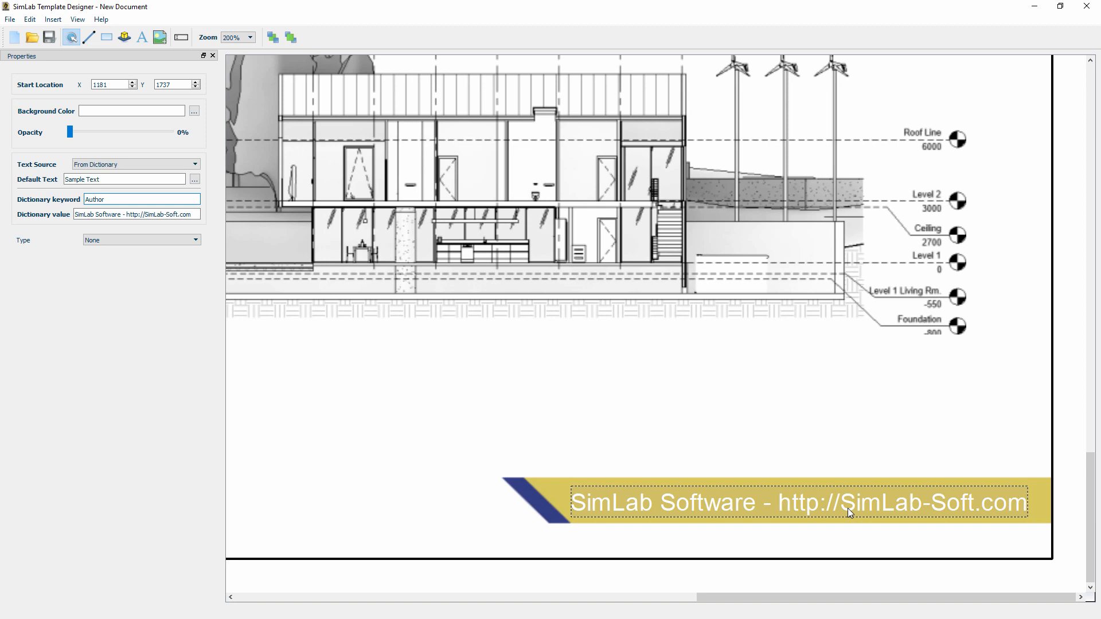
{"action": "mouse_move", "coordinate": [163, 255]}
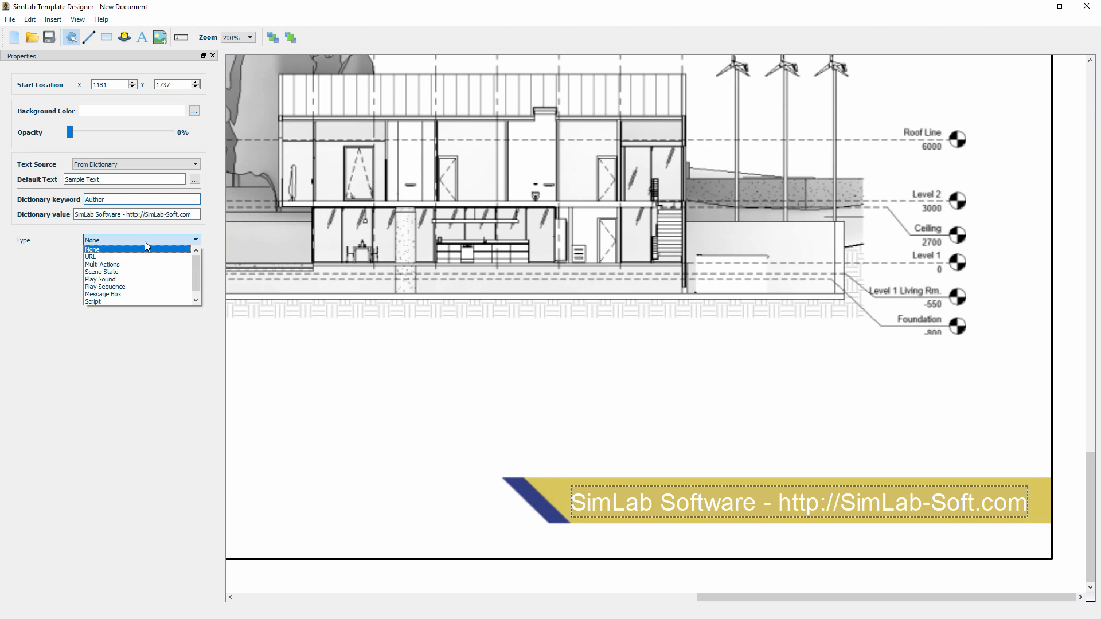
{"action": "left_click", "coordinate": [90, 256]}
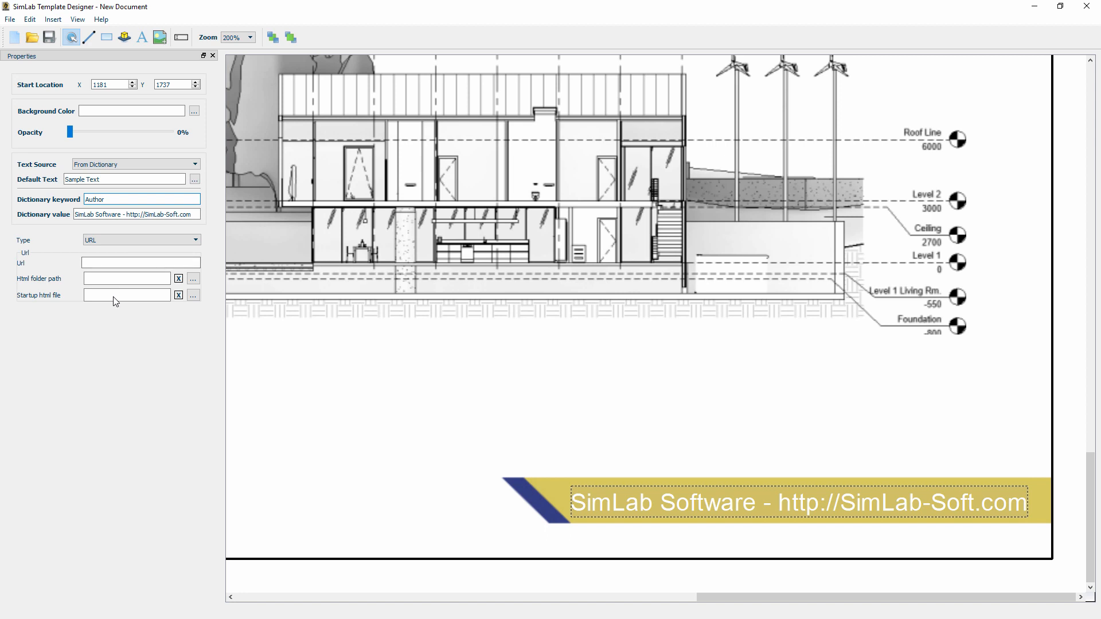
{"action": "left_click", "coordinate": [140, 262]}
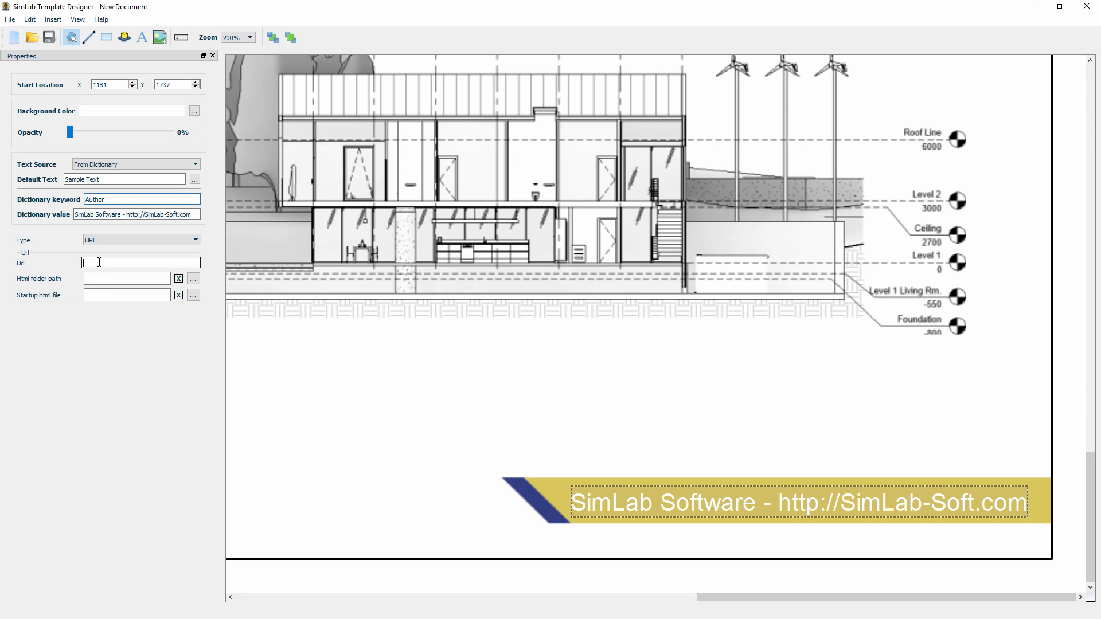
{"action": "type", "text": "http://www.simlab"}
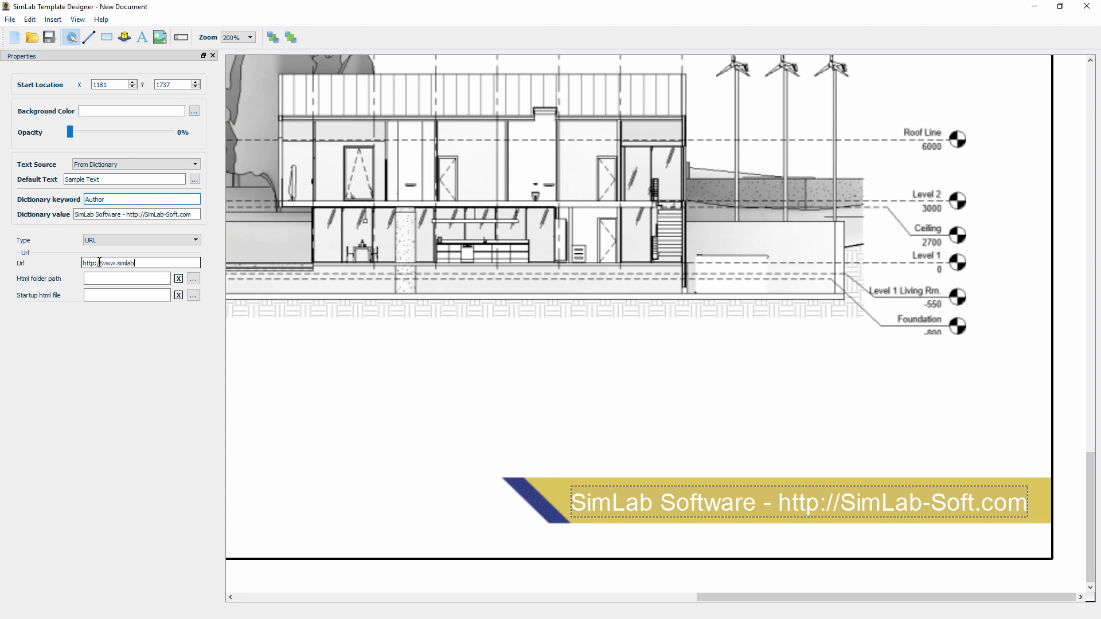
{"action": "type", "text": "-soft.com"}
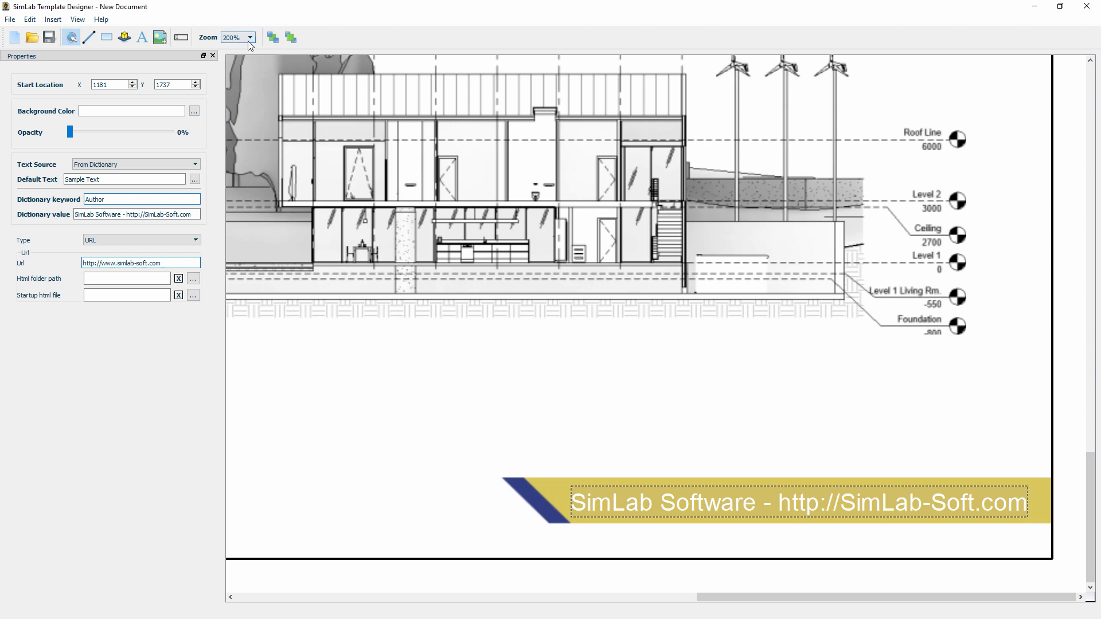
{"action": "left_click", "coordinate": [249, 37]}
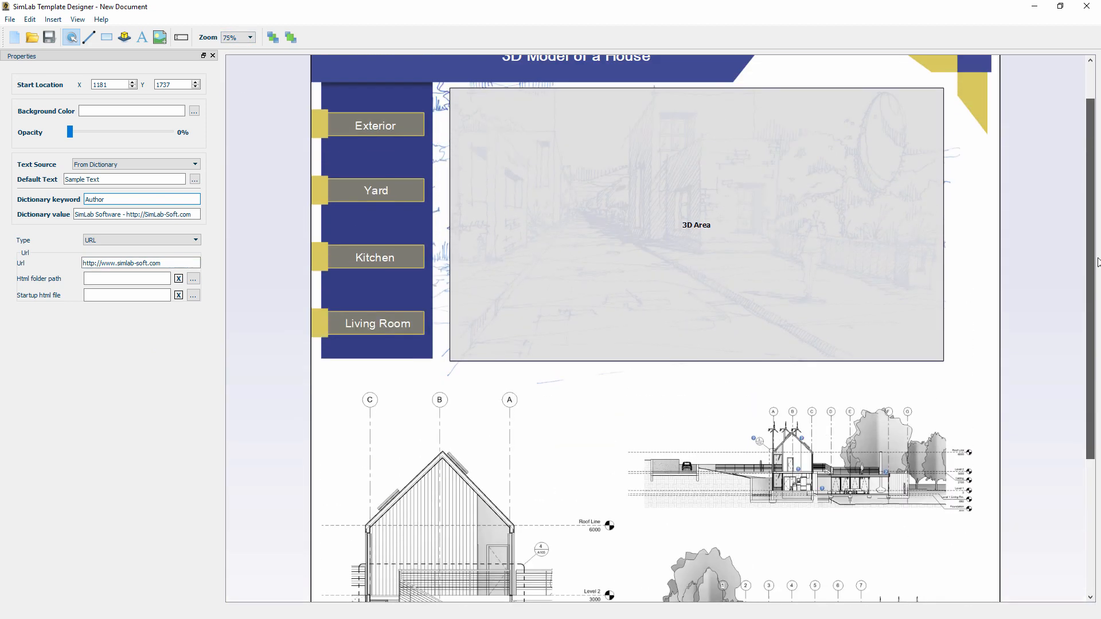
{"action": "scroll", "scroll_direction": "down", "scroll_amount": 3}
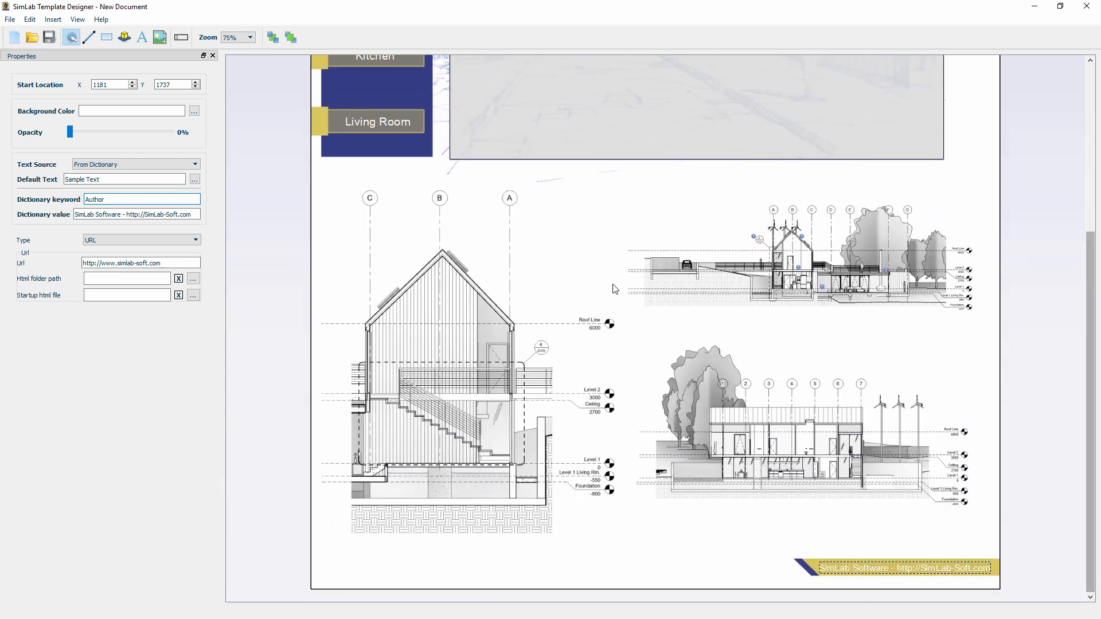
Save the layout via Save As under the name Architectural Template.
{"action": "left_click", "coordinate": [10, 20]}
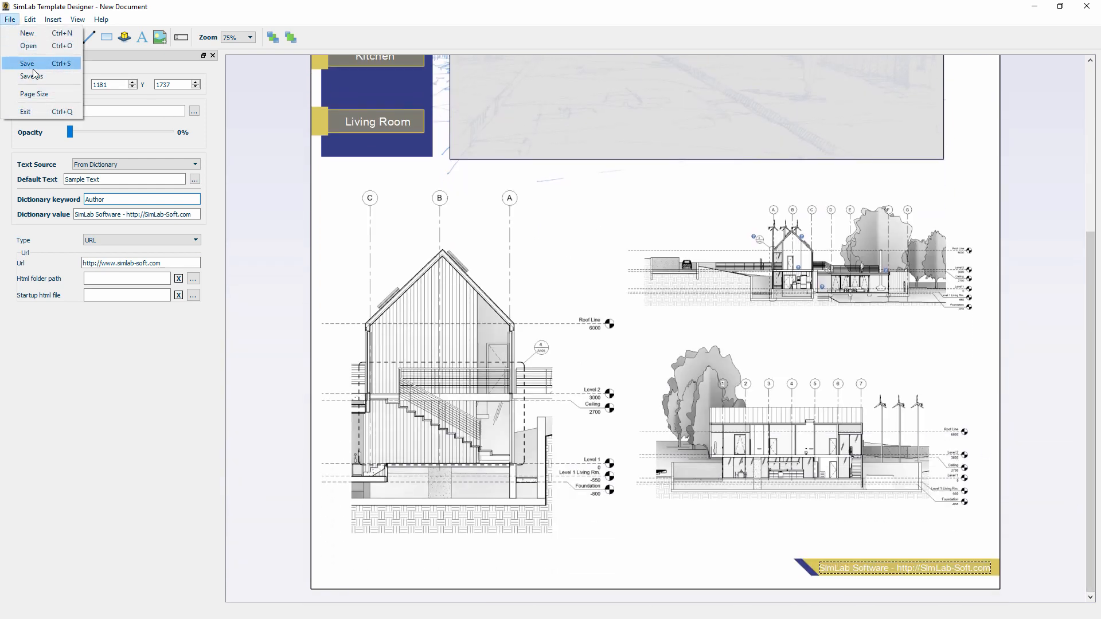
{"action": "left_click", "coordinate": [26, 63]}
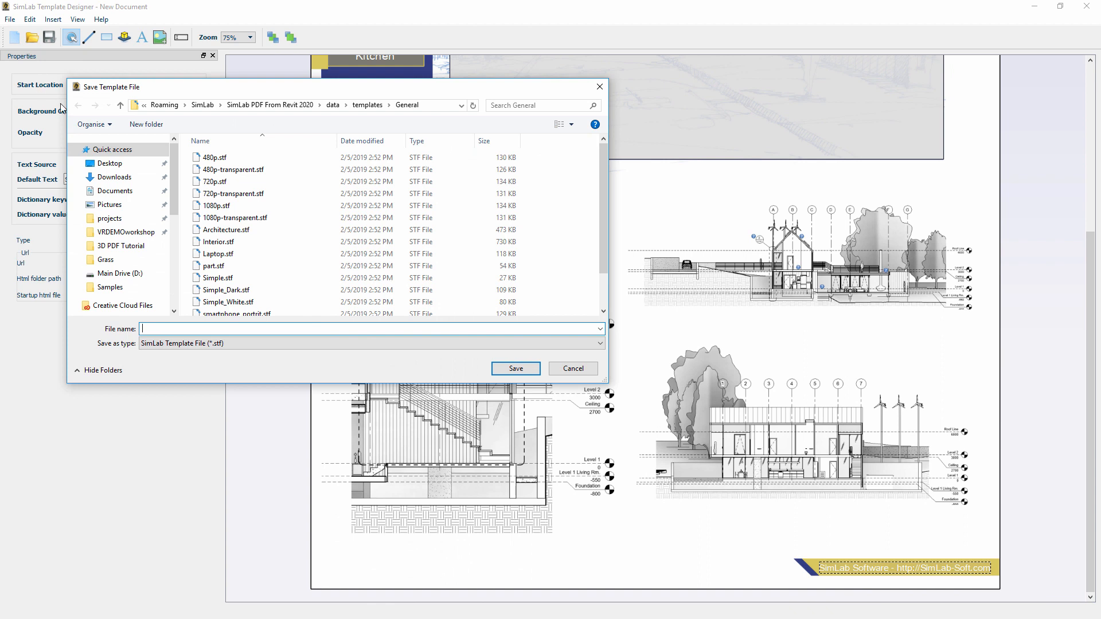
{"action": "type", "text": "Architectural Template"}
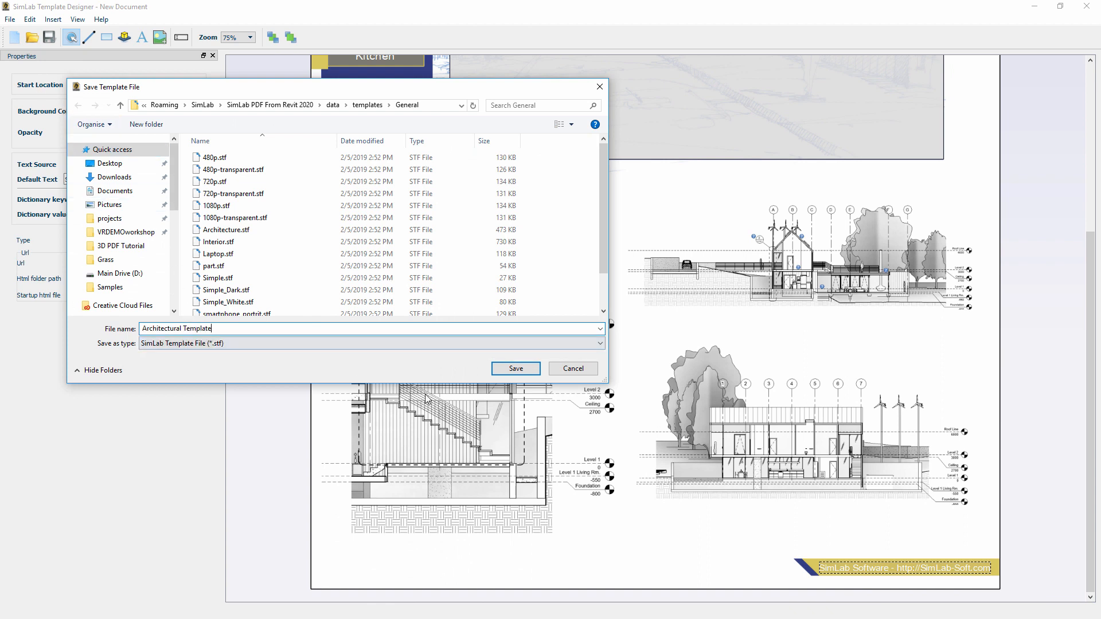
{"action": "left_click", "coordinate": [515, 368]}
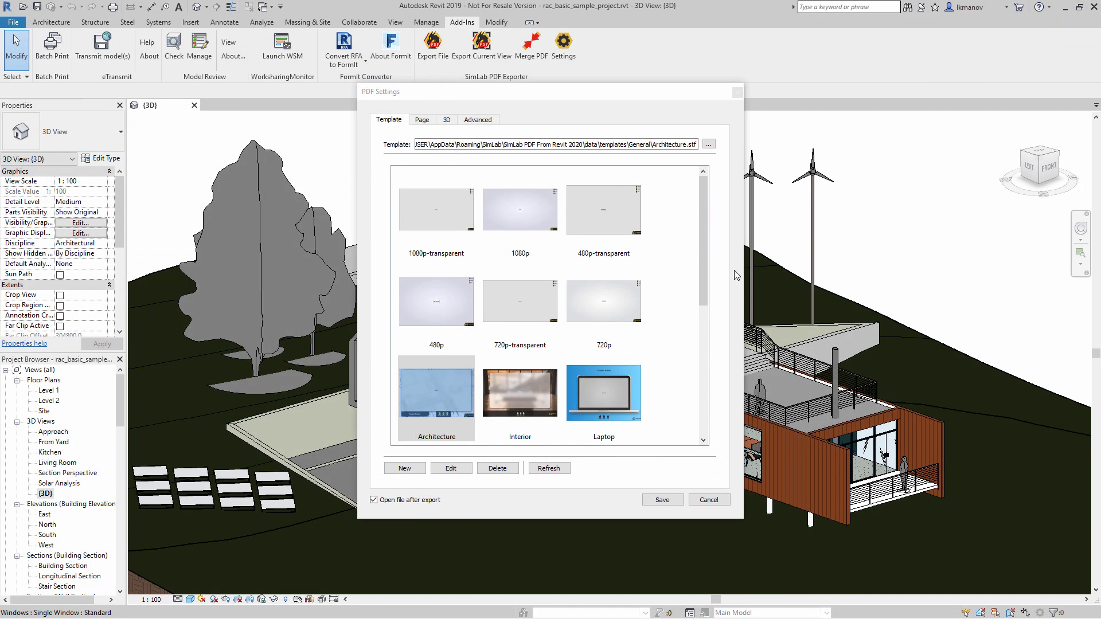
Refresh the PDF template list, choose Architectural Template, and close the SimLab Settings window.
{"action": "left_click", "coordinate": [549, 468]}
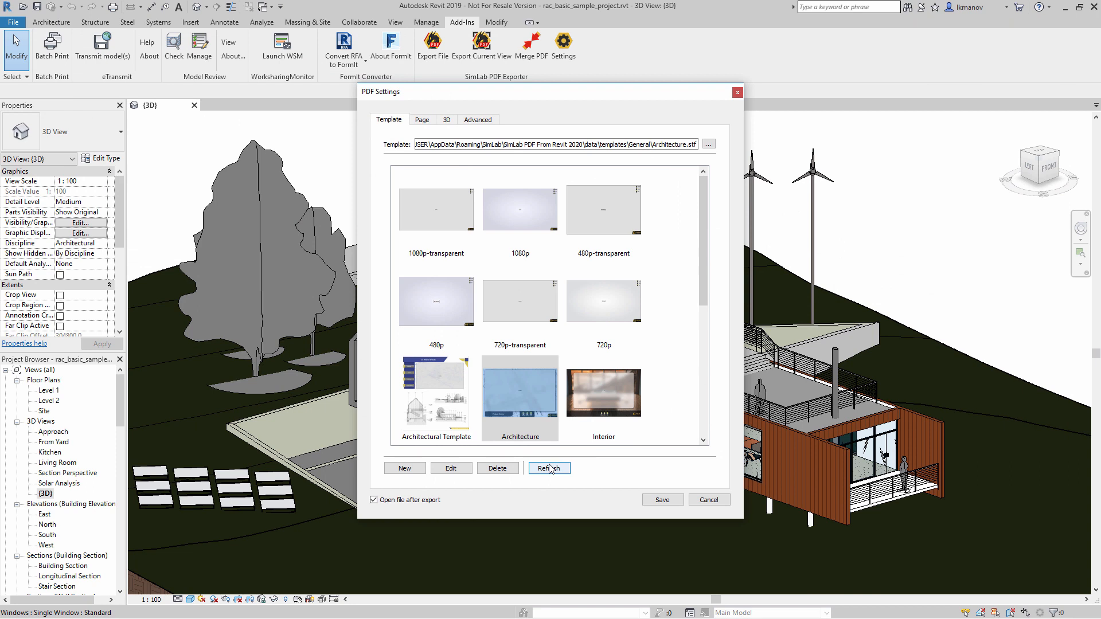
{"action": "left_click", "coordinate": [436, 394]}
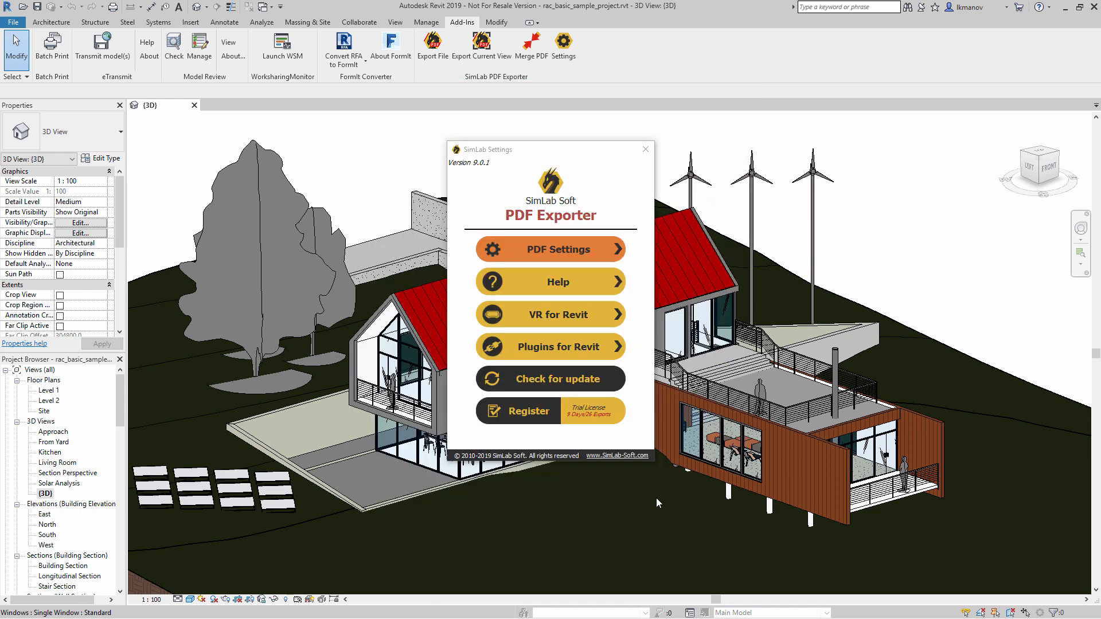
{"action": "left_click", "coordinate": [643, 149]}
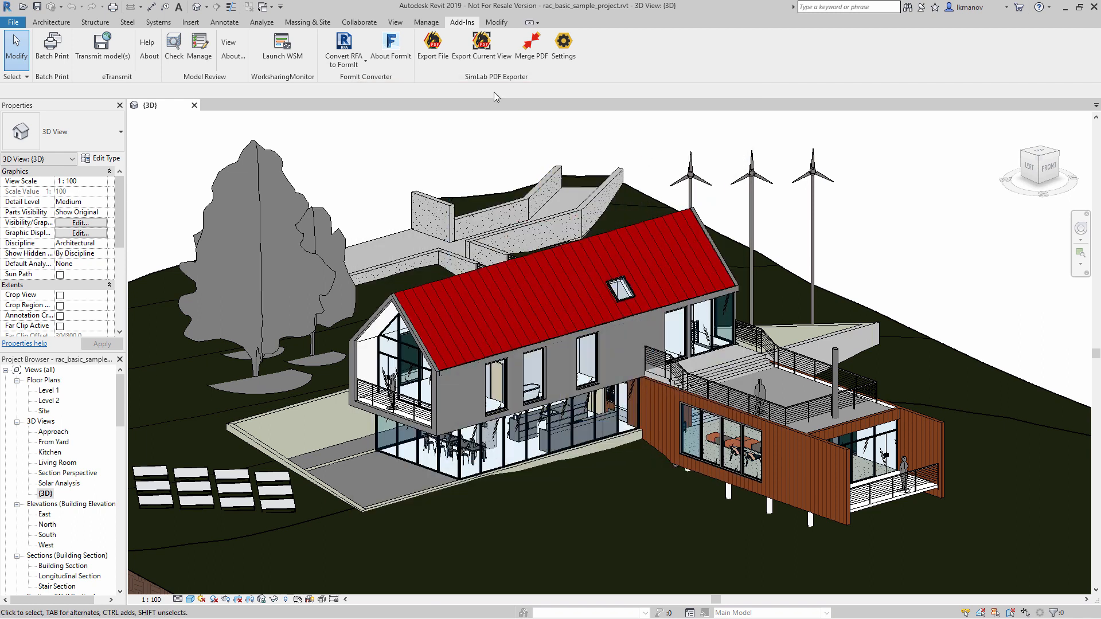
Run Add-Ins > Export File and permanently dismiss the raster printing notice.
{"action": "left_click", "coordinate": [433, 46]}
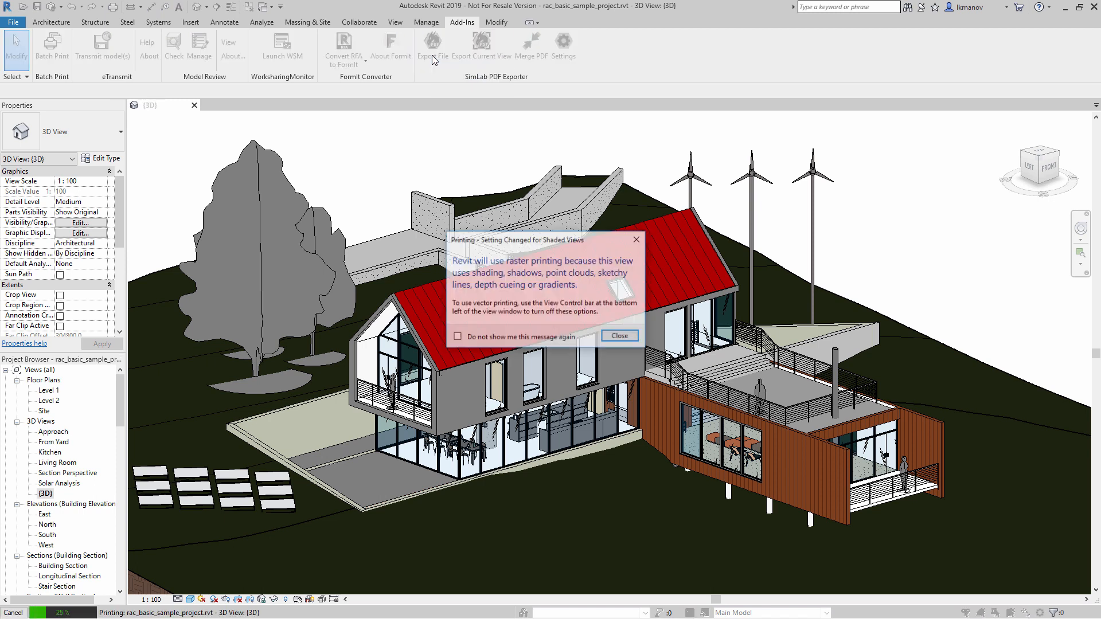
{"action": "left_click", "coordinate": [458, 337]}
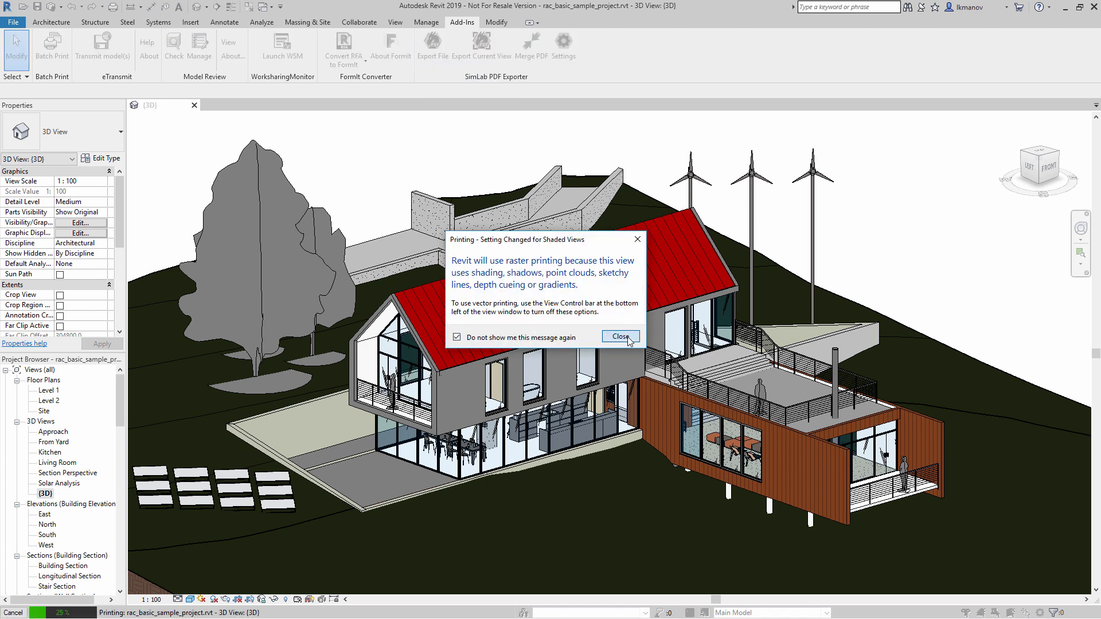
{"action": "left_click", "coordinate": [620, 336]}
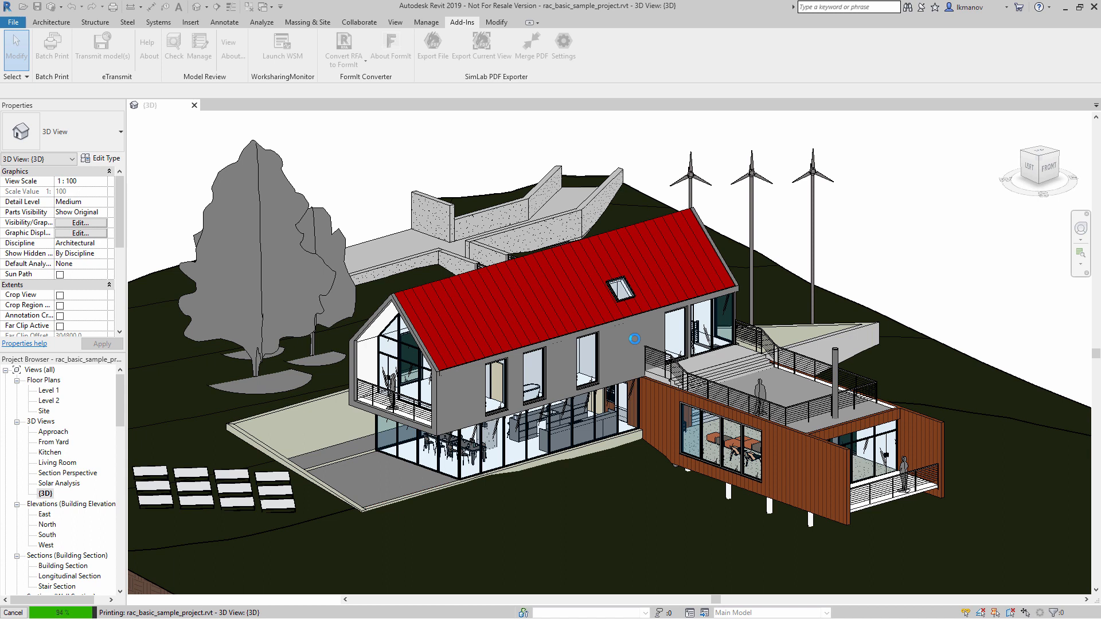
{"action": "left_click", "coordinate": [531, 45]}
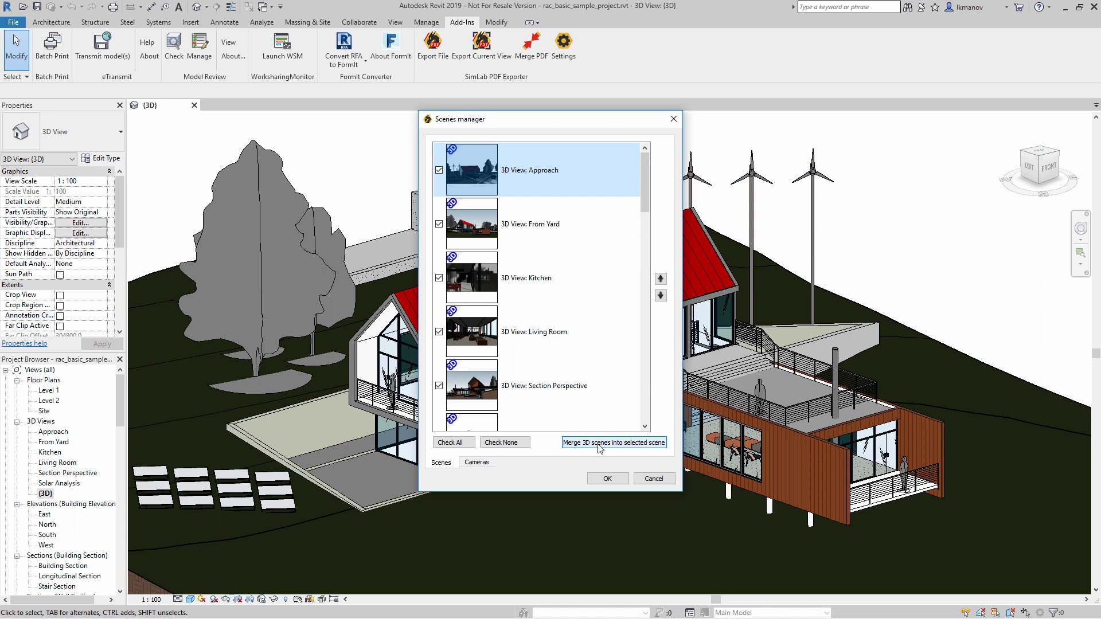
Merge all 3D scenes into the 3D View: Approach scene and accept the Scenes manager.
{"action": "left_click", "coordinate": [613, 443]}
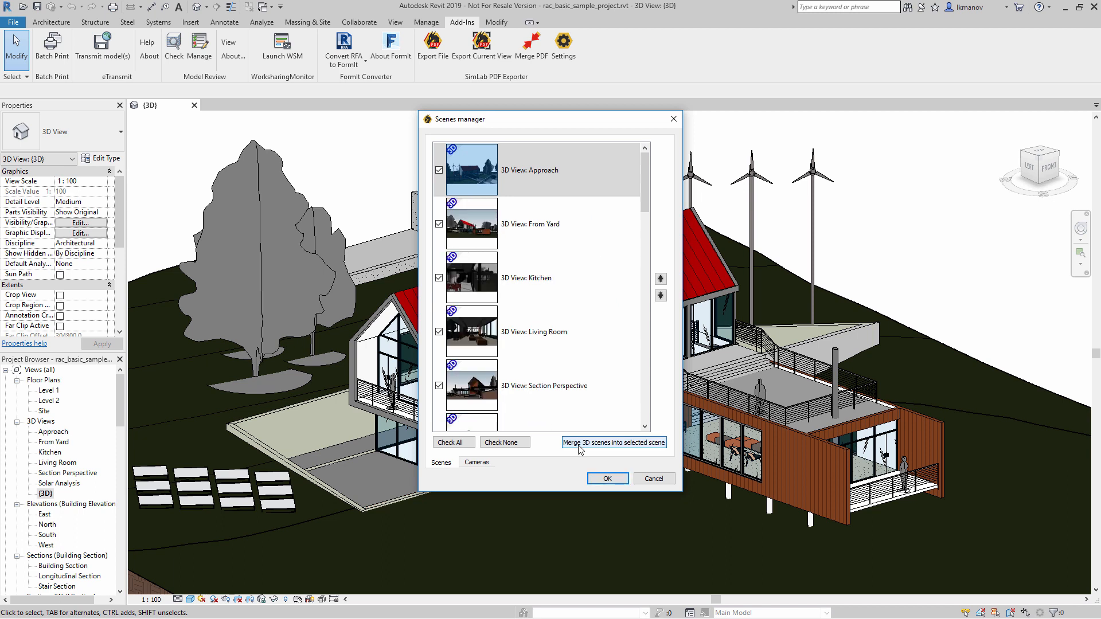
{"action": "left_click", "coordinate": [612, 443]}
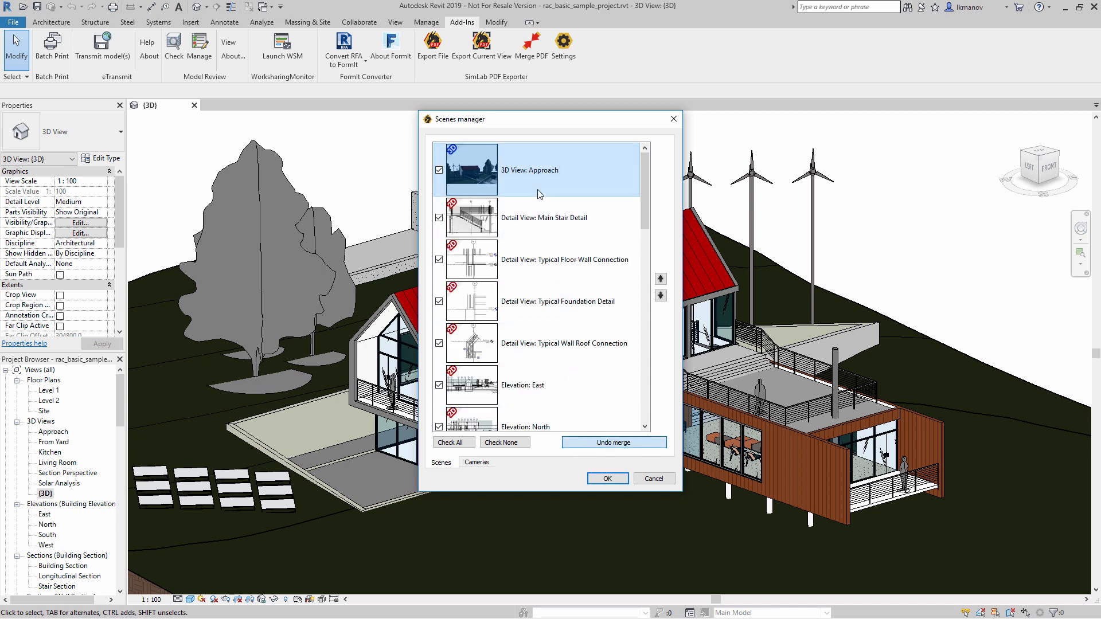
{"action": "left_click", "coordinate": [544, 218]}
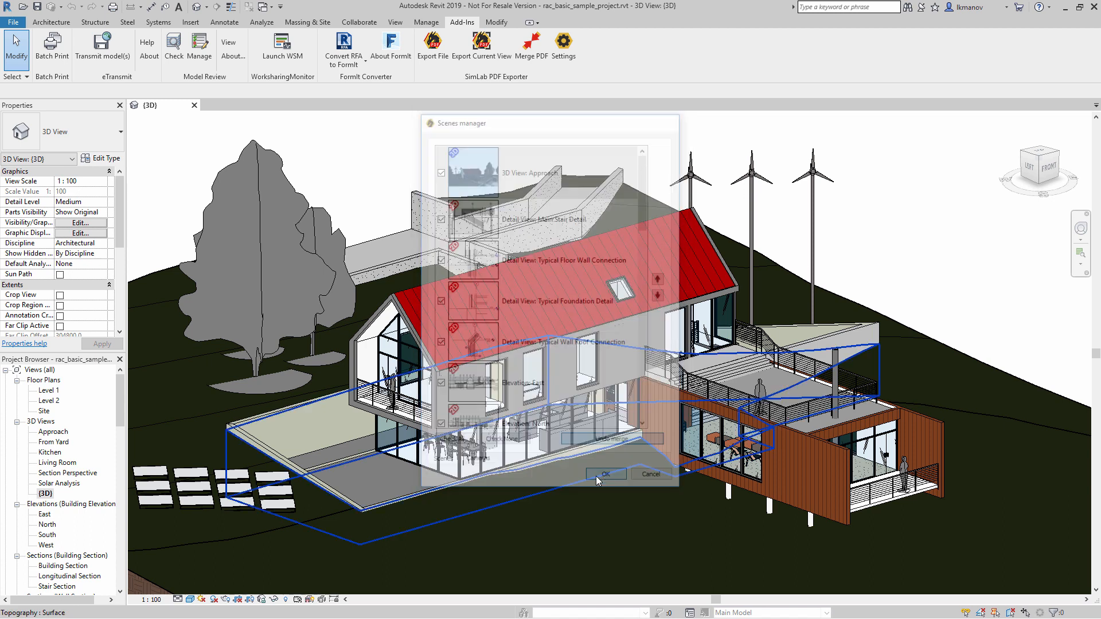
{"action": "left_click", "coordinate": [606, 474]}
{"action": "type", "text": "Export_3"}
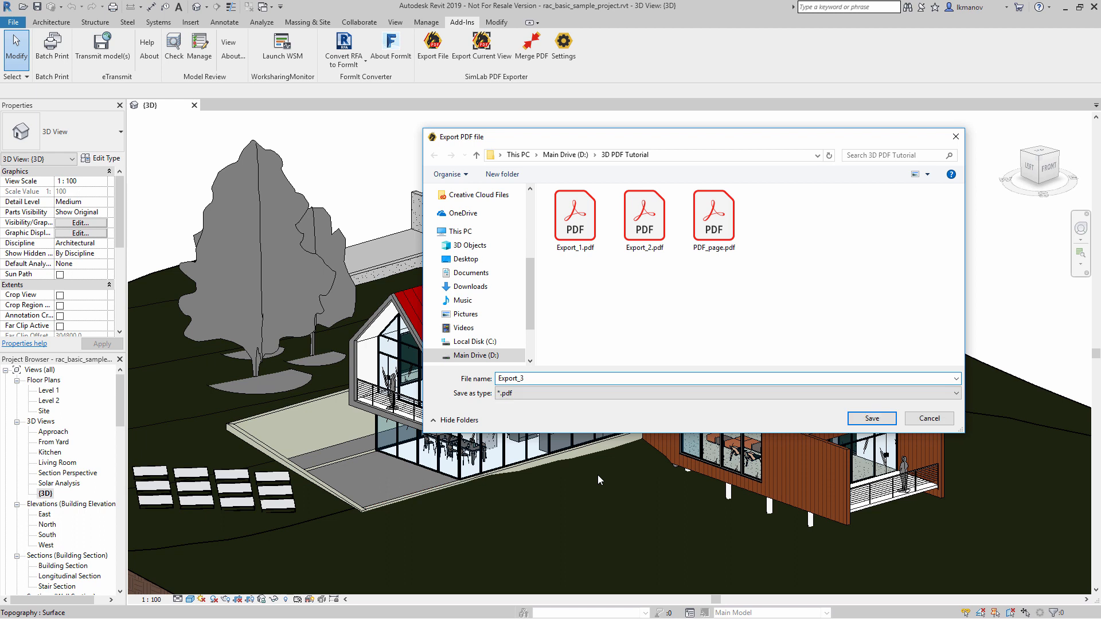
Save the export as Export_3.pdf in D:\3D PDF Tutorial.
{"action": "left_click", "coordinate": [871, 417]}
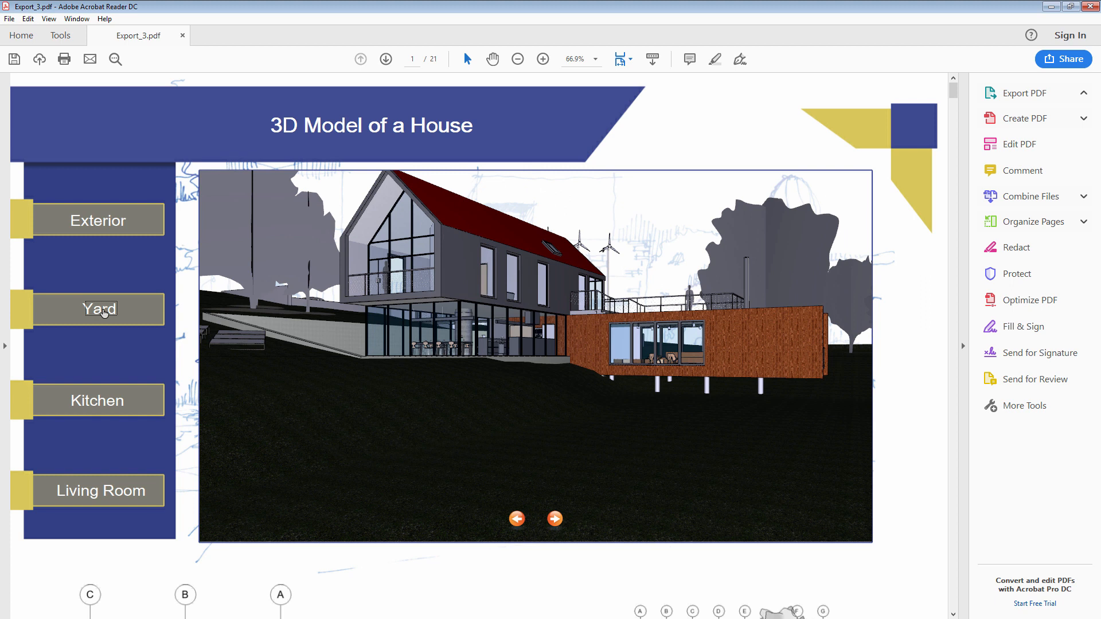
{"action": "mouse_move", "coordinate": [102, 404]}
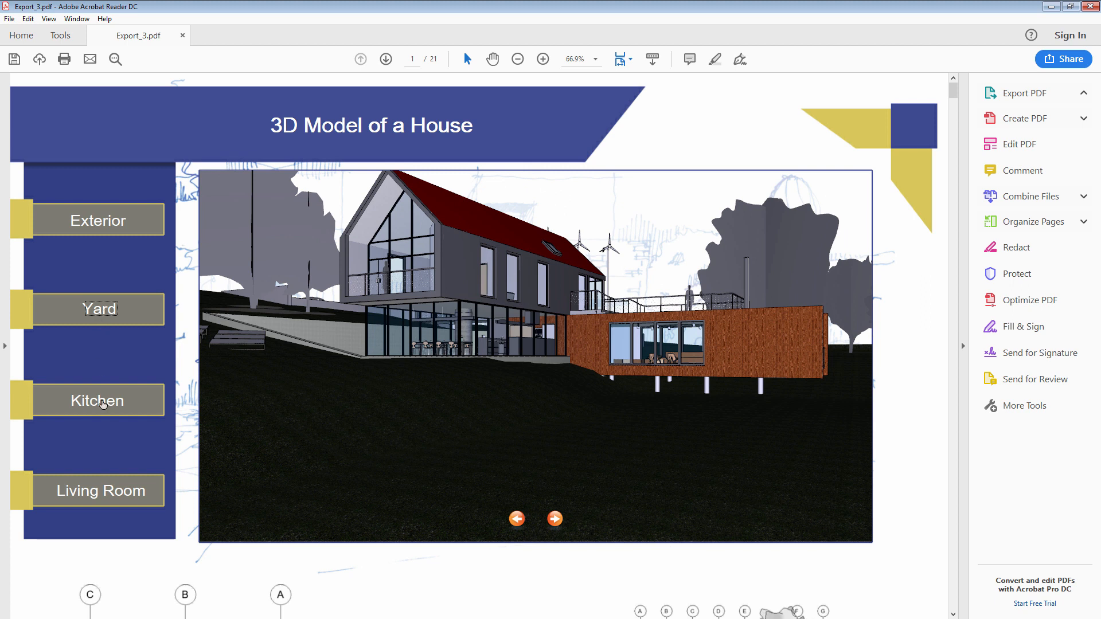
Try the Kitchen, Living Room and Exterior camera buttons in Export_3.pdf, page through it, then start a new template.
{"action": "left_click", "coordinate": [100, 401]}
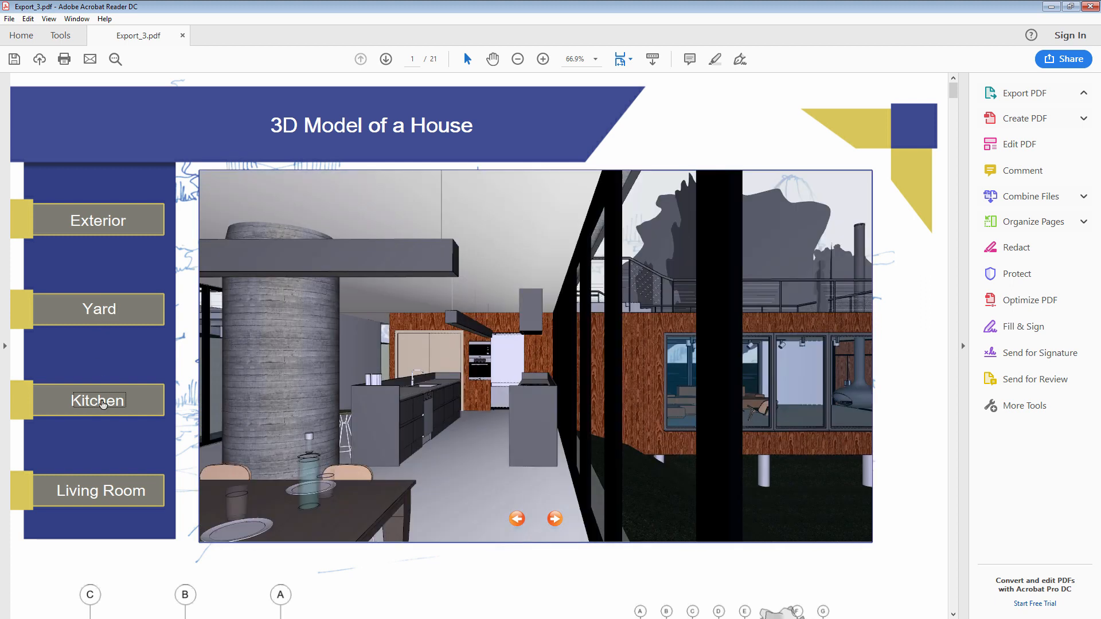
{"action": "left_click", "coordinate": [100, 489]}
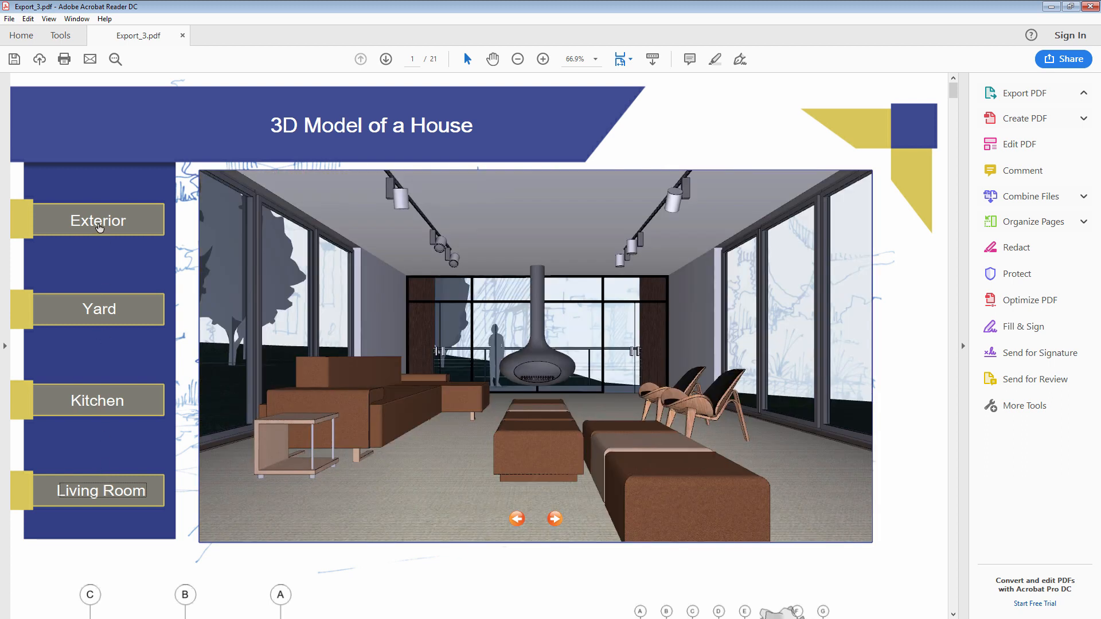
{"action": "left_click", "coordinate": [97, 220]}
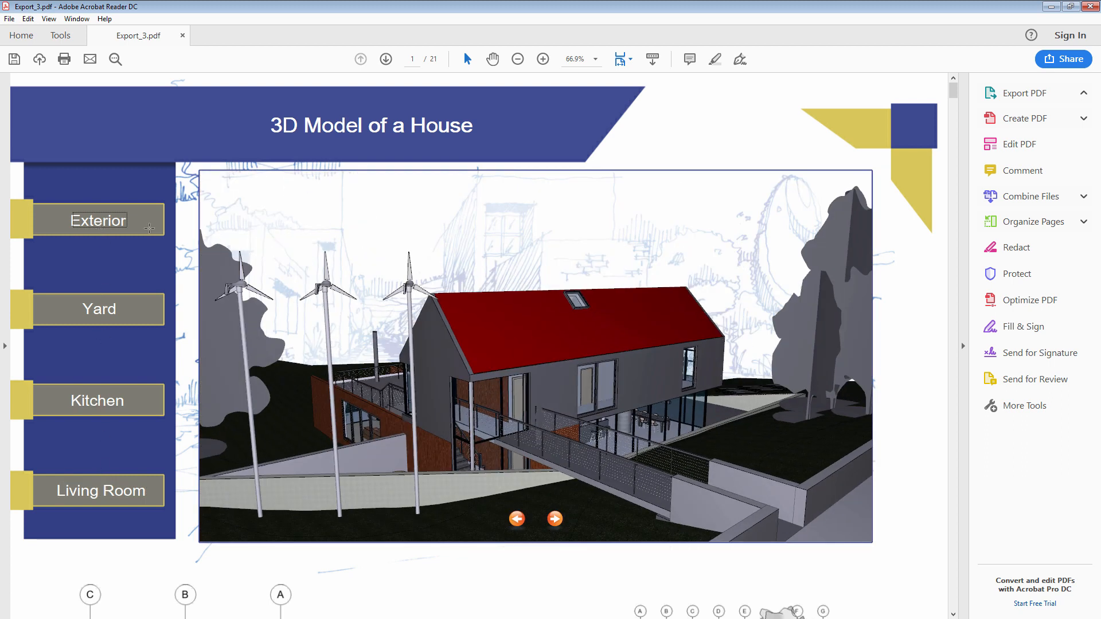
{"action": "scroll", "scroll_direction": "down", "scroll_amount": 3}
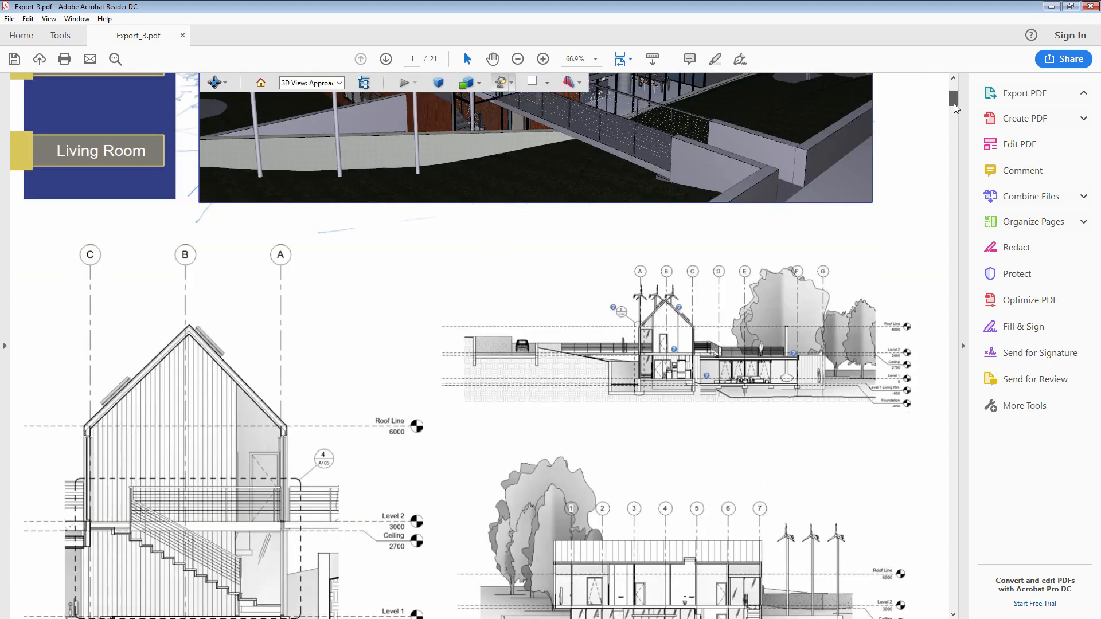
{"action": "scroll", "scroll_direction": "down", "scroll_amount": 3}
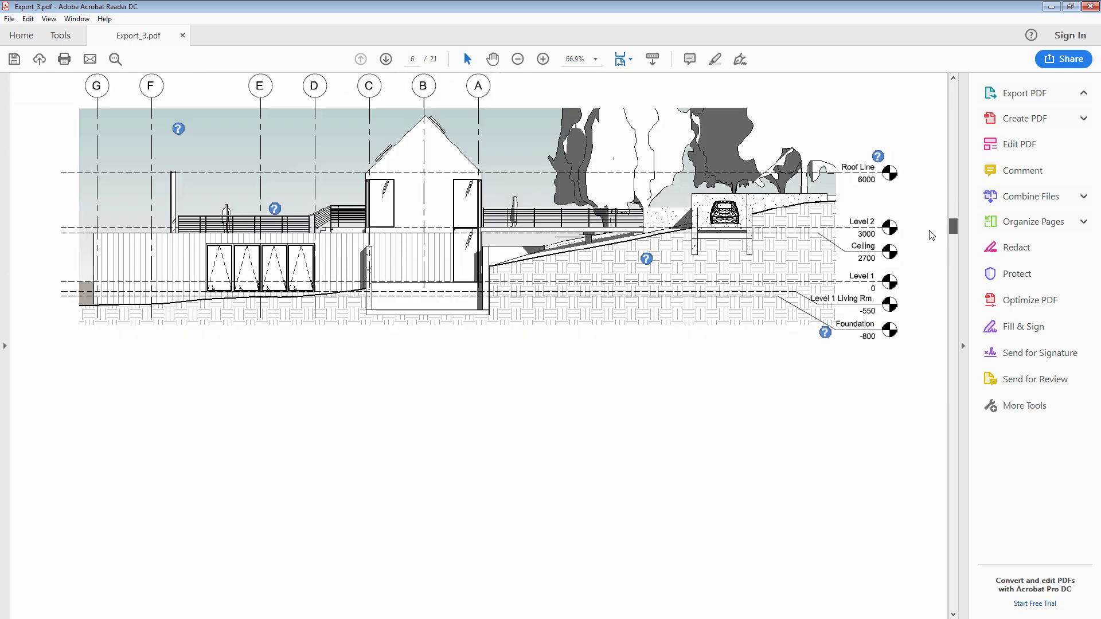
{"action": "scroll", "scroll_direction": "down", "scroll_amount": 3}
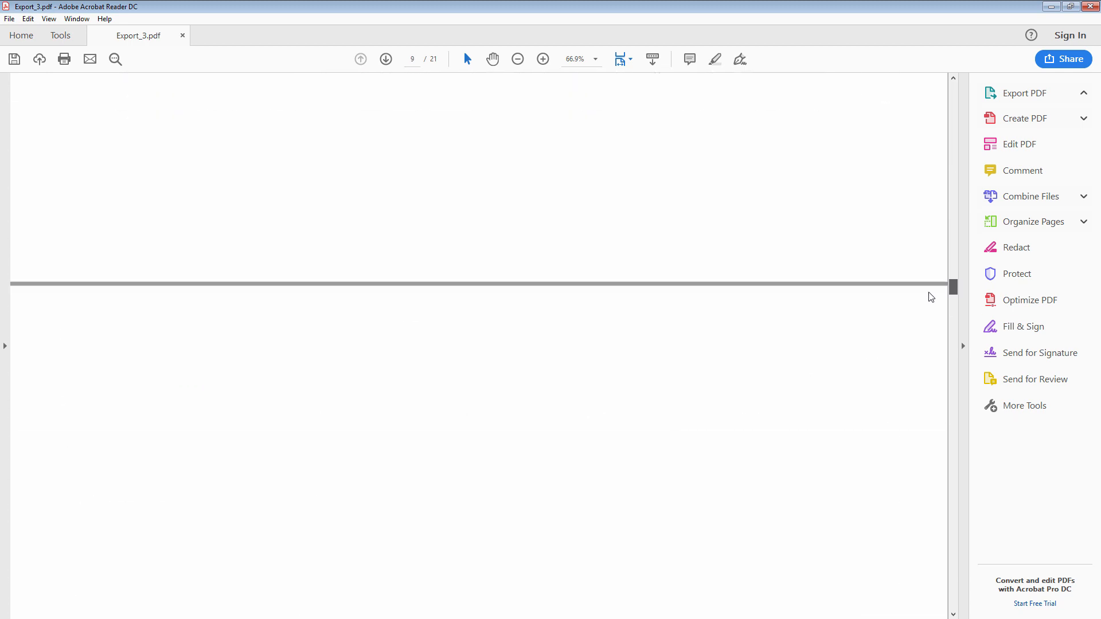
{"action": "scroll", "scroll_direction": "down", "scroll_amount": 3}
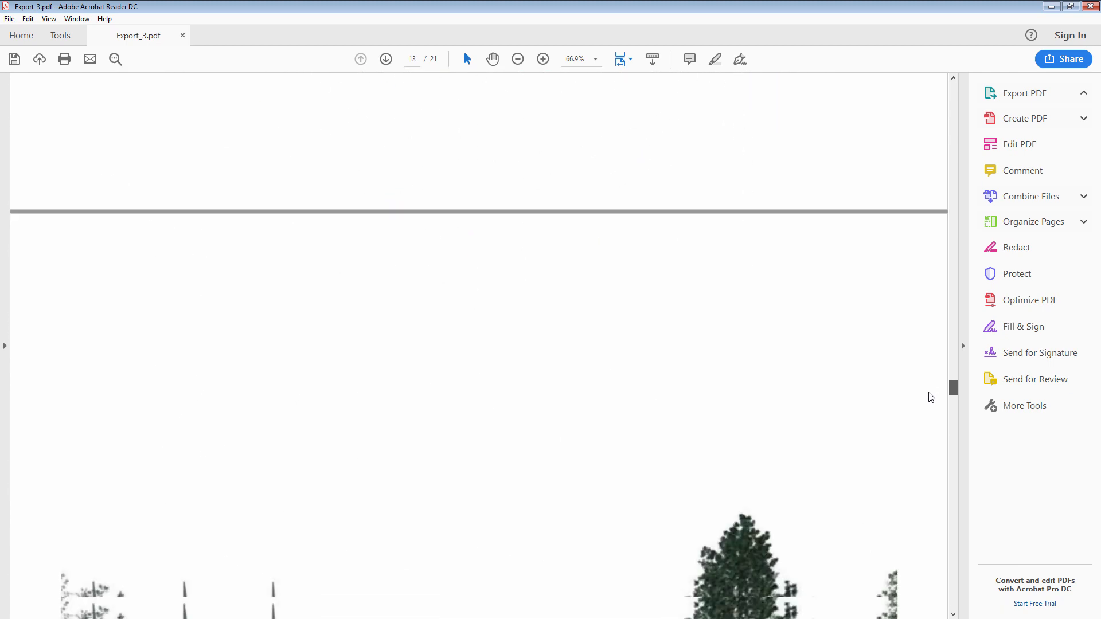
{"action": "scroll", "scroll_direction": "down", "scroll_amount": 3}
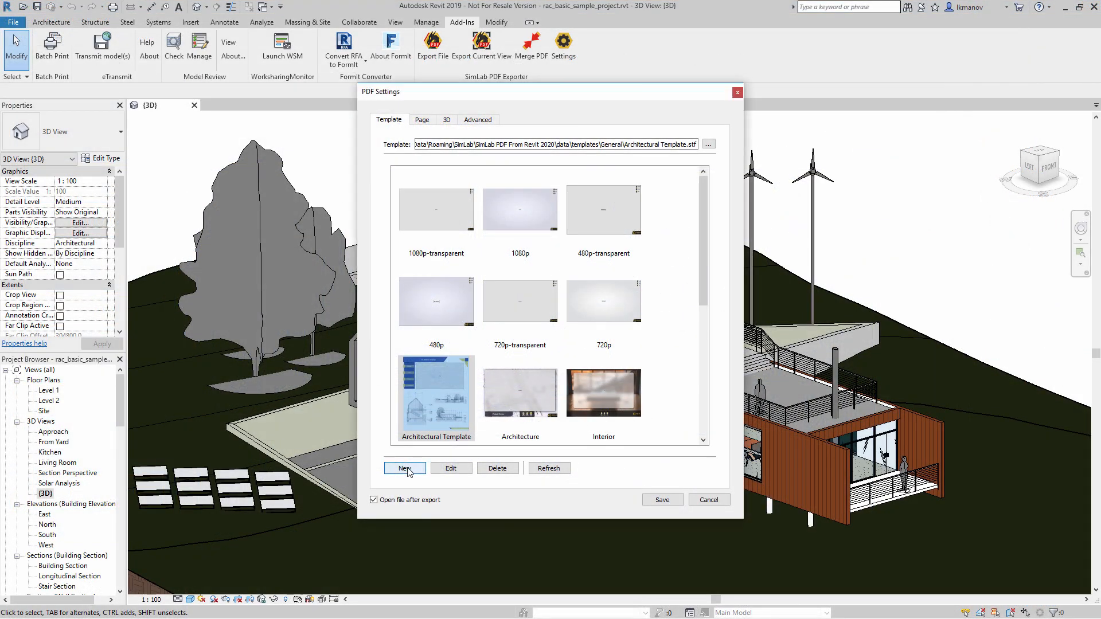
{"action": "left_click", "coordinate": [405, 468]}
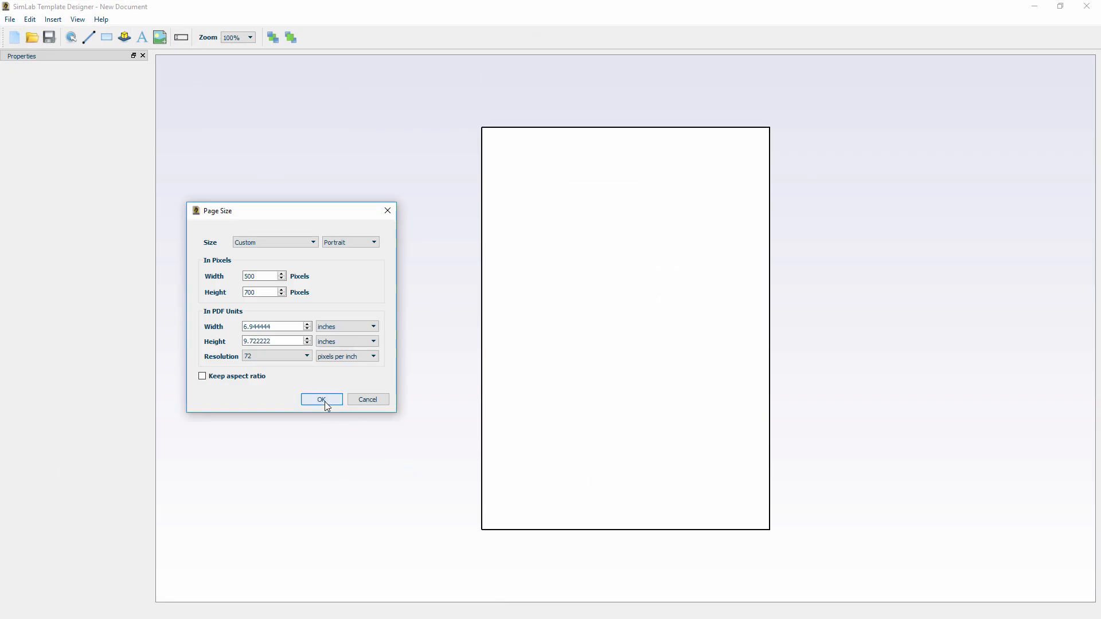
Accept the default page size and set the background Fill Mode to PDF Document using PDF_page.pdf.
{"action": "left_click", "coordinate": [321, 399]}
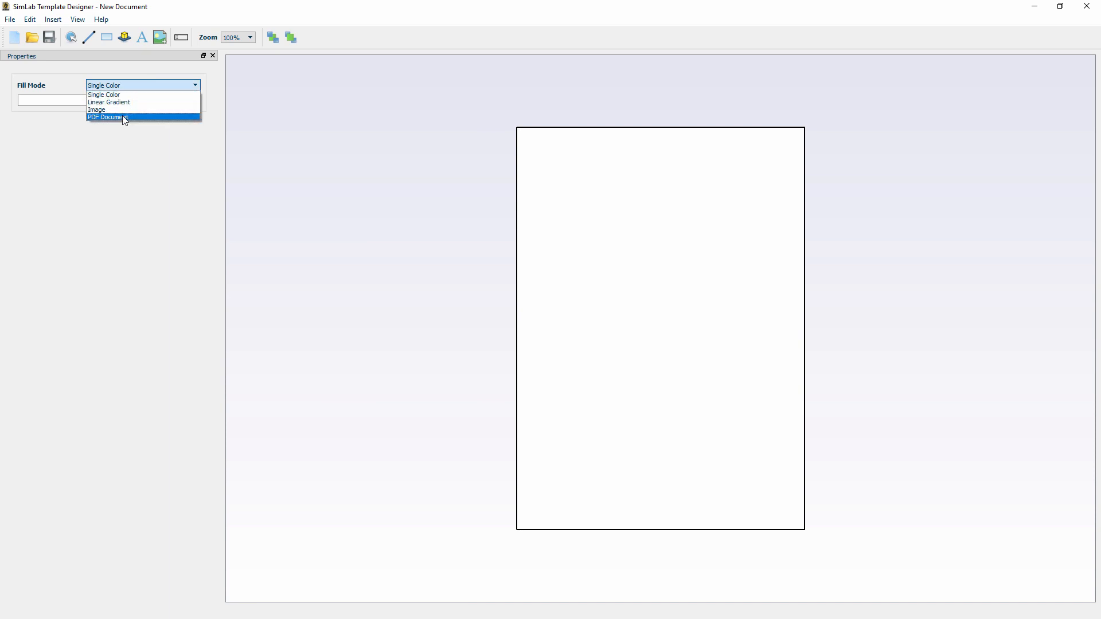
{"action": "left_click", "coordinate": [107, 117]}
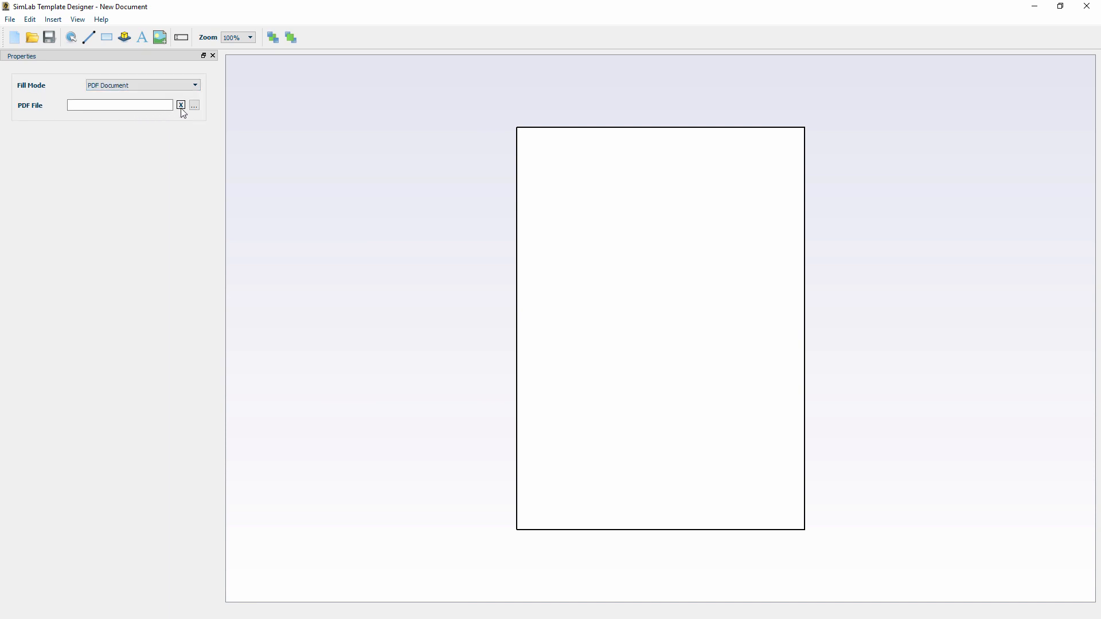
{"action": "left_click", "coordinate": [192, 106]}
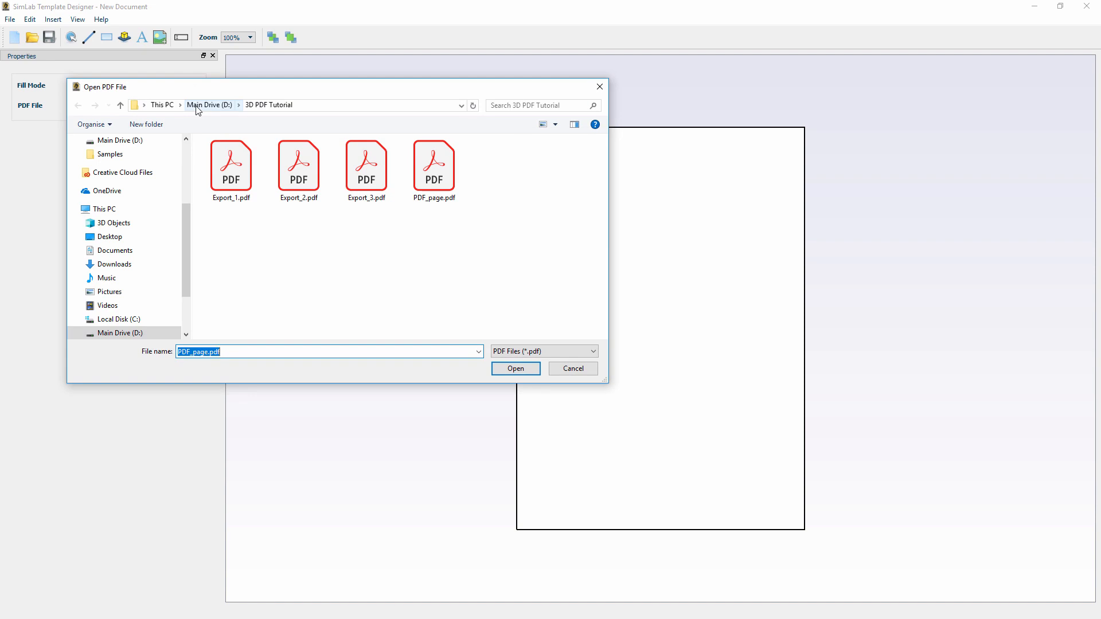
{"action": "left_click", "coordinate": [434, 162]}
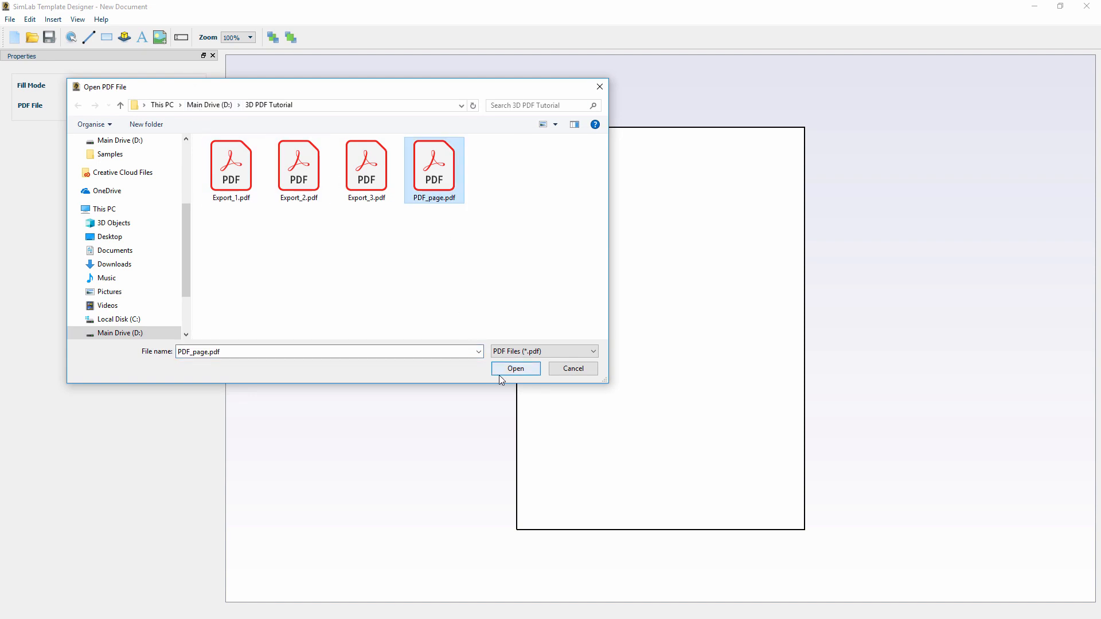
{"action": "left_click", "coordinate": [515, 369]}
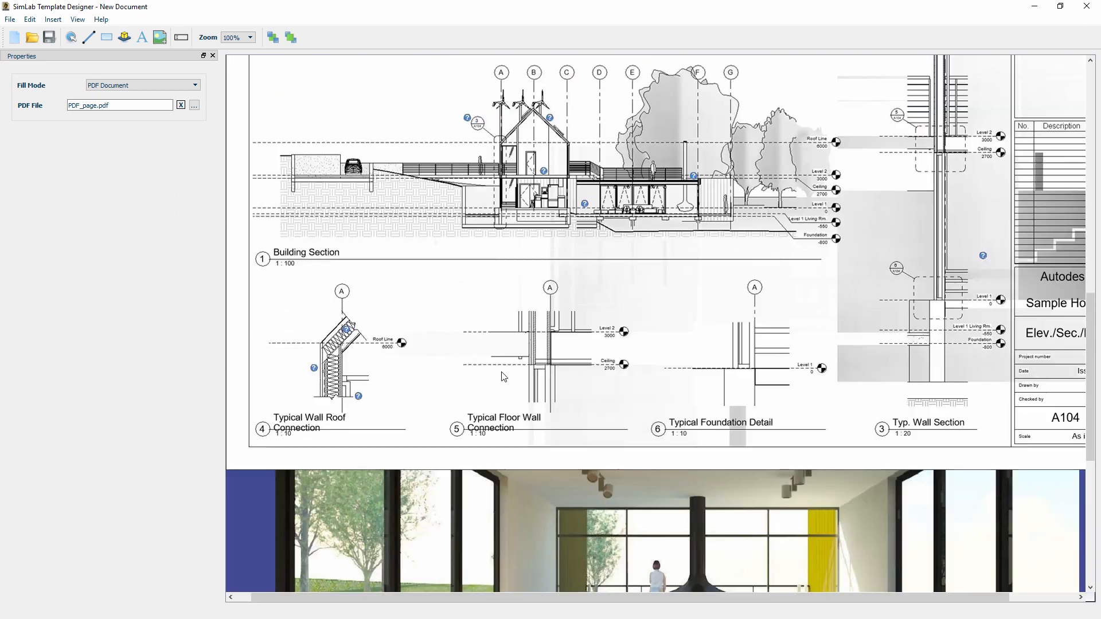
{"action": "scroll", "scroll_direction": "down", "scroll_amount": 3}
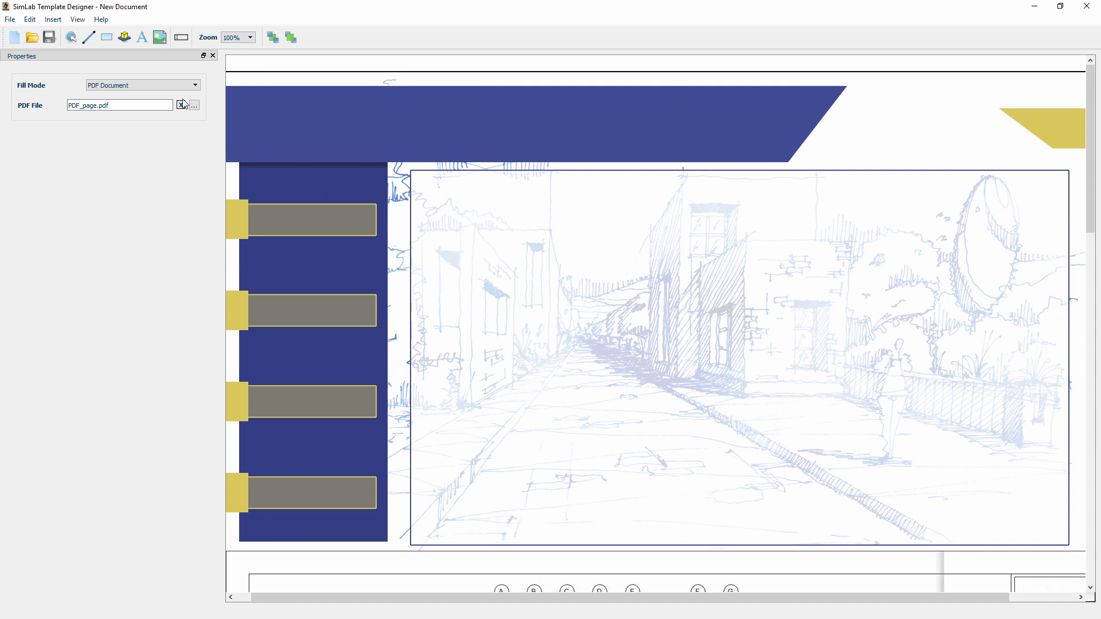
{"action": "mouse_move", "coordinate": [213, 85]}
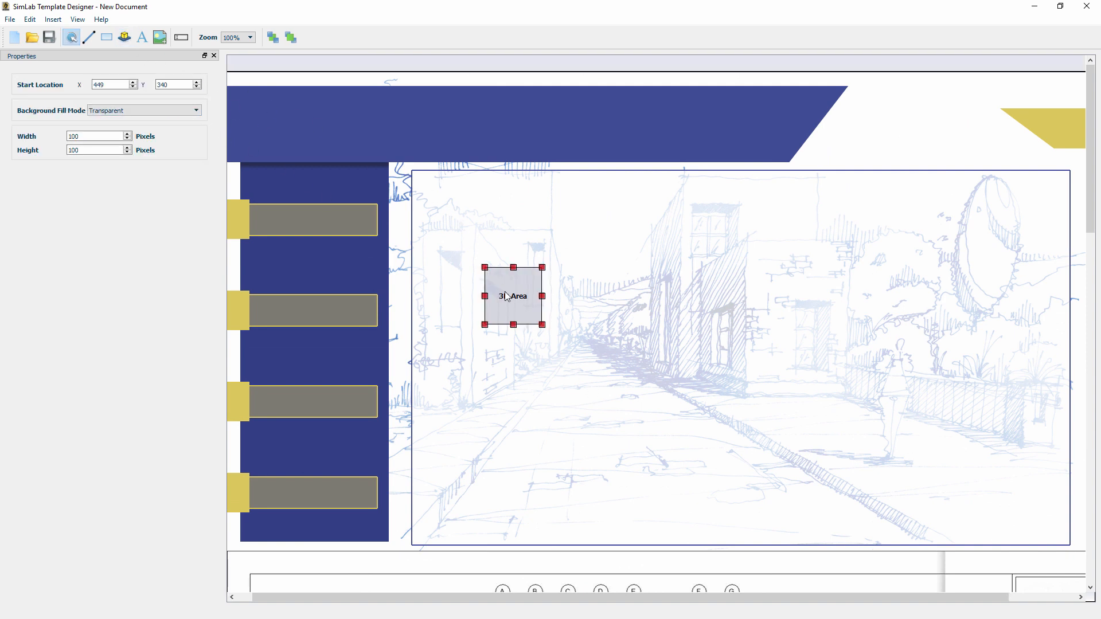
Position and stretch the 3D Area to cover the sketch frame, then save as PDF_background.stf.
{"action": "left_click_drag", "start_coordinate": [513, 295], "coordinate": [441, 198]}
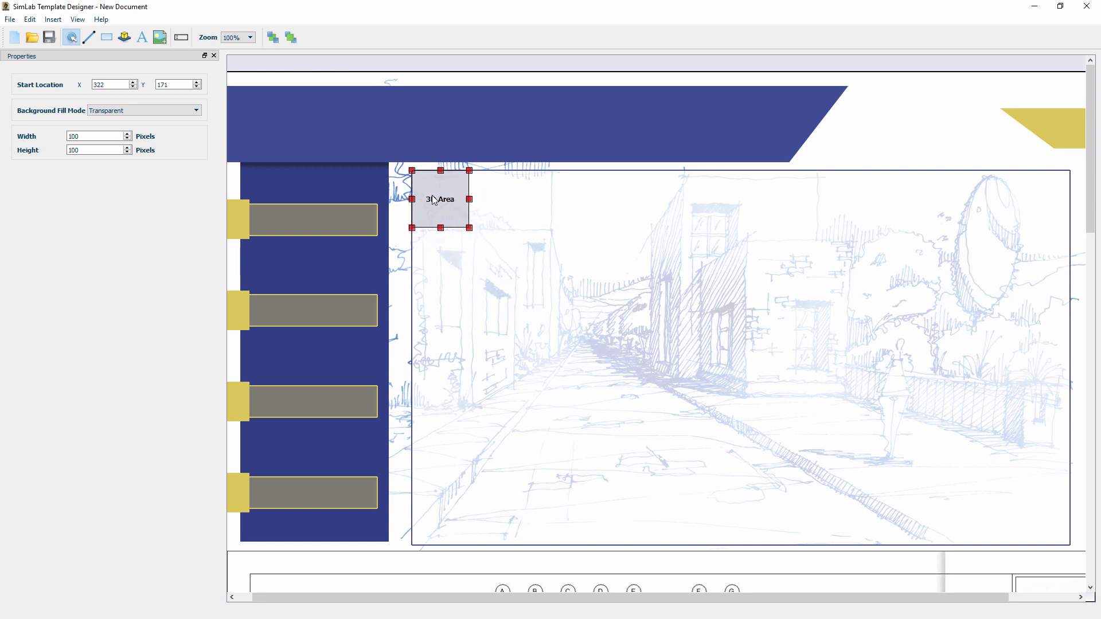
{"action": "left_click_drag", "start_coordinate": [469, 227], "coordinate": [1074, 557]}
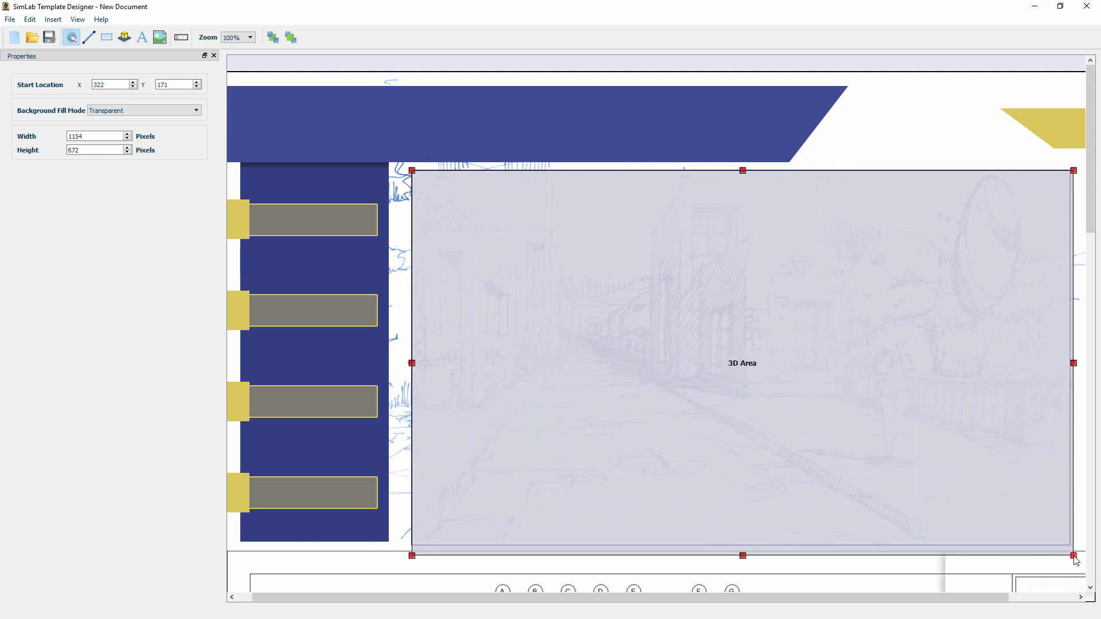
{"action": "left_click_drag", "start_coordinate": [1074, 560], "coordinate": [1073, 547]}
{"action": "type", "text": "PDF_background"}
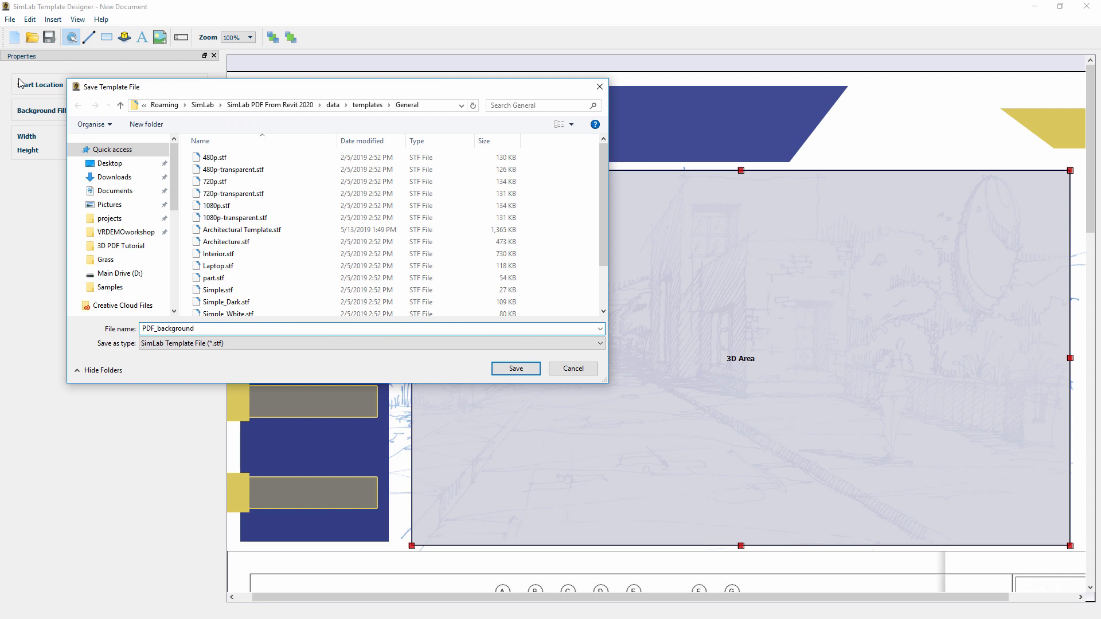
{"action": "left_click", "coordinate": [515, 368]}
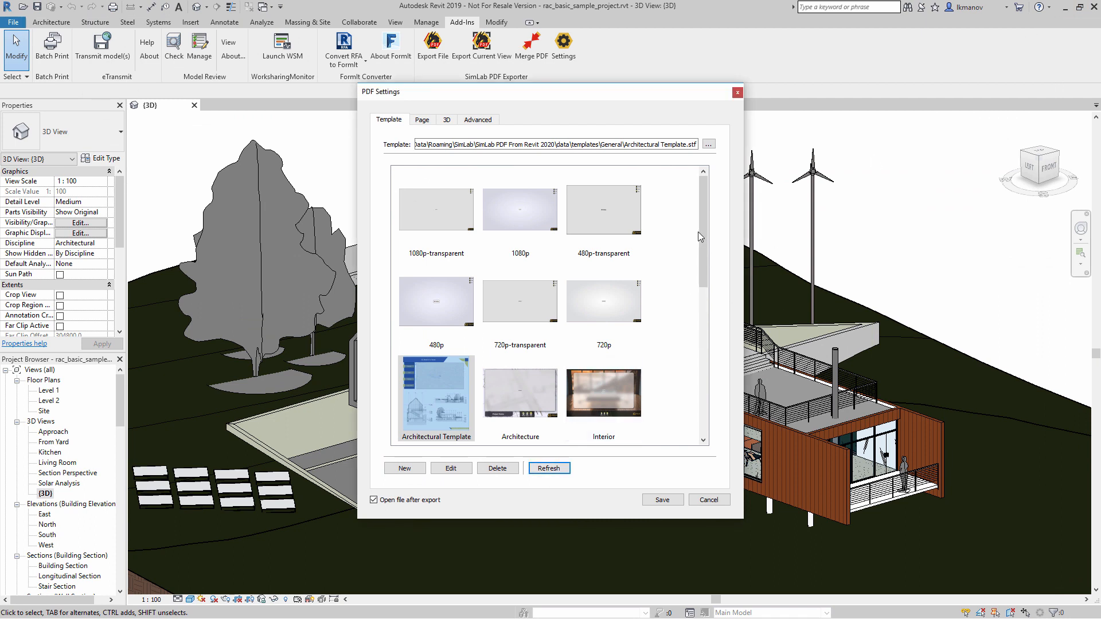
Choose the PDF_background template in PDF Settings and start the file export, dismissing the raster notice.
{"action": "scroll", "scroll_direction": "down", "scroll_amount": 3}
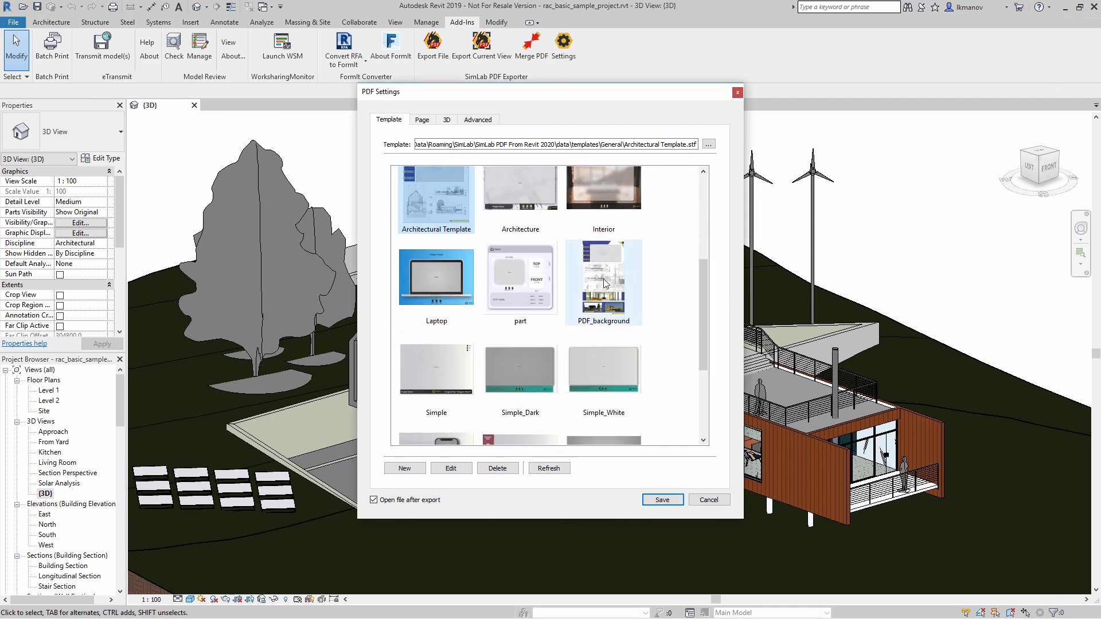
{"action": "left_click", "coordinate": [602, 281]}
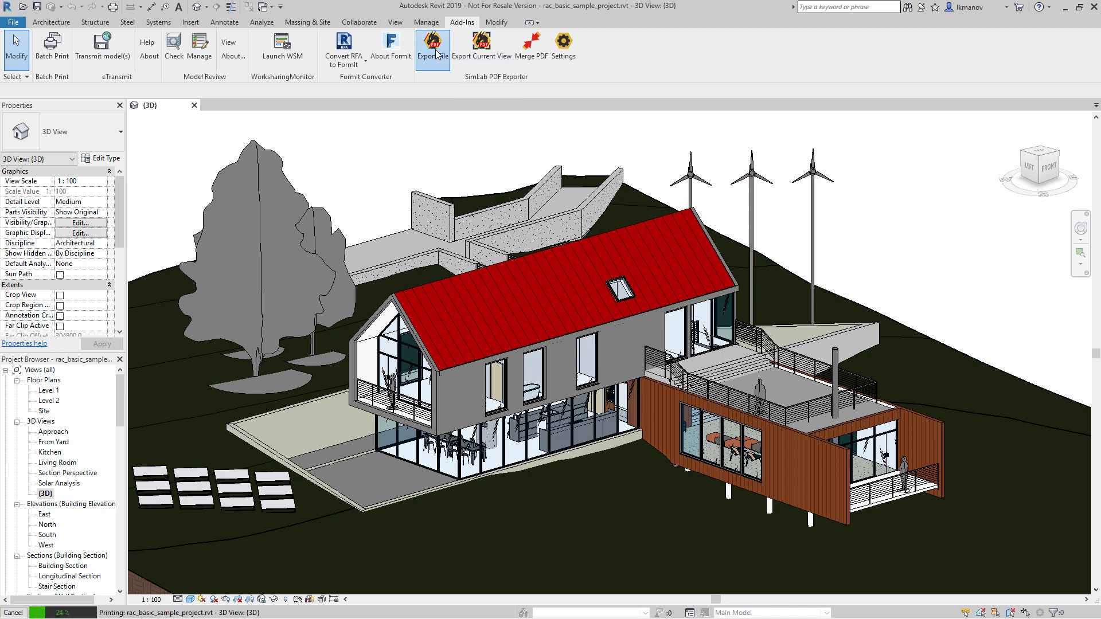
{"action": "left_click", "coordinate": [432, 46]}
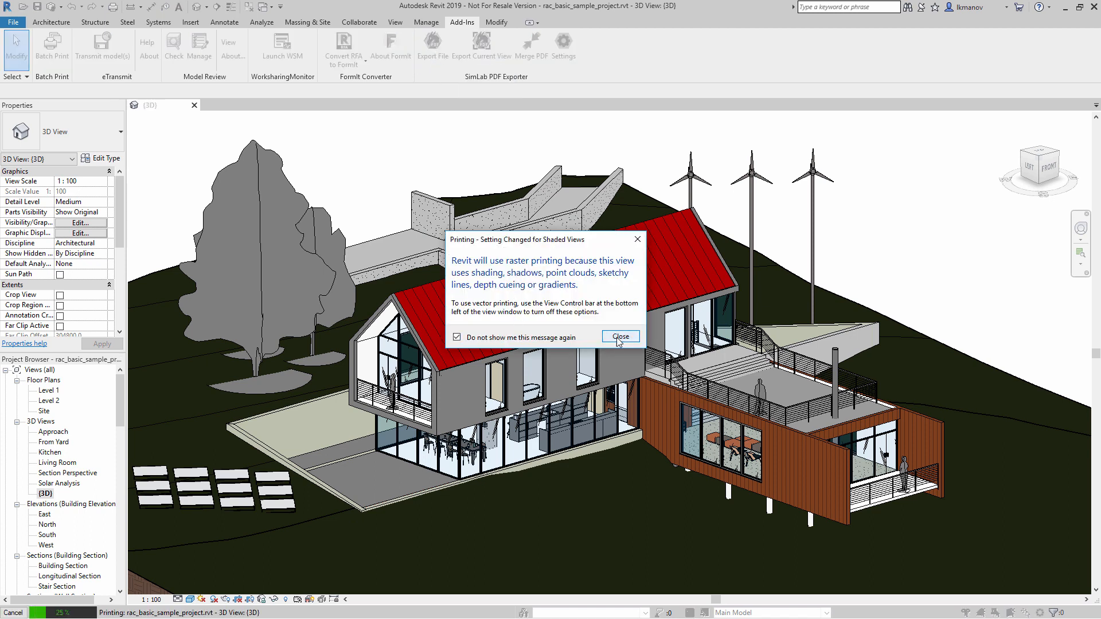
{"action": "left_click", "coordinate": [619, 336]}
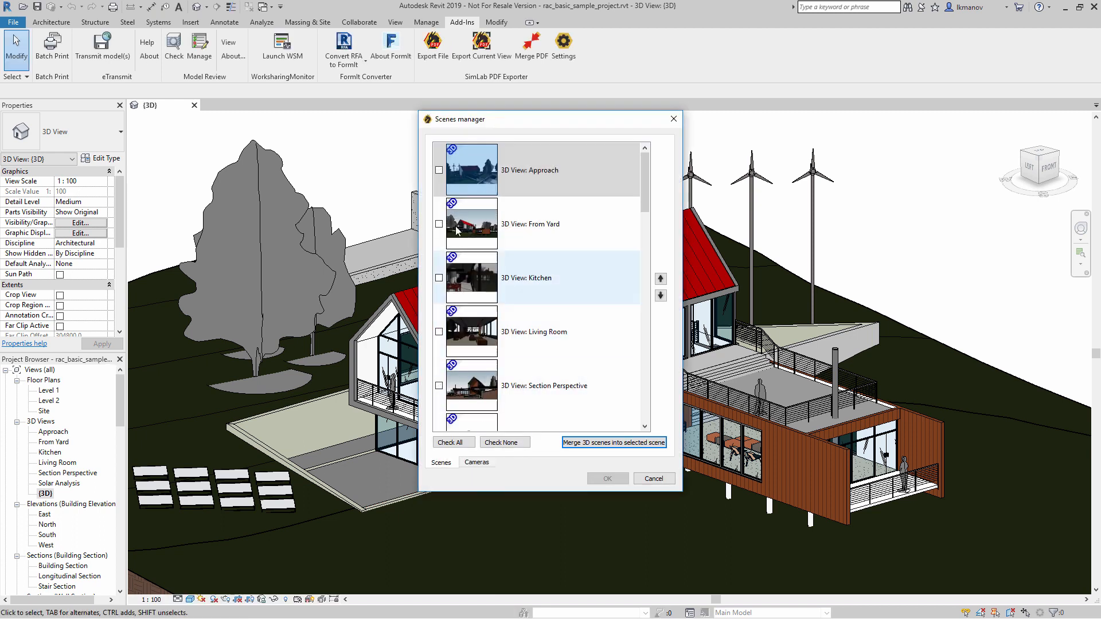
Tick the Approach scene in Scenes manager and produce the 3D PDF.
{"action": "left_click", "coordinate": [439, 170]}
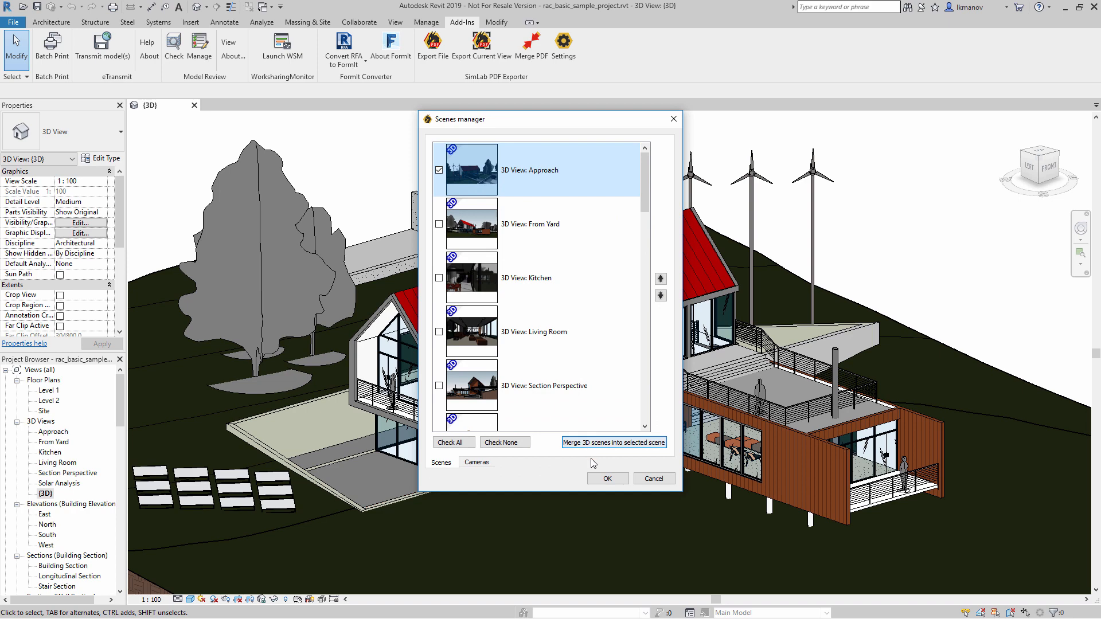
{"action": "left_click", "coordinate": [606, 478]}
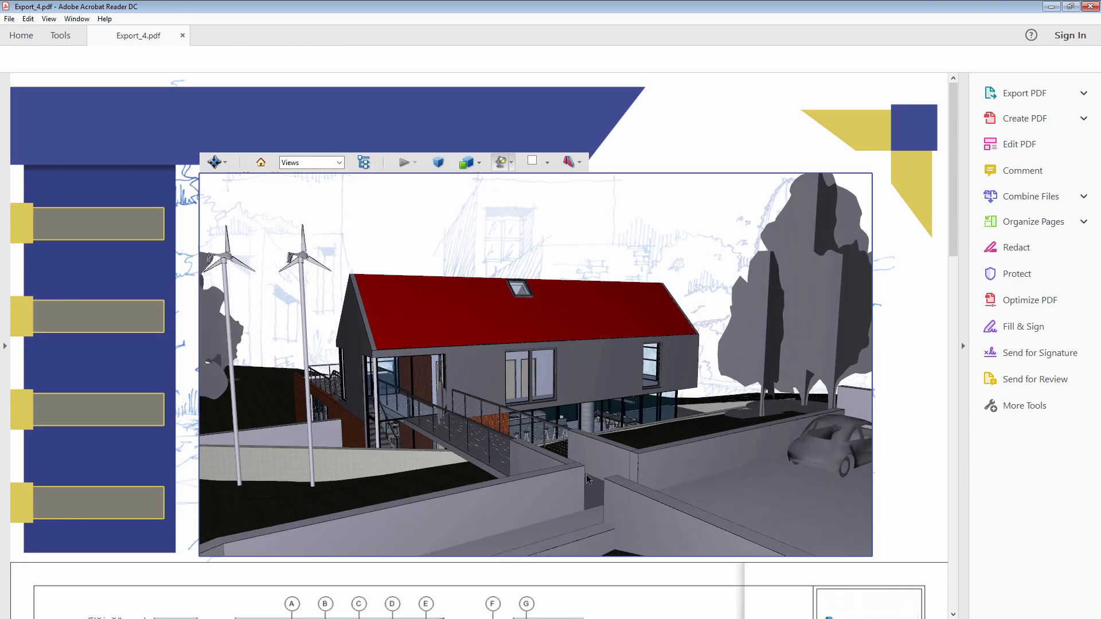
Page down through Export_4.pdf to inspect the section drawings and interior renders.
{"action": "scroll", "scroll_direction": "down", "scroll_amount": 3}
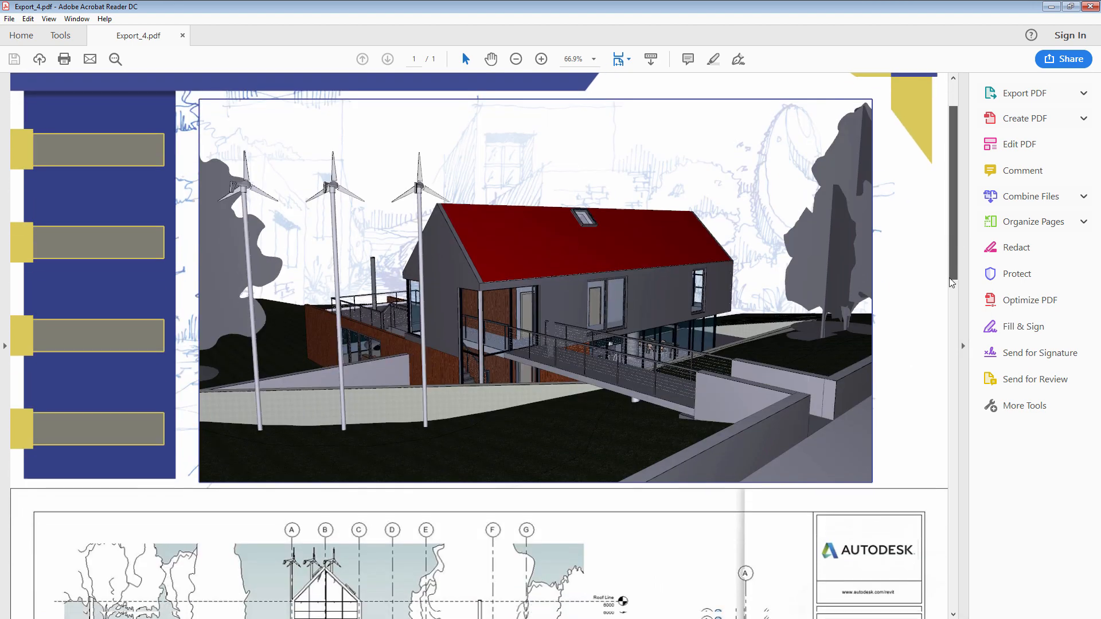
{"action": "scroll", "scroll_direction": "down", "scroll_amount": 3}
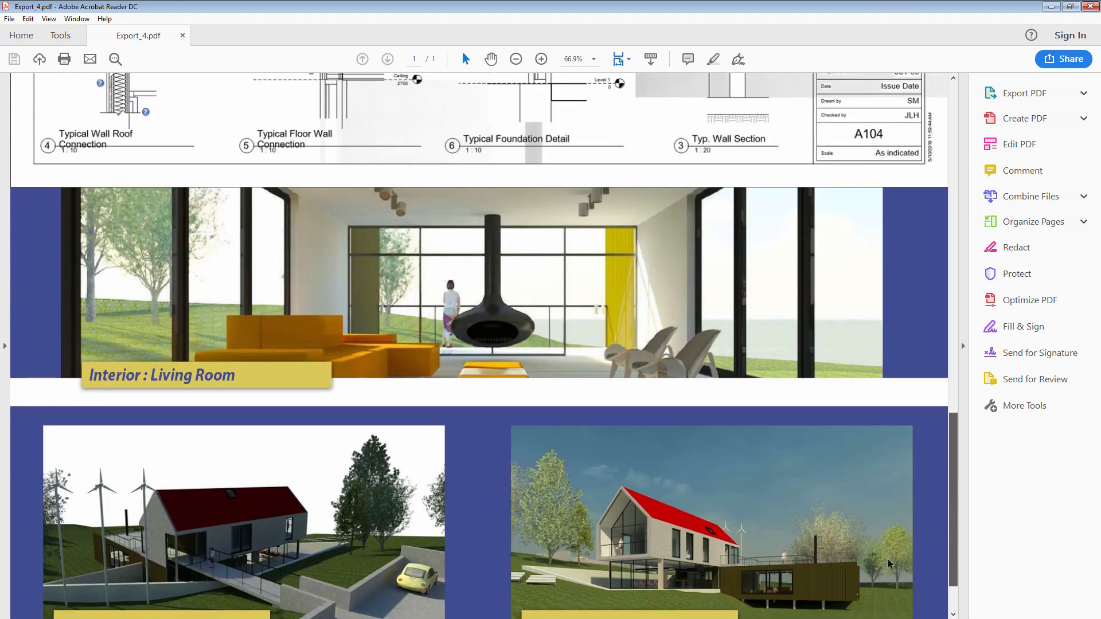
{"action": "scroll", "scroll_direction": "down", "scroll_amount": 3}
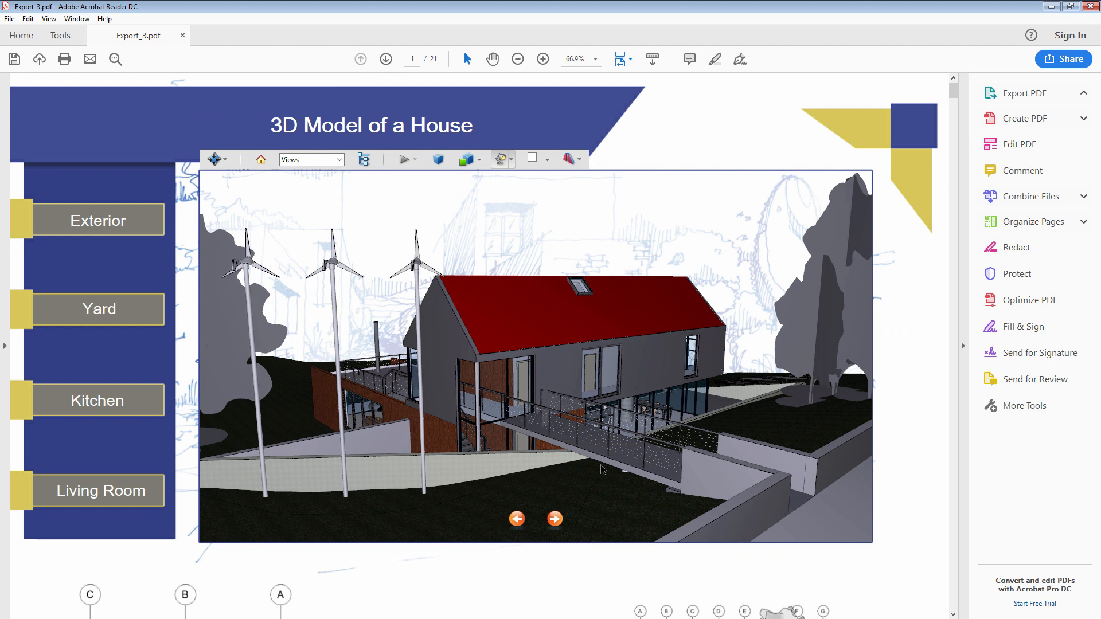
Jump the 3D house view to the Yard camera, then the Kitchen camera.
{"action": "left_click", "coordinate": [99, 309]}
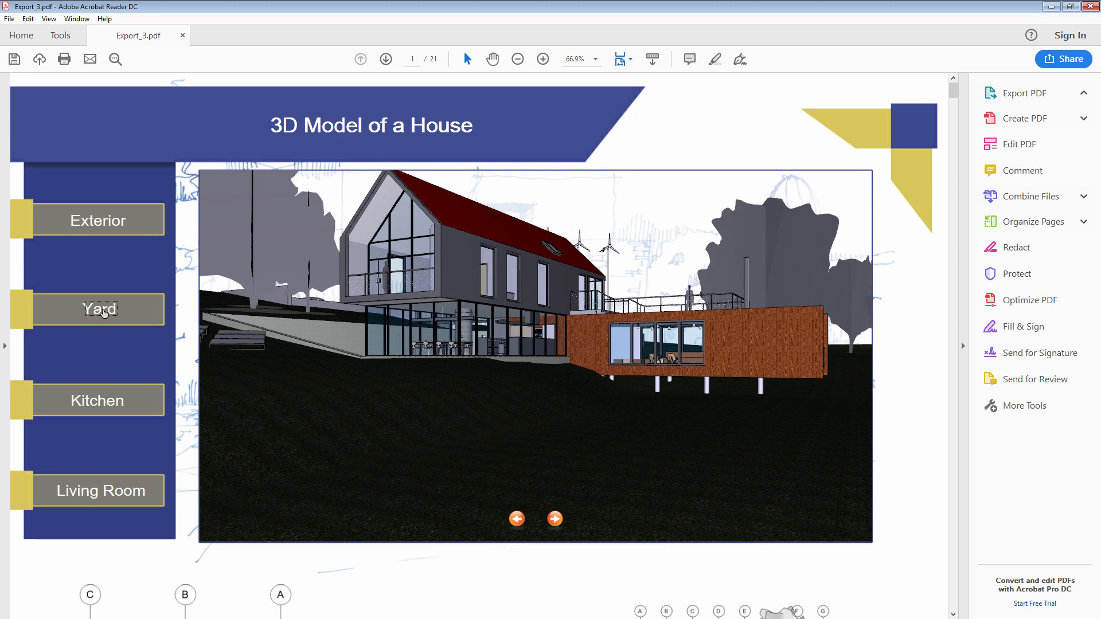
{"action": "left_click", "coordinate": [98, 401]}
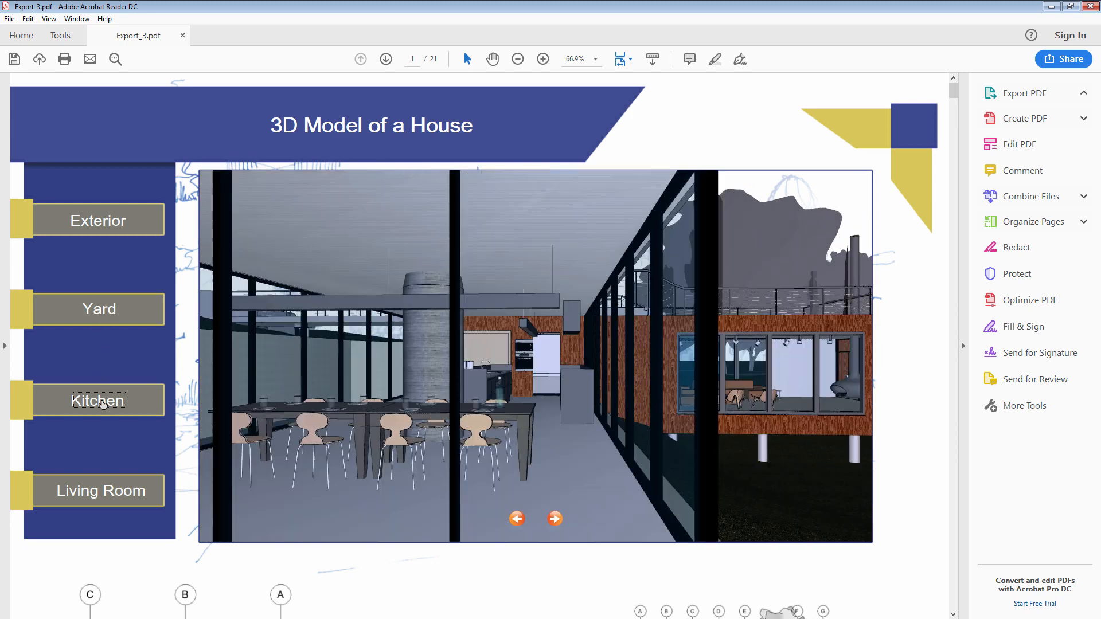